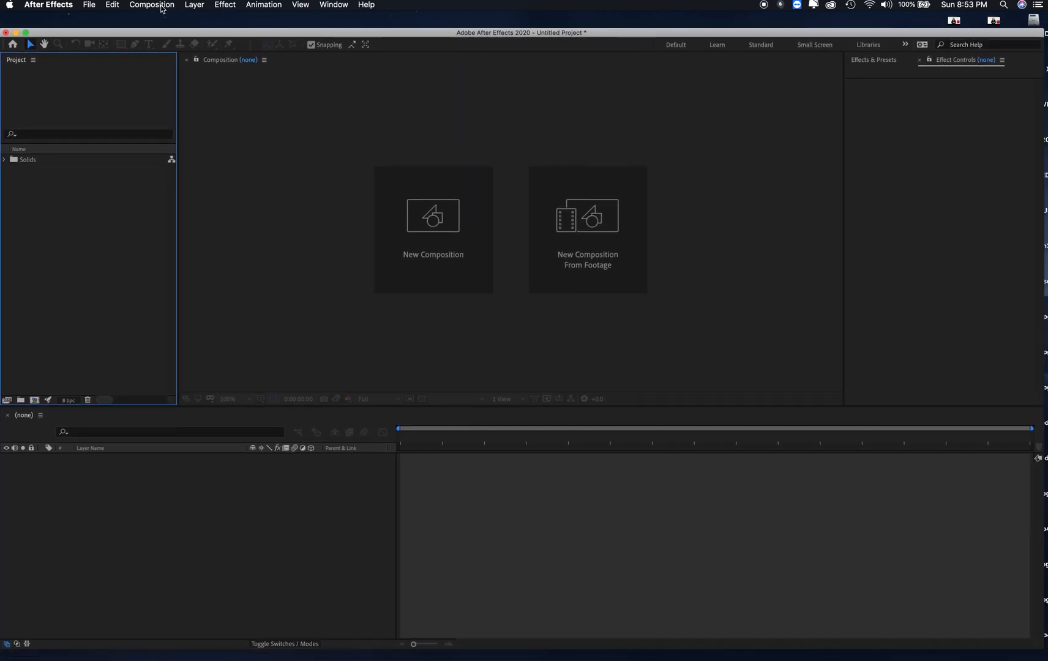
# Create Comp 1 as a 1920×1080, 24 fps, ten-second composition at full resolution.
pyautogui.click(150, 5)
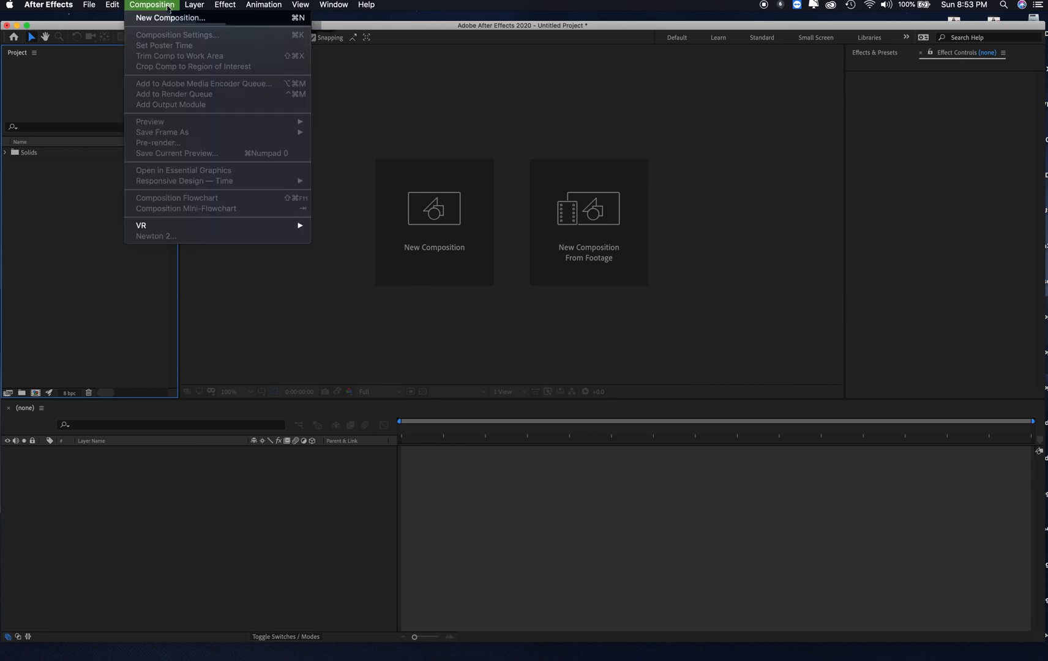
pyautogui.click(170, 18)
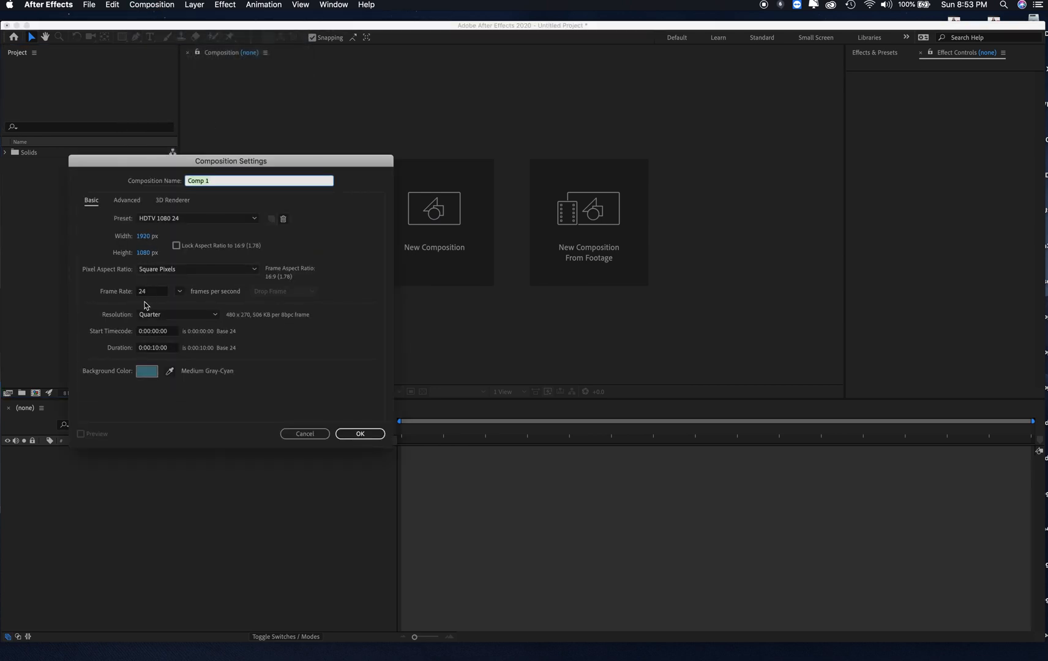
pyautogui.moveTo(142, 328)
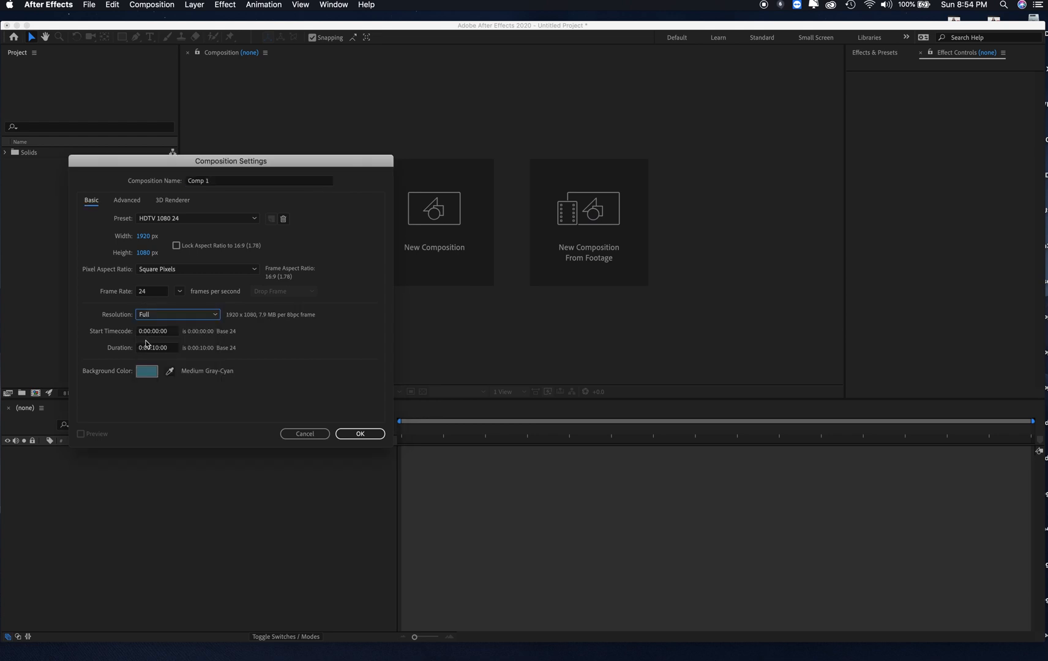
pyautogui.moveTo(168, 357)
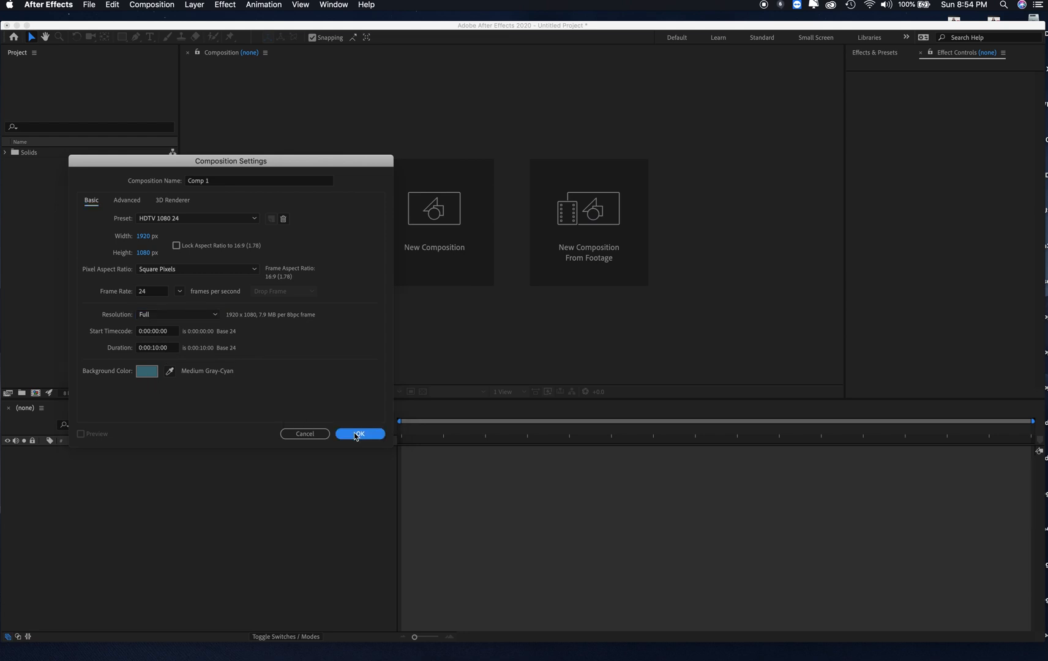
pyautogui.click(360, 433)
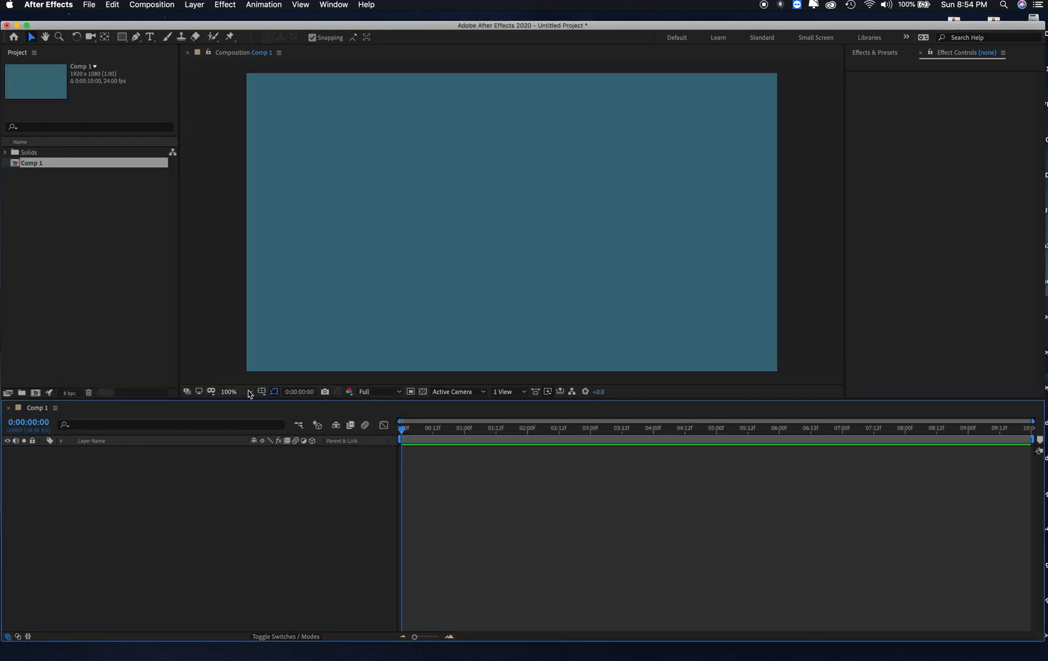
# Show title/action safe guides and add a black comp-sized solid.
pyautogui.click(262, 392)
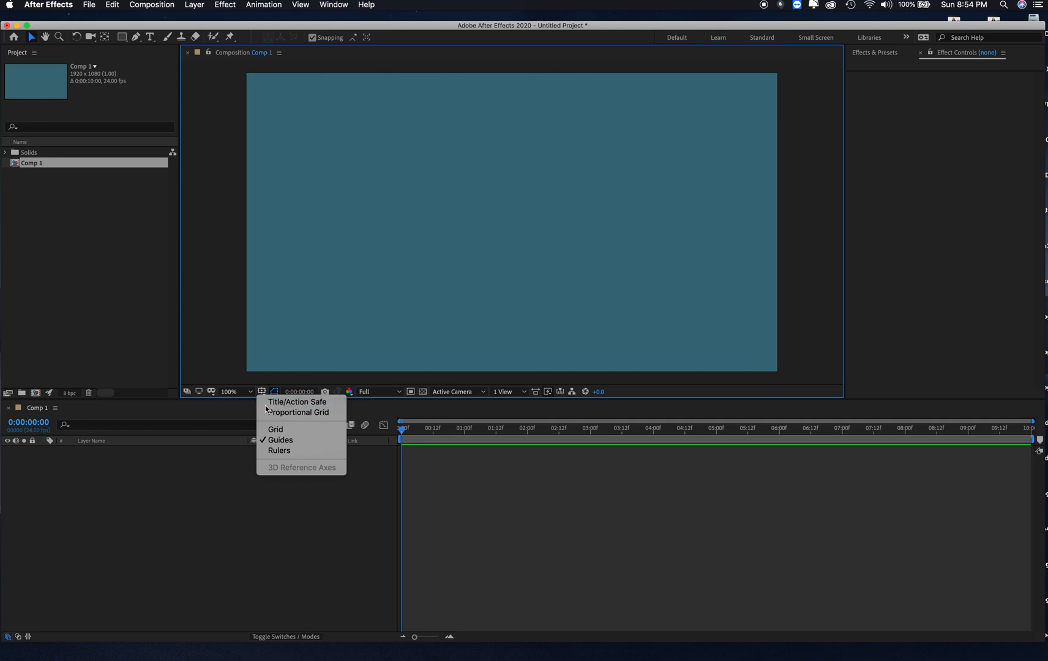
pyautogui.click(296, 402)
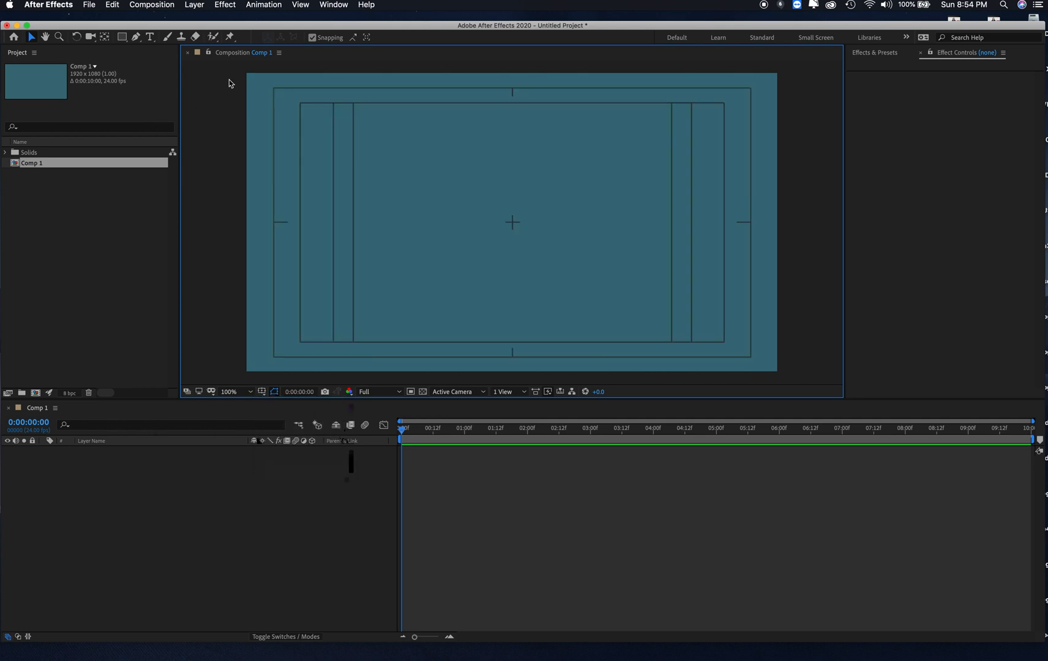
pyautogui.click(193, 5)
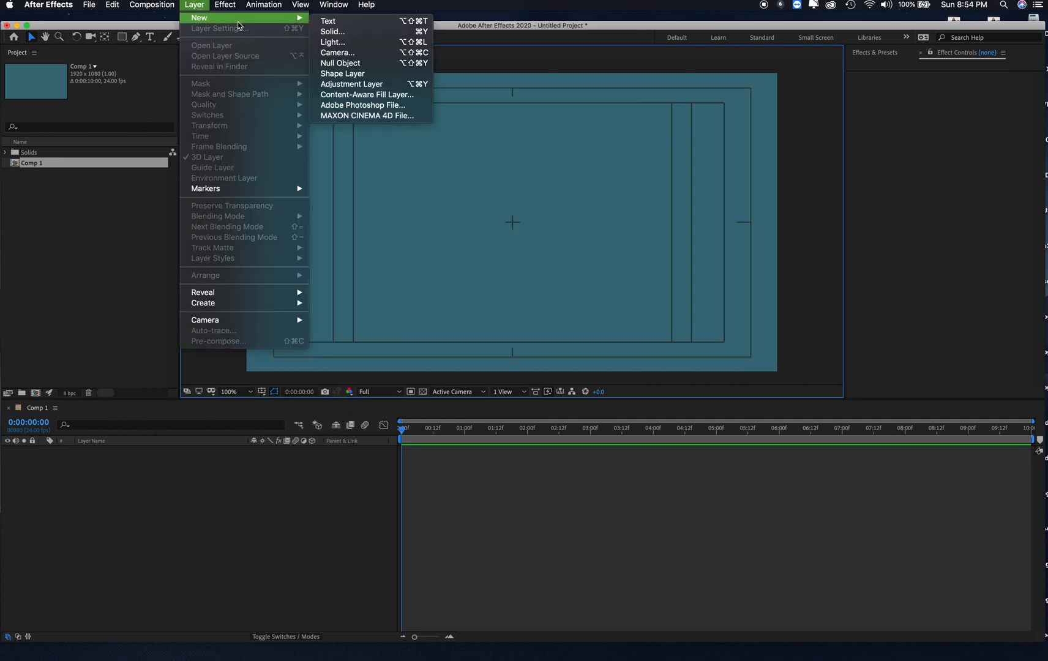
pyautogui.moveTo(332, 32)
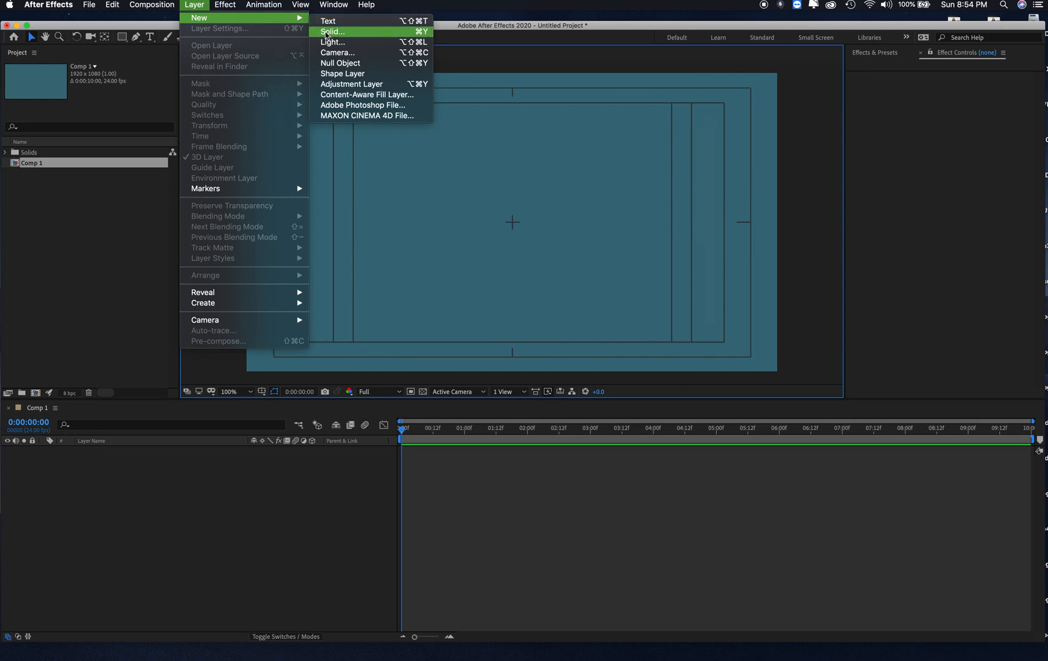
pyautogui.click(332, 32)
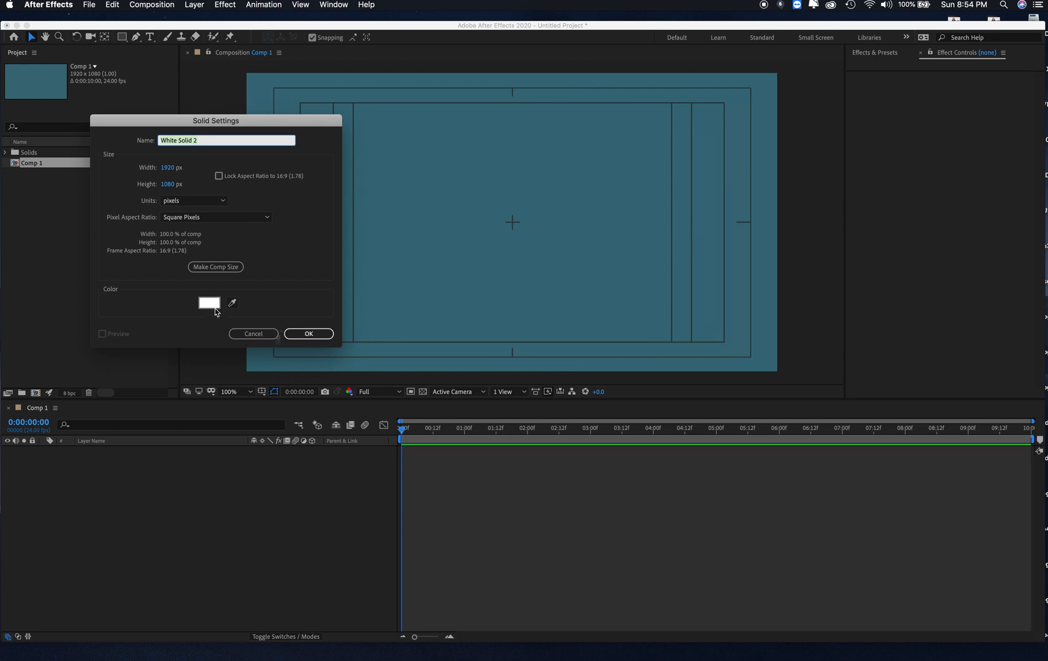
pyautogui.click(208, 302)
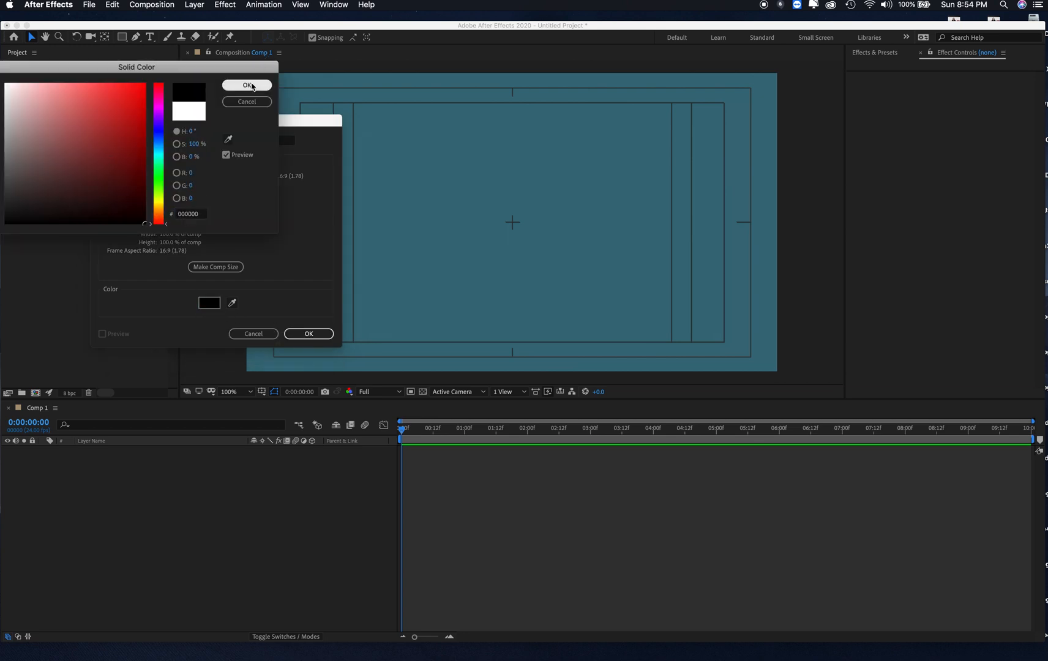
pyautogui.click(246, 85)
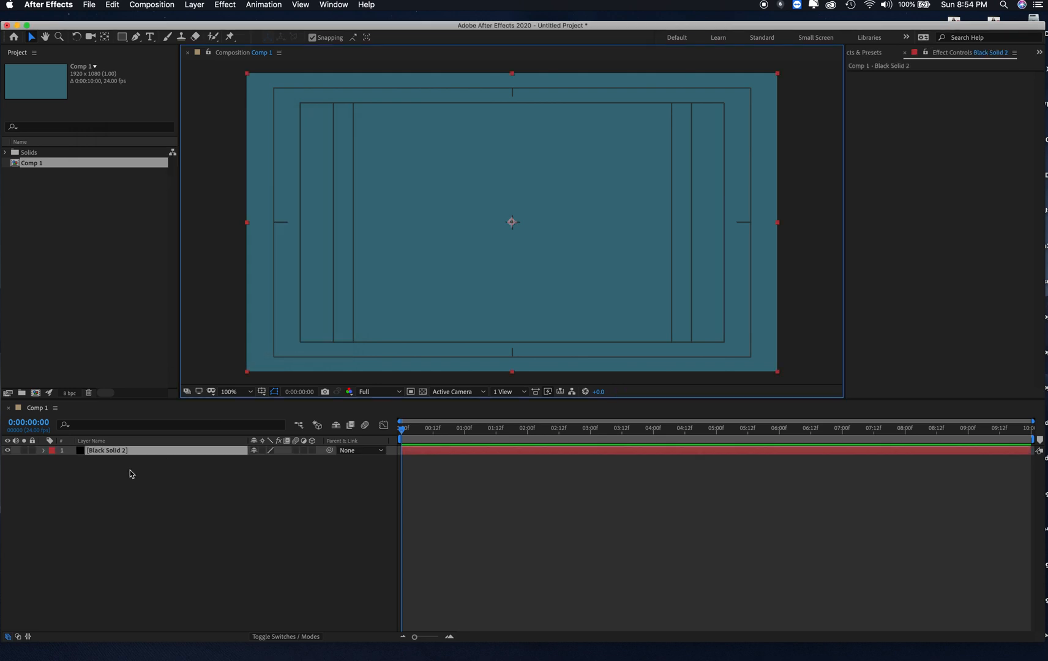
# Rename the solid to floor, duplicate it and begin renaming the copy.
pyautogui.doubleClick(107, 461)
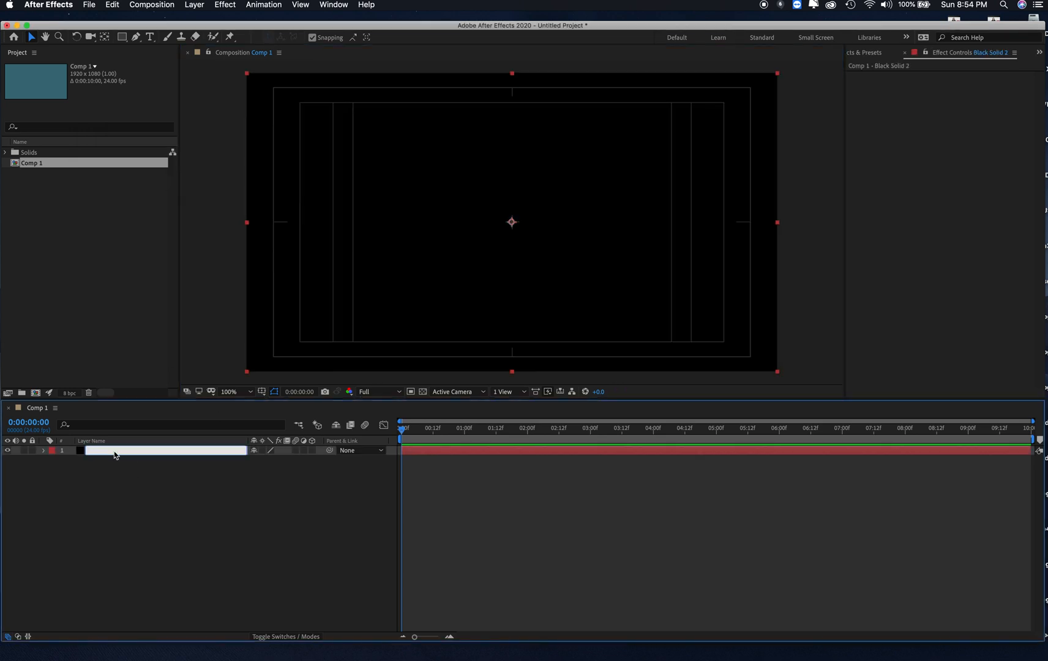
pyautogui.write('fl')
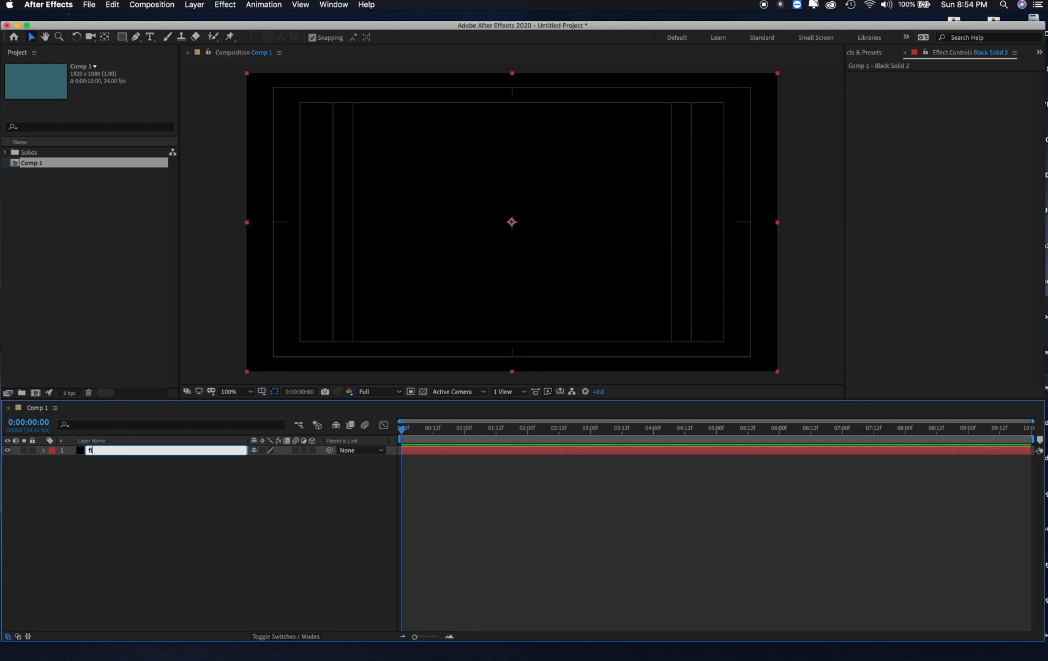
pyautogui.write('floor')
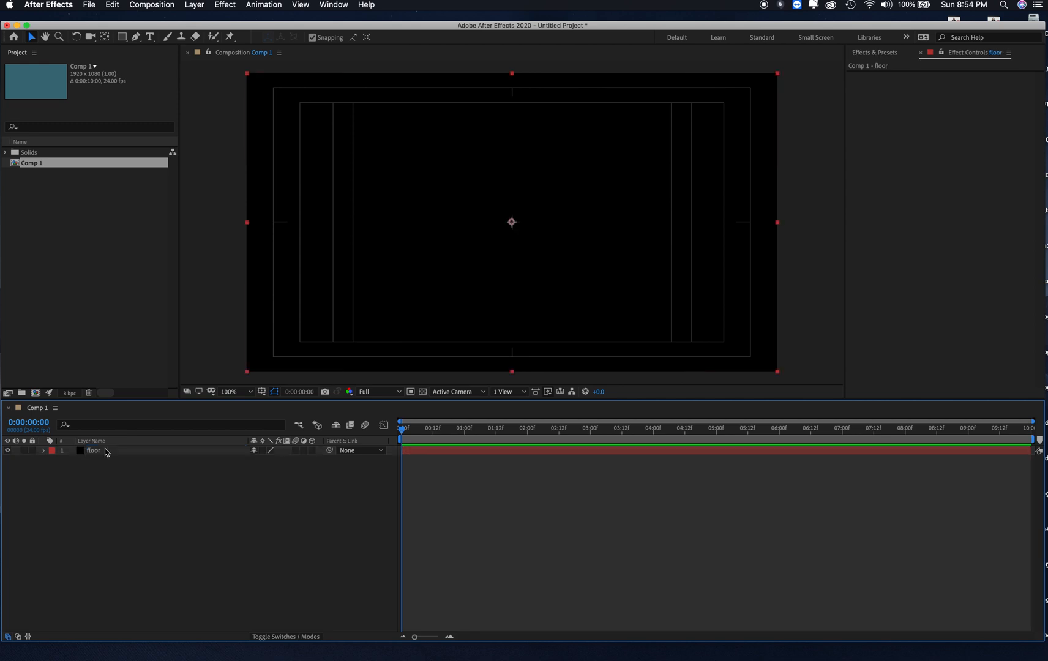
pyautogui.doubleClick(93, 449)
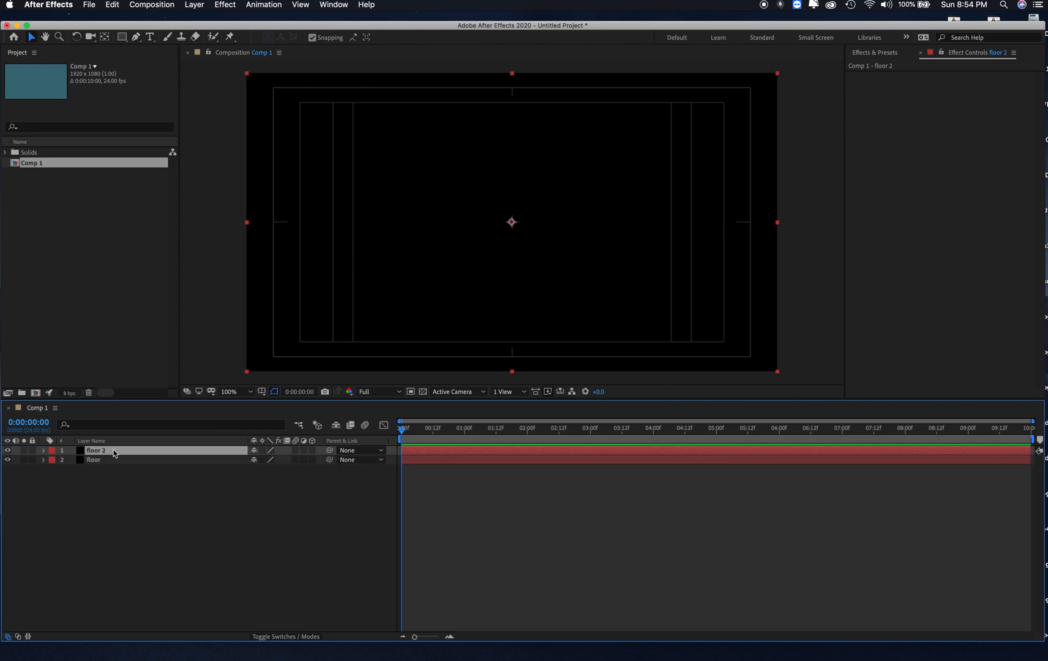
pyautogui.doubleClick(96, 449)
pyautogui.write('wall')
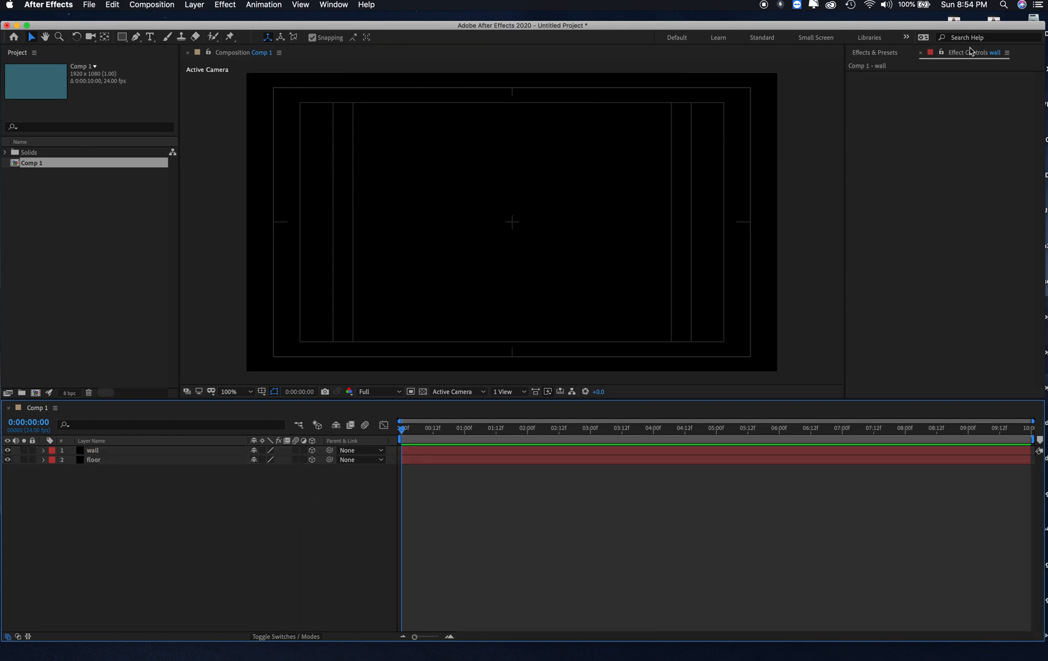
pyautogui.moveTo(267, 34)
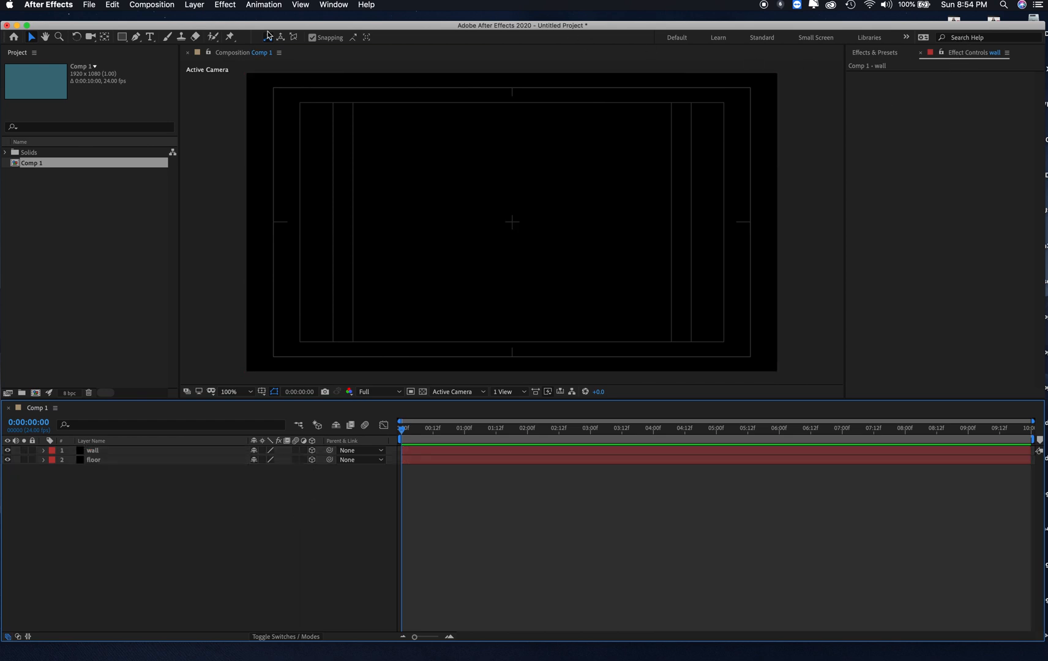
# Search Effects & Presets for grid and apply the Grid effect to the solids.
pyautogui.click(333, 5)
pyautogui.write('gri')
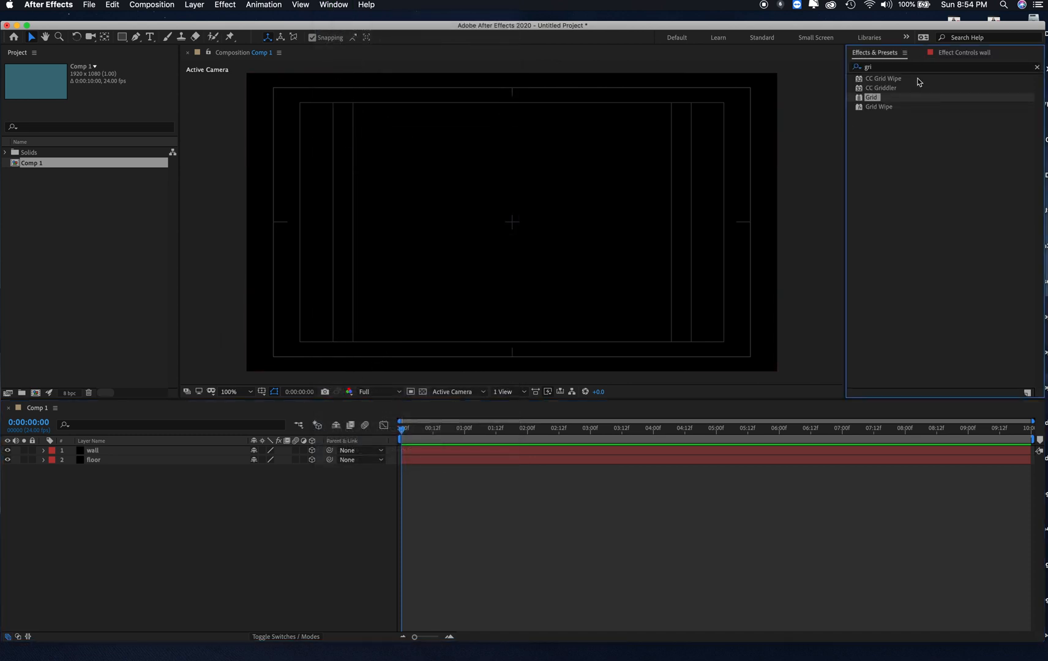
pyautogui.click(943, 68)
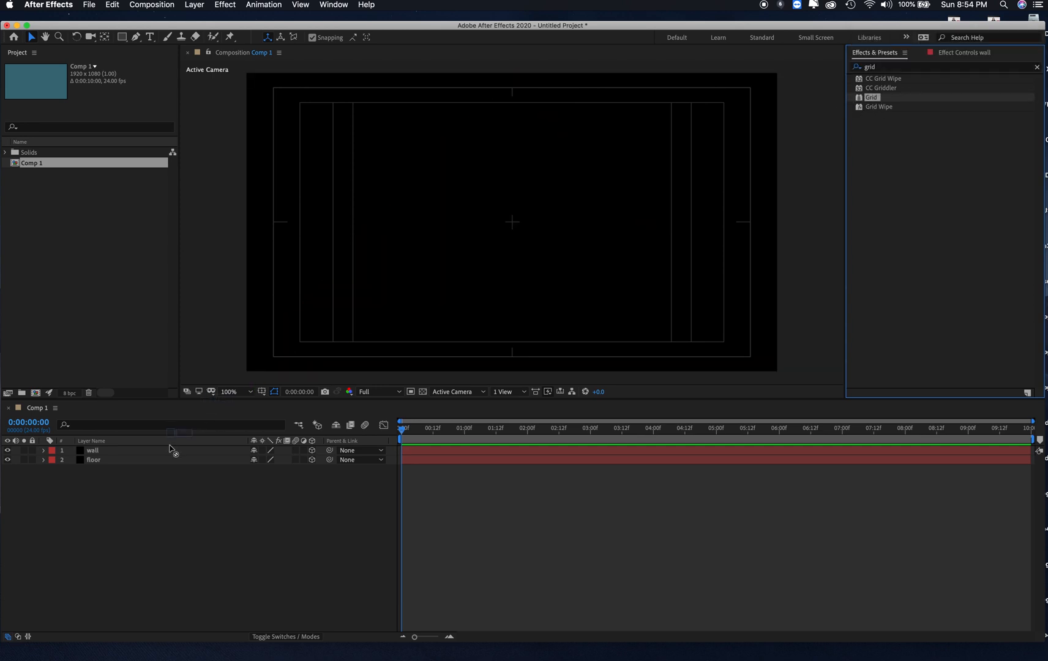
pyautogui.doubleClick(871, 96)
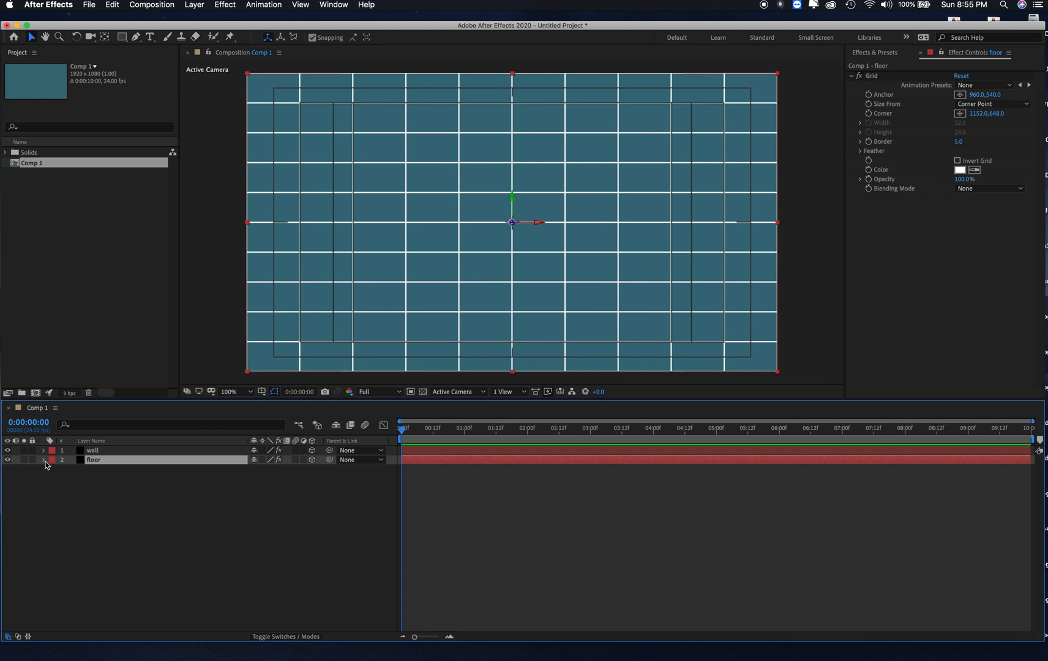
# Rotate the floor layer flat with an X Rotation of about -106 and lower it.
pyautogui.click(44, 460)
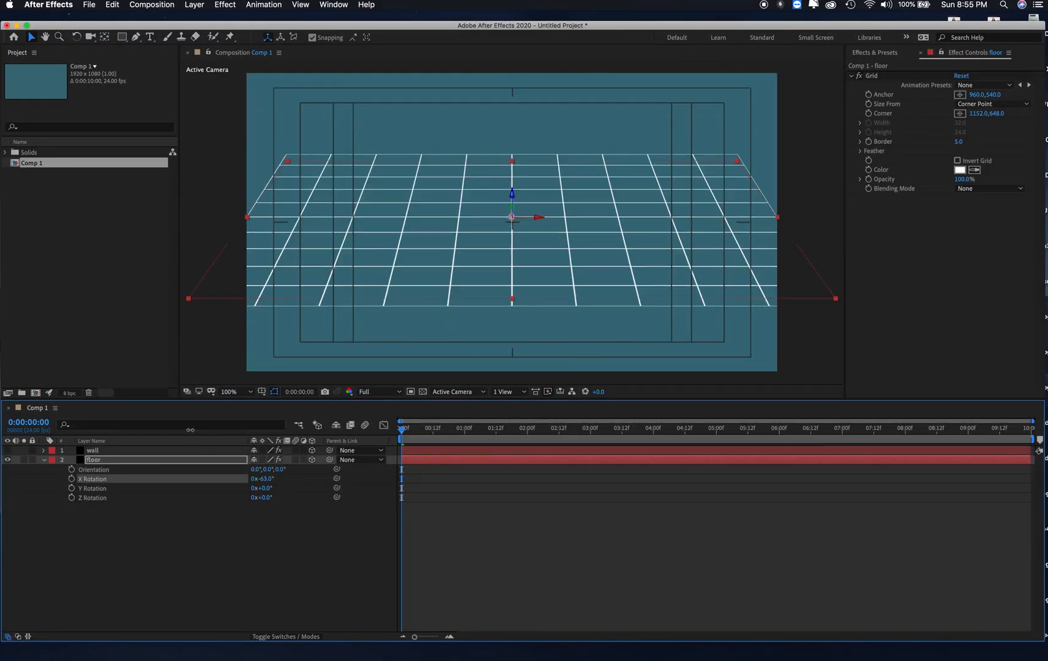
pyautogui.write('-106')
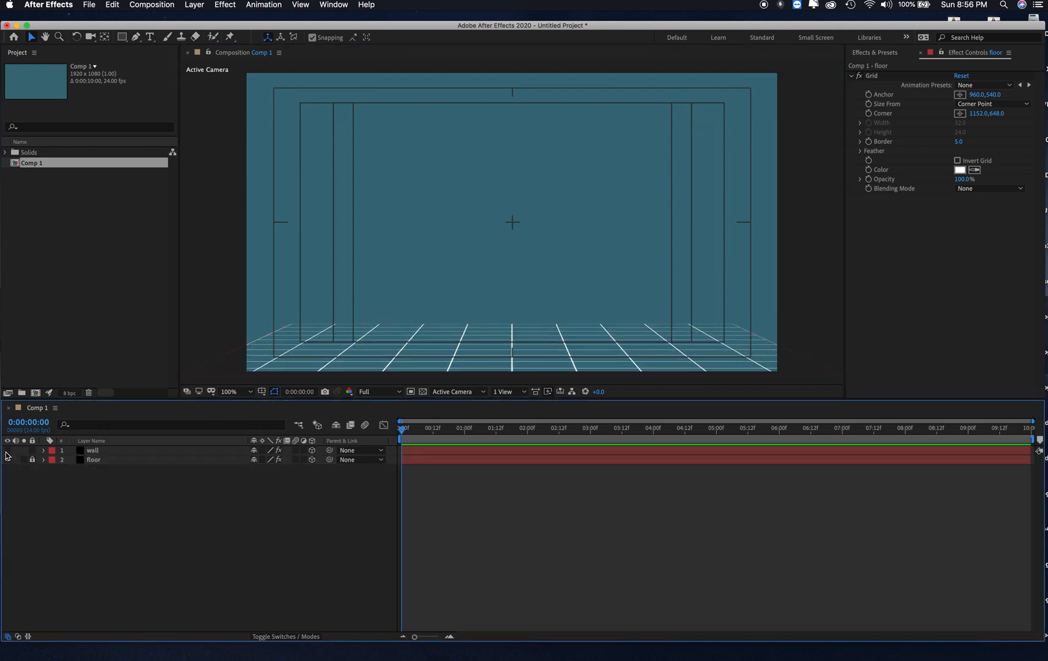
# Make the wall visible again and push its Z Position back to 1418.
pyautogui.click(92, 449)
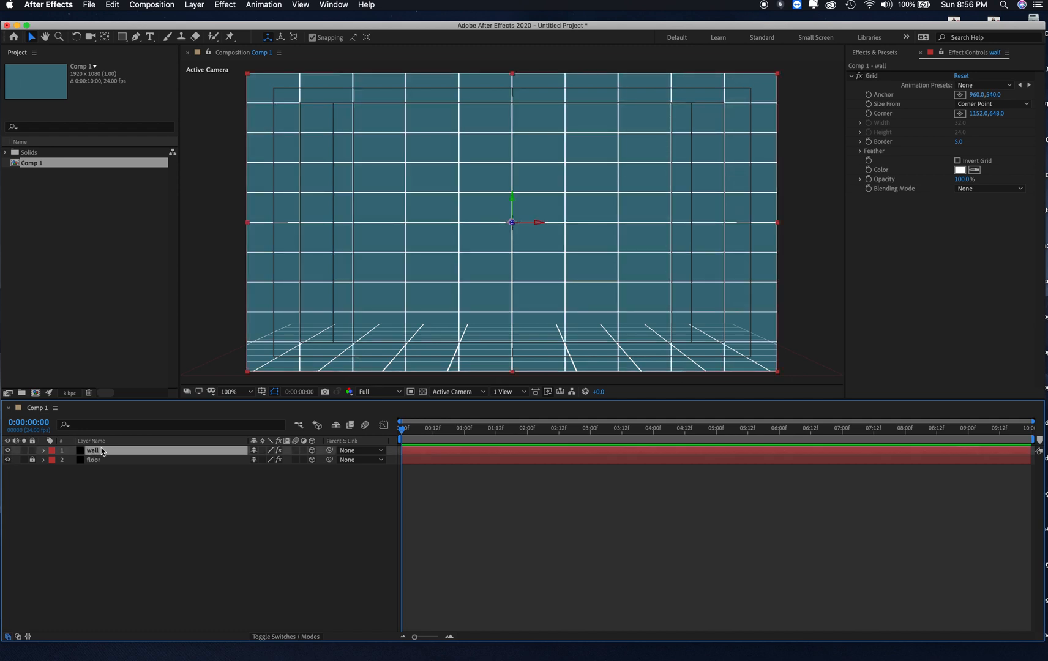
pyautogui.click(43, 449)
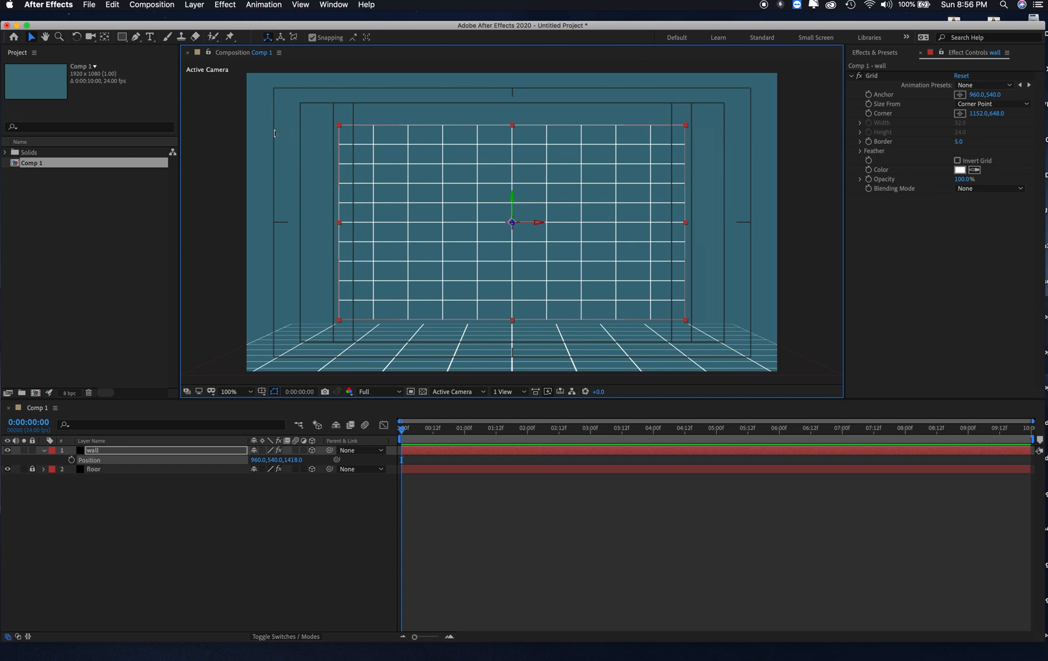
# Set Comp 1's background colour to black in Composition Settings.
pyautogui.click(152, 5)
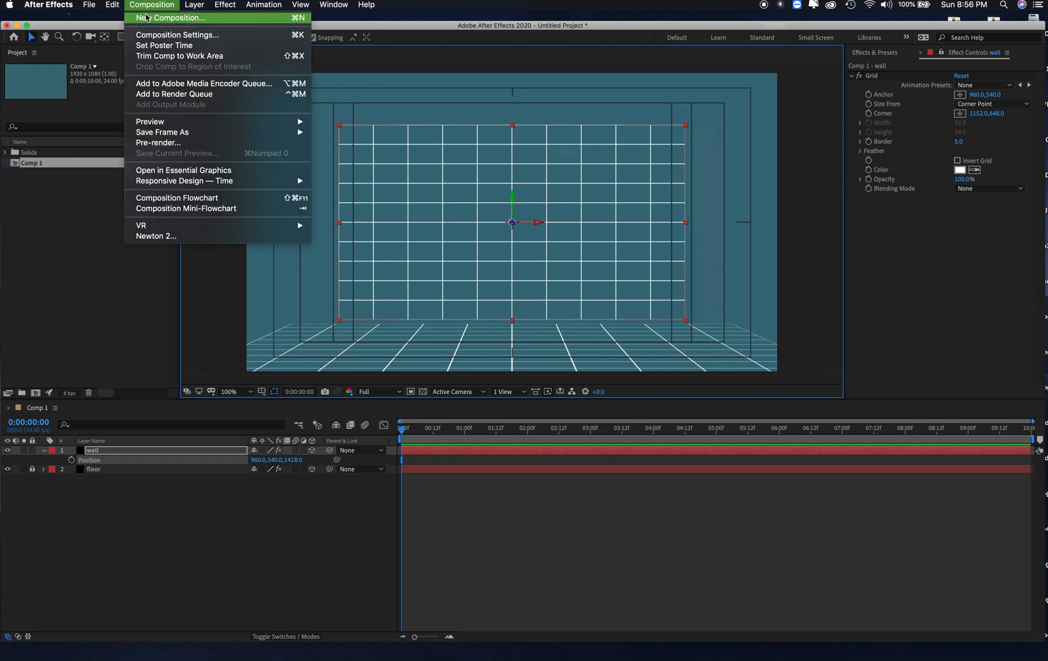
pyautogui.click(177, 35)
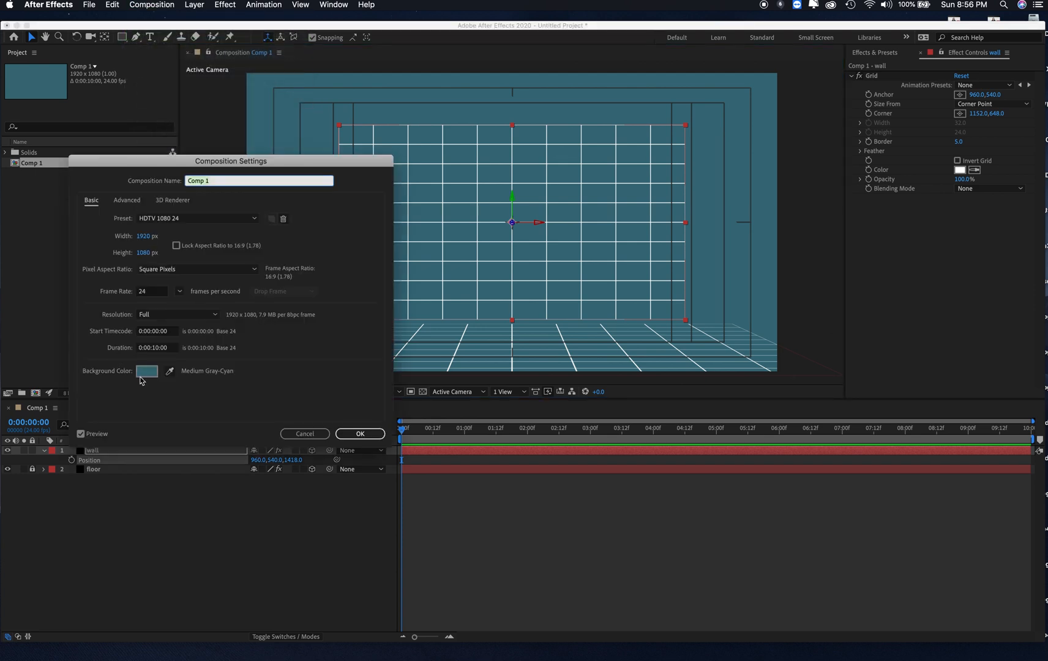
pyautogui.click(147, 371)
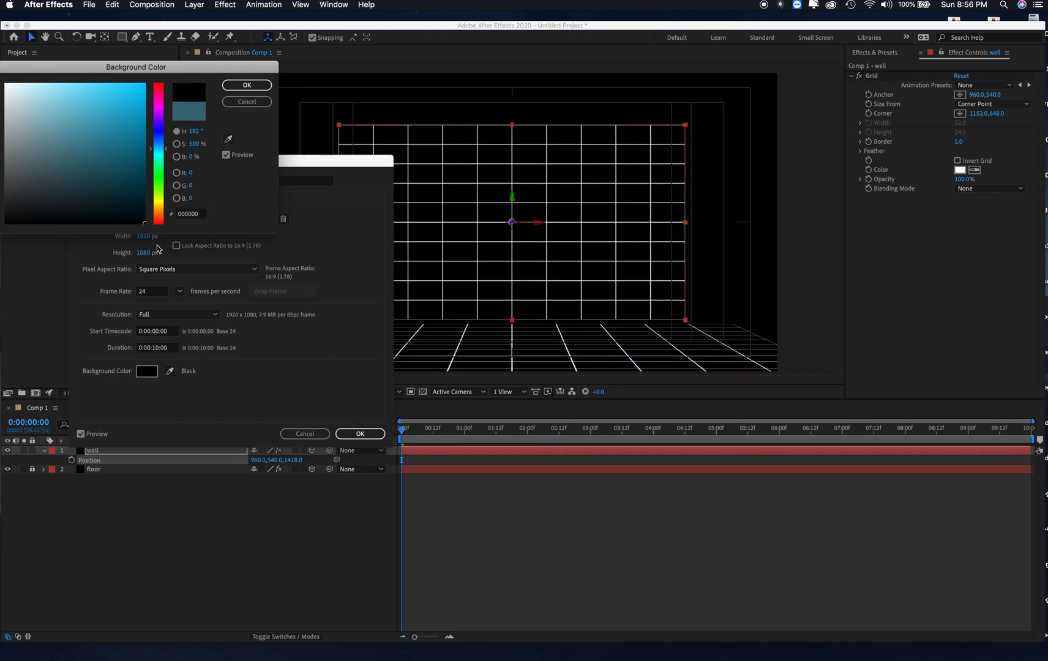
pyautogui.click(246, 84)
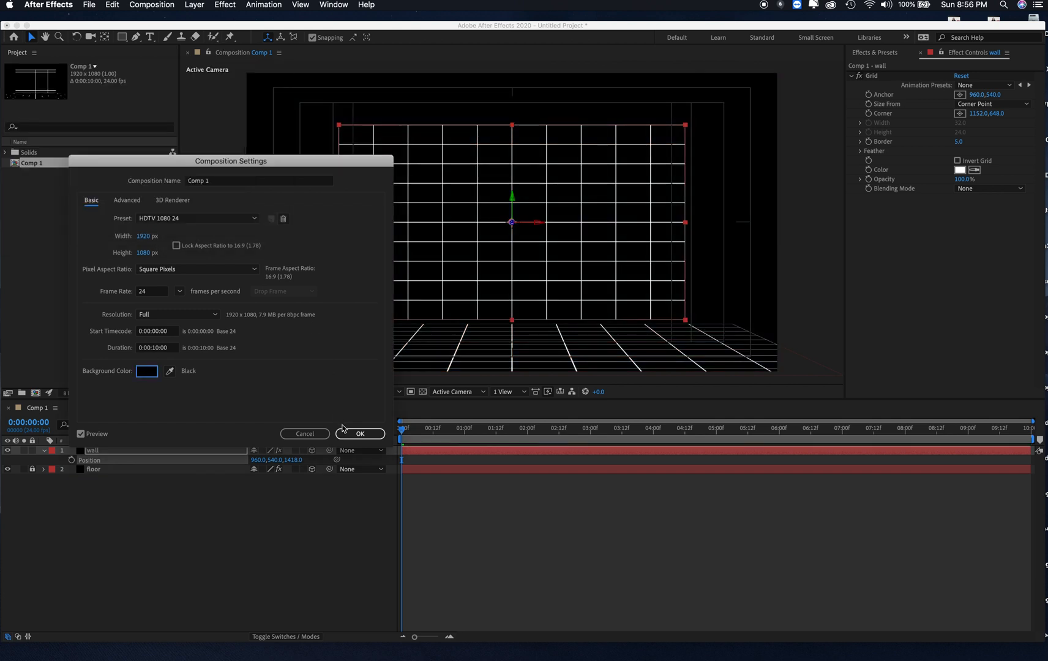
pyautogui.click(360, 433)
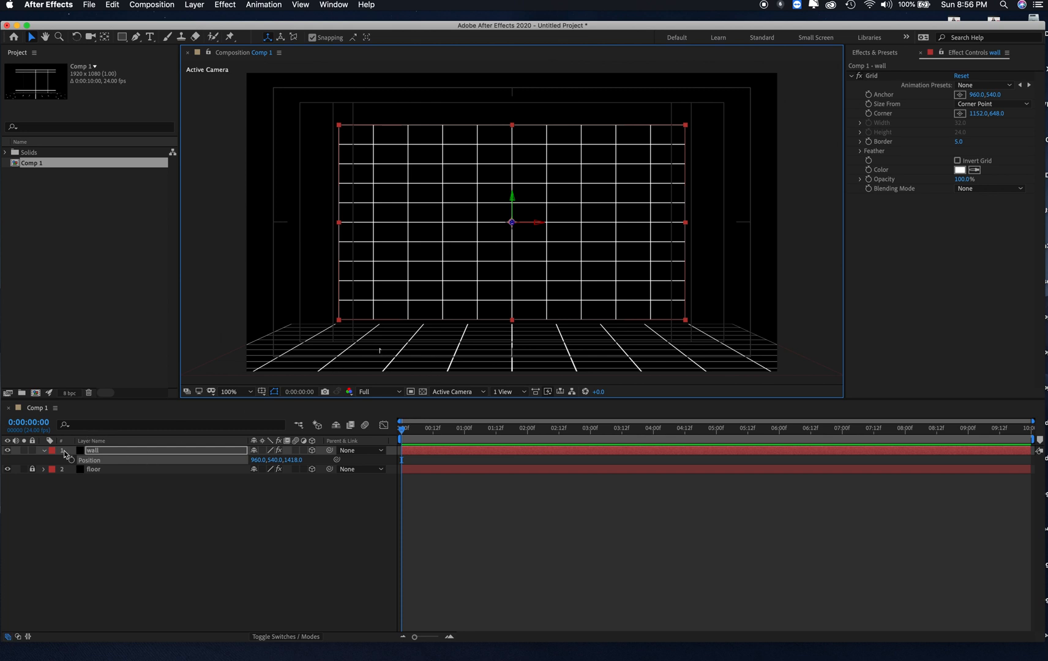
pyautogui.click(43, 450)
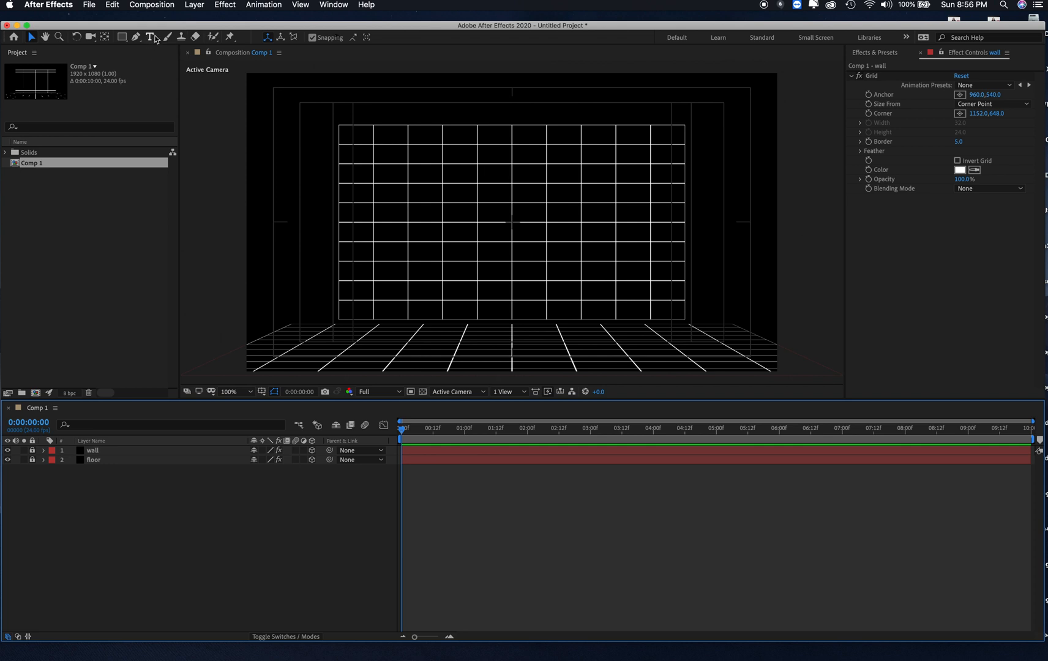
# Add a text layer reading ONE and set its font weight to Medium.
pyautogui.click(150, 37)
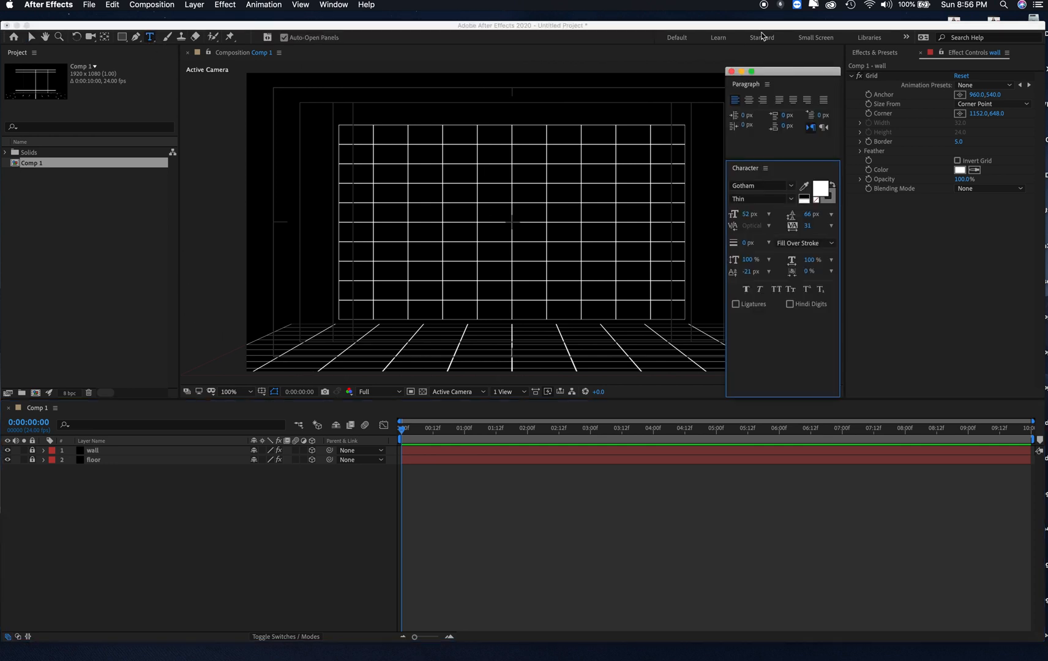
pyautogui.moveTo(782, 71); pyautogui.dragTo(900, 41)
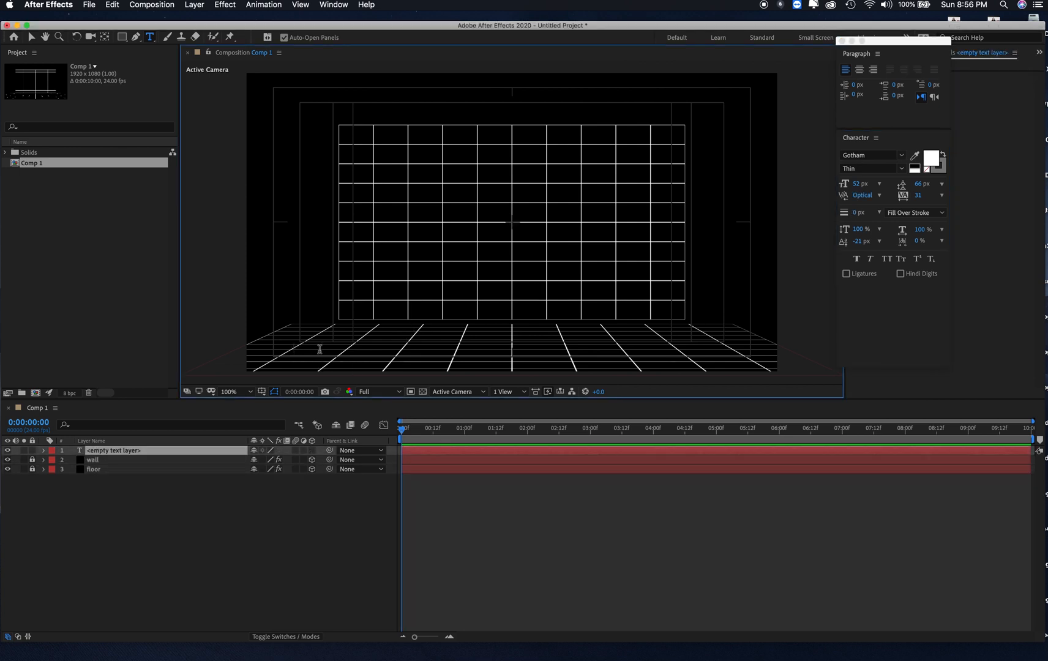
pyautogui.write('OVN')
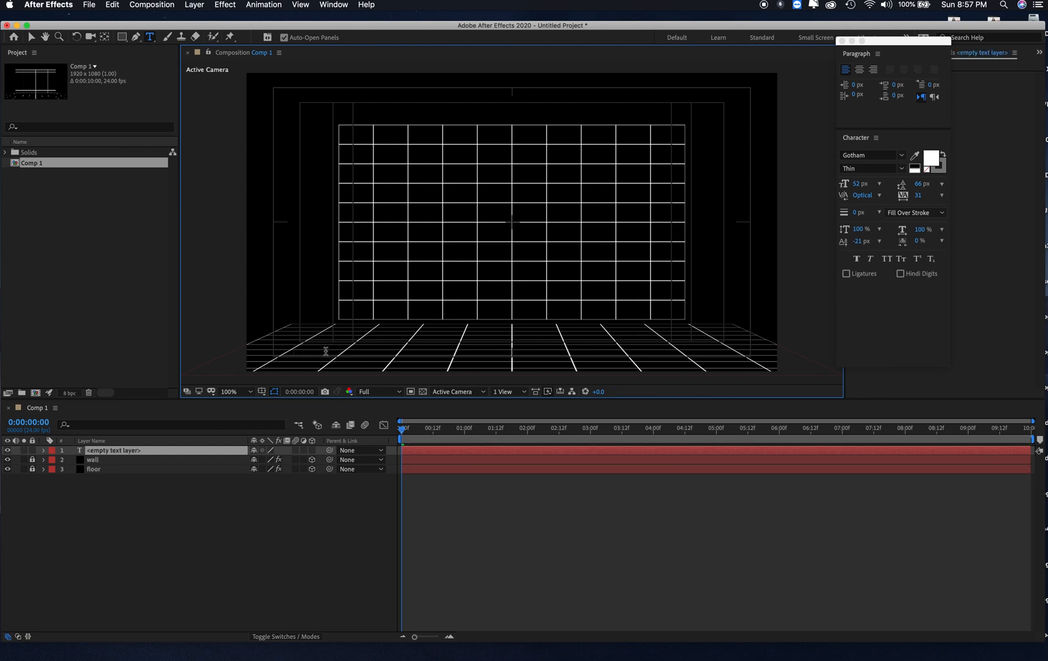
pyautogui.write('ONE')
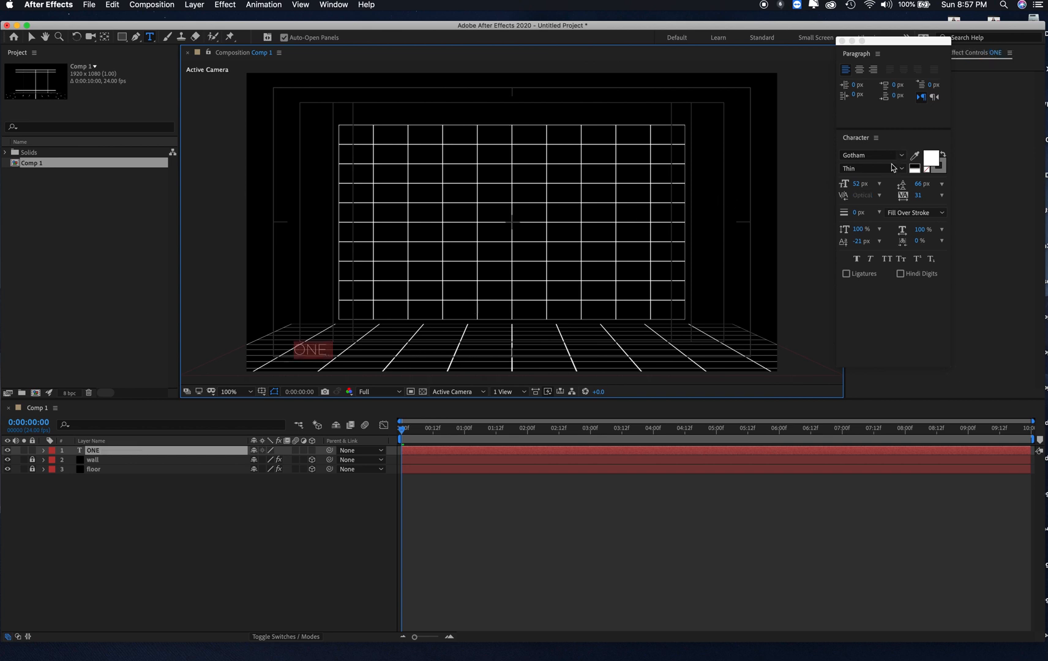
pyautogui.click(871, 168)
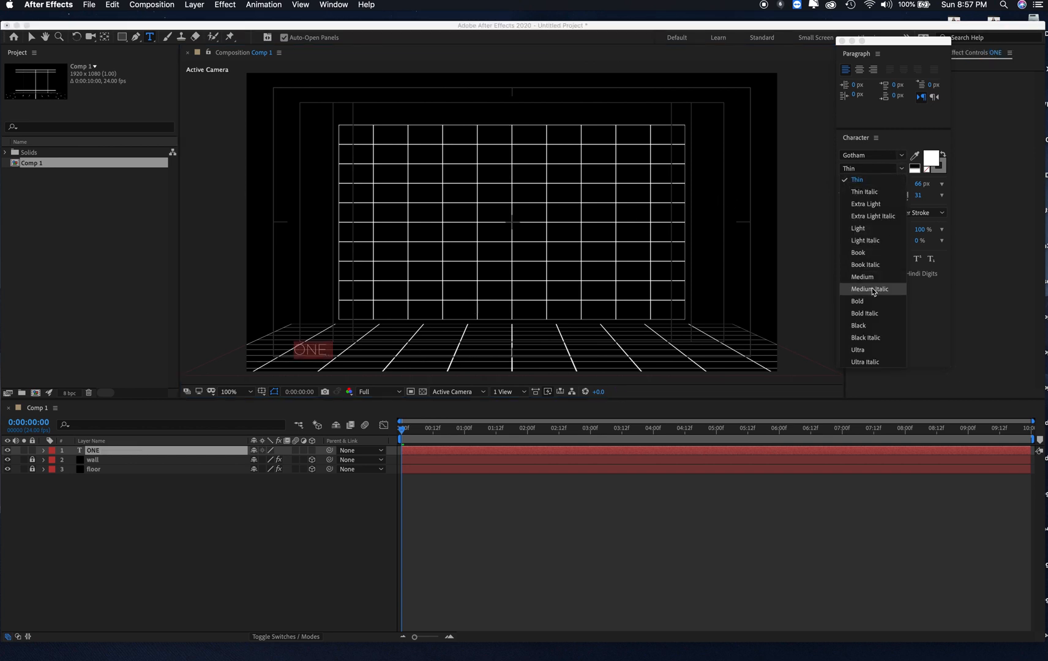
pyautogui.click(862, 277)
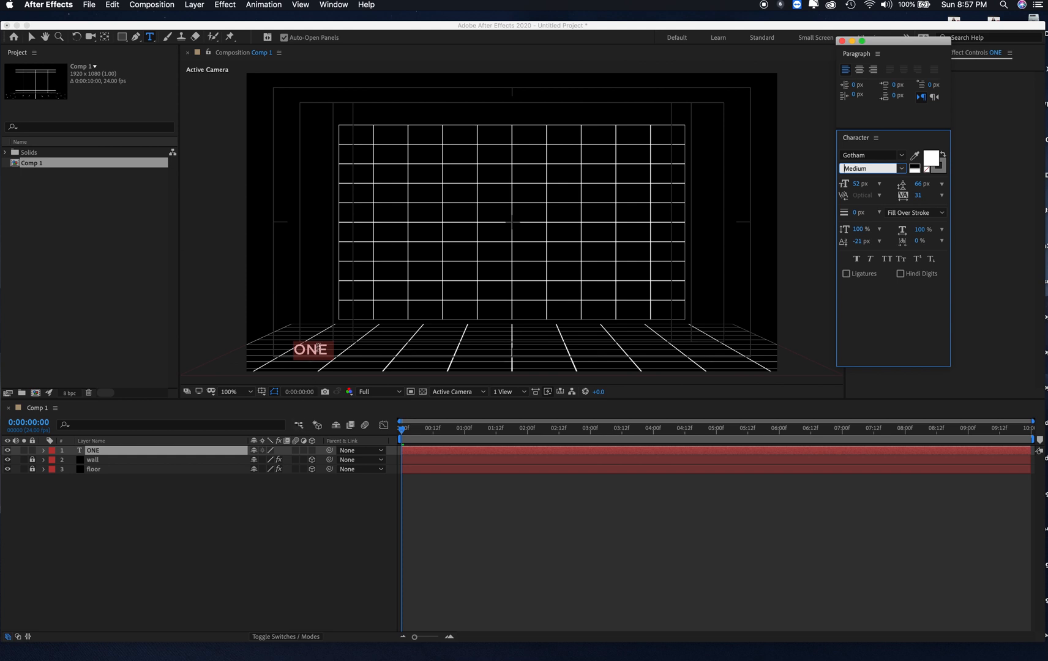
pyautogui.moveTo(33, 39)
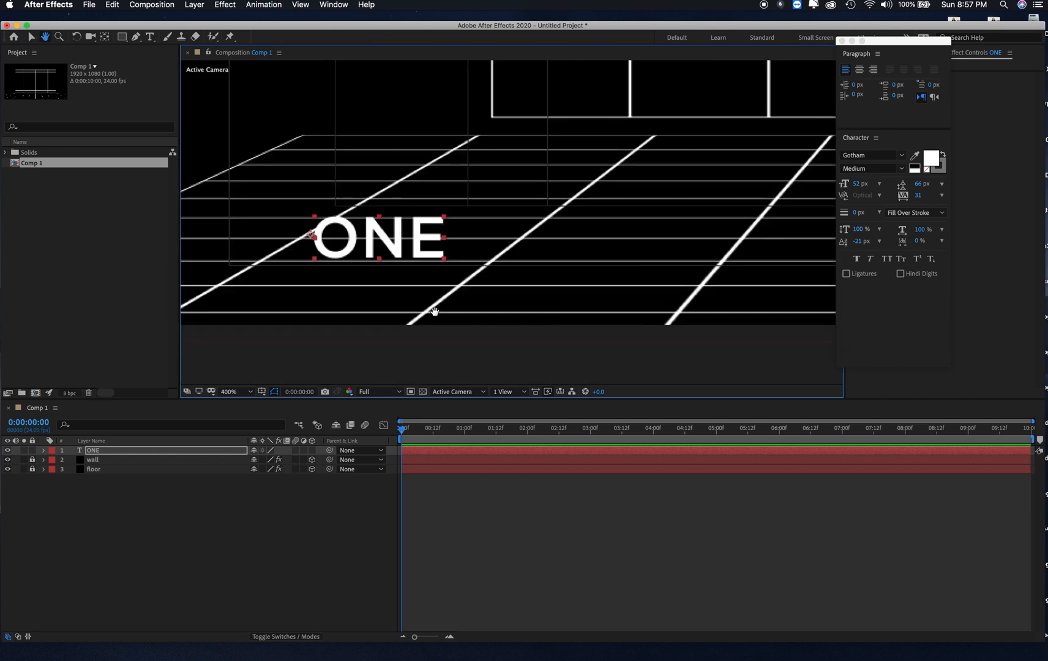
# Zoom in on the word ONE to check it stands on the floor grid.
pyautogui.moveTo(435, 311); pyautogui.dragTo(507, 241)
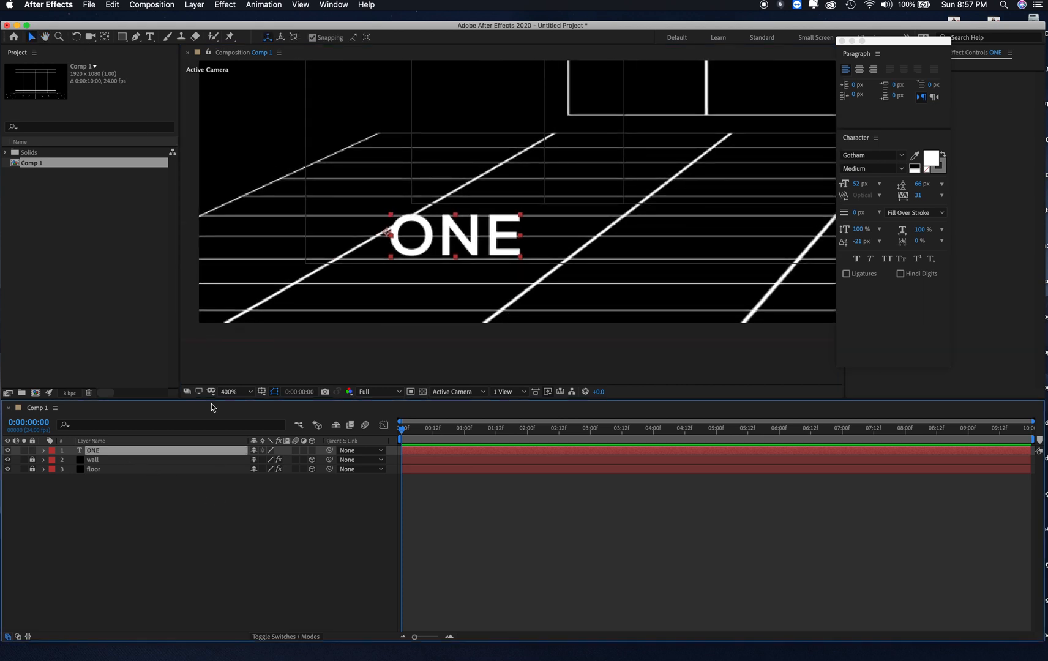
pyautogui.moveTo(308, 193)
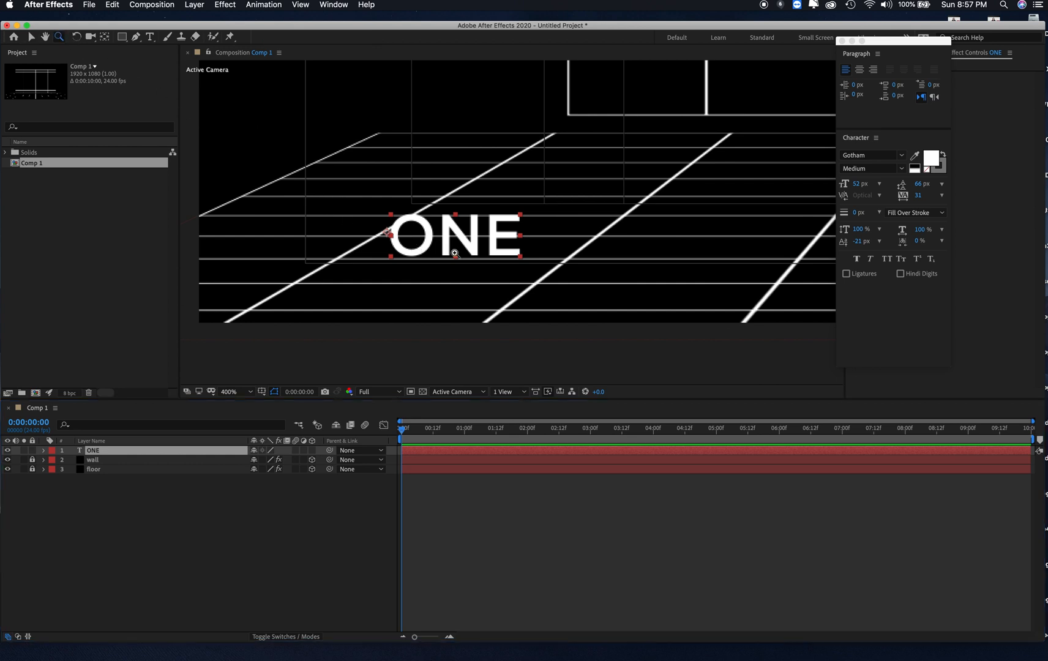
pyautogui.click(239, 392)
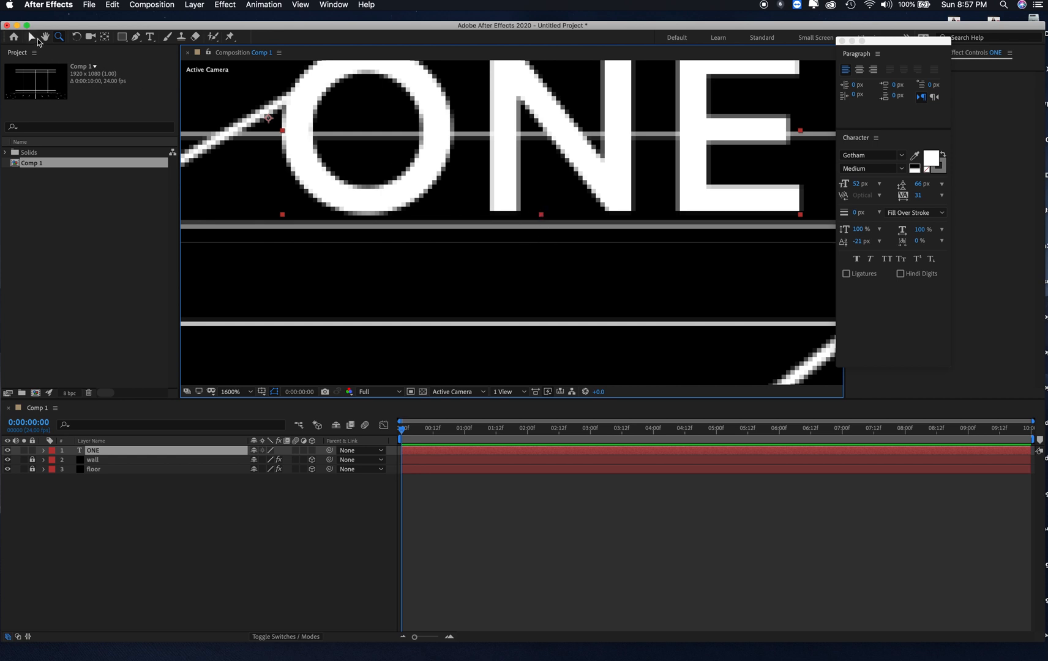
pyautogui.click(31, 36)
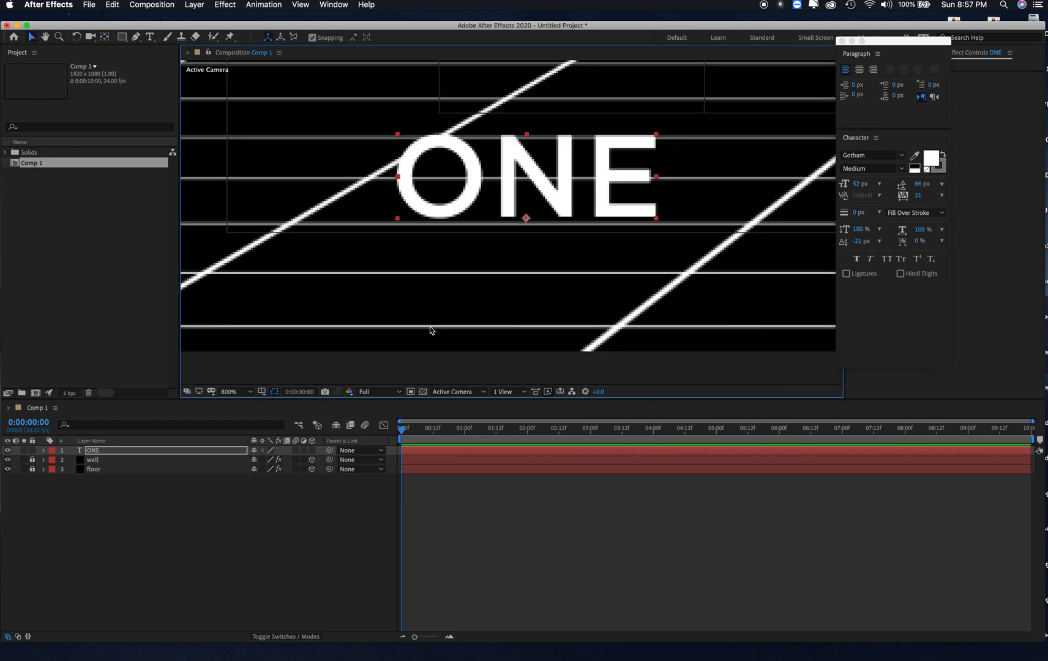
pyautogui.click(251, 390)
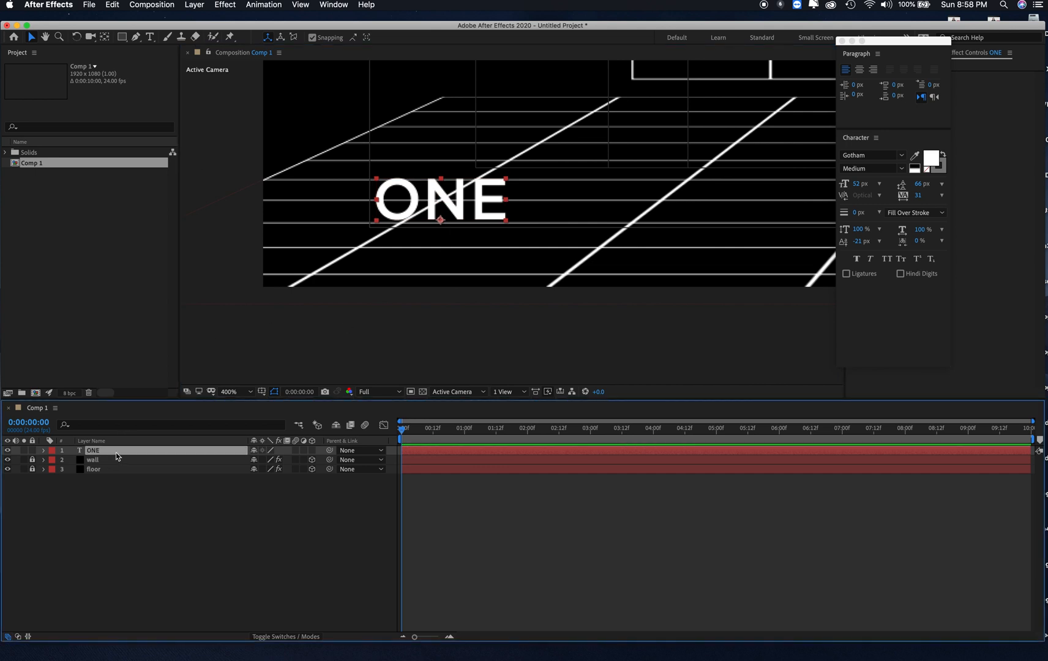
# Duplicate the text layer and retype it as TWO, right of ONE.
pyautogui.press('cmd+d')
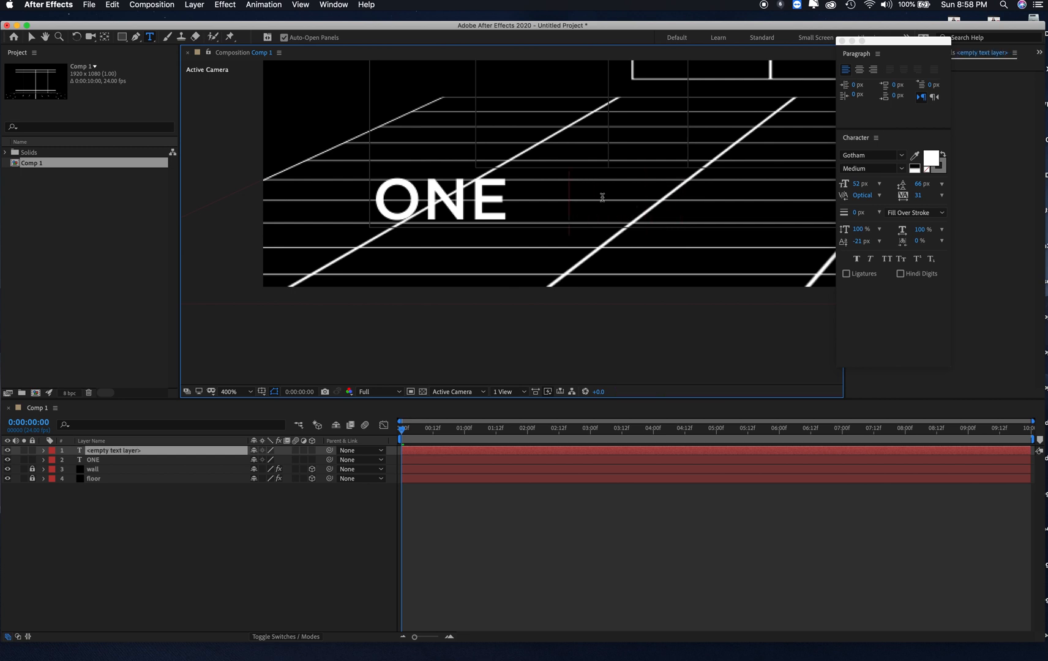
pyautogui.write('TWO')
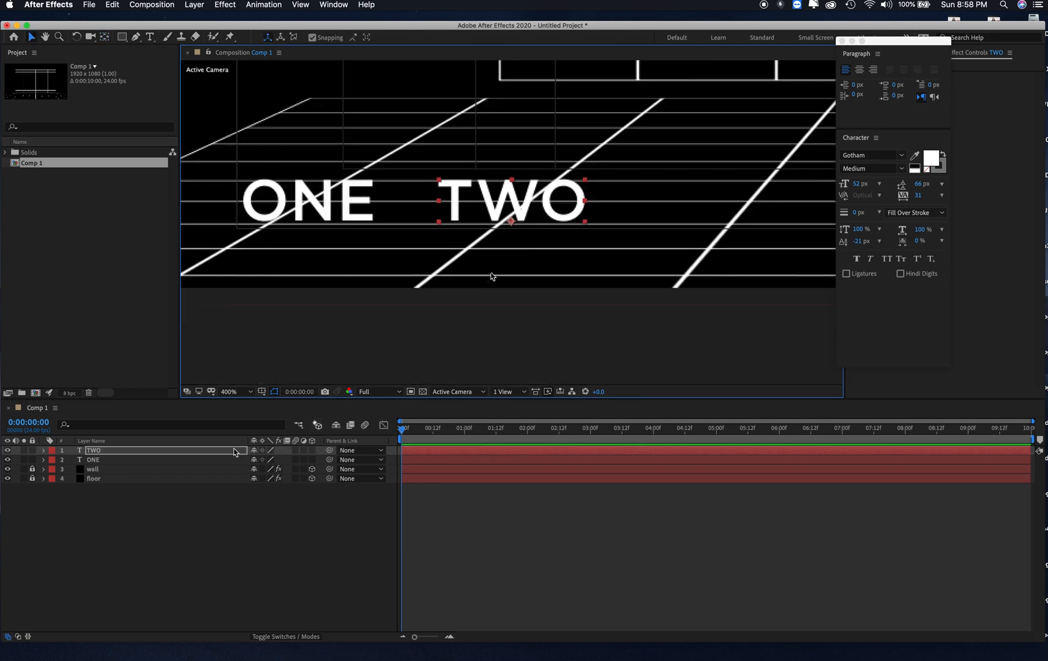
# Retype the copy as THREE, place it right of TWO and duplicate it.
pyautogui.click(161, 449)
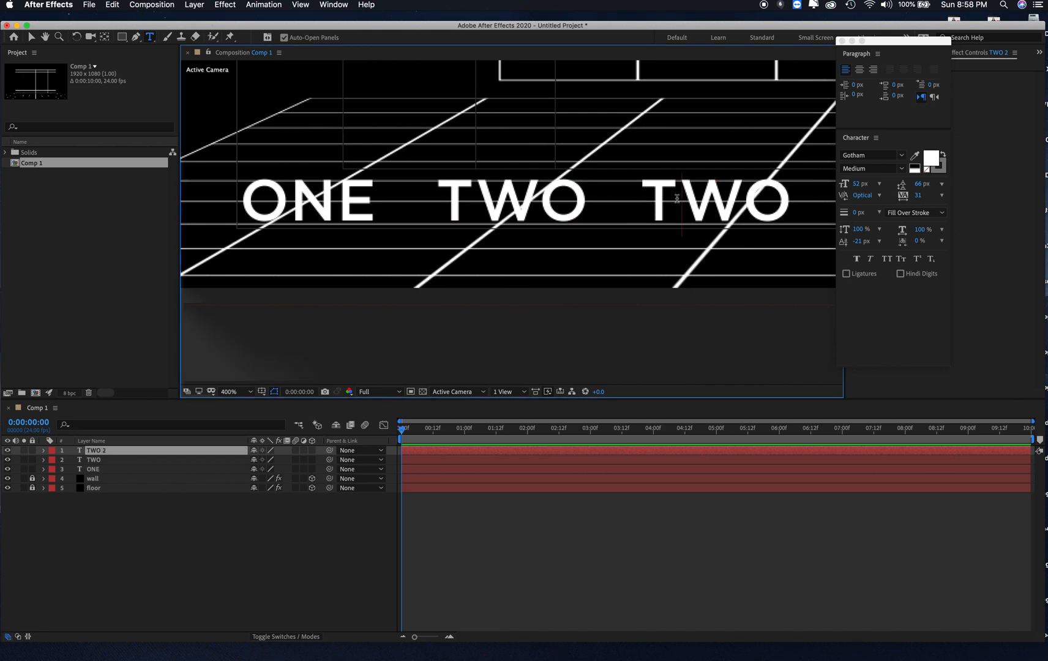
pyautogui.write('THR')
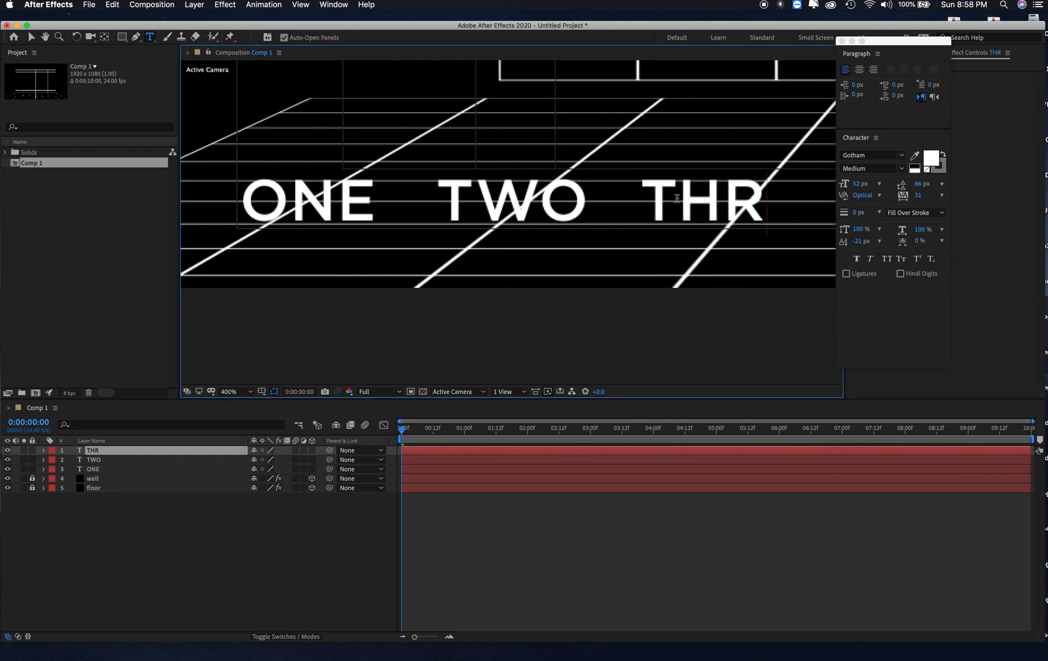
pyautogui.write('EE')
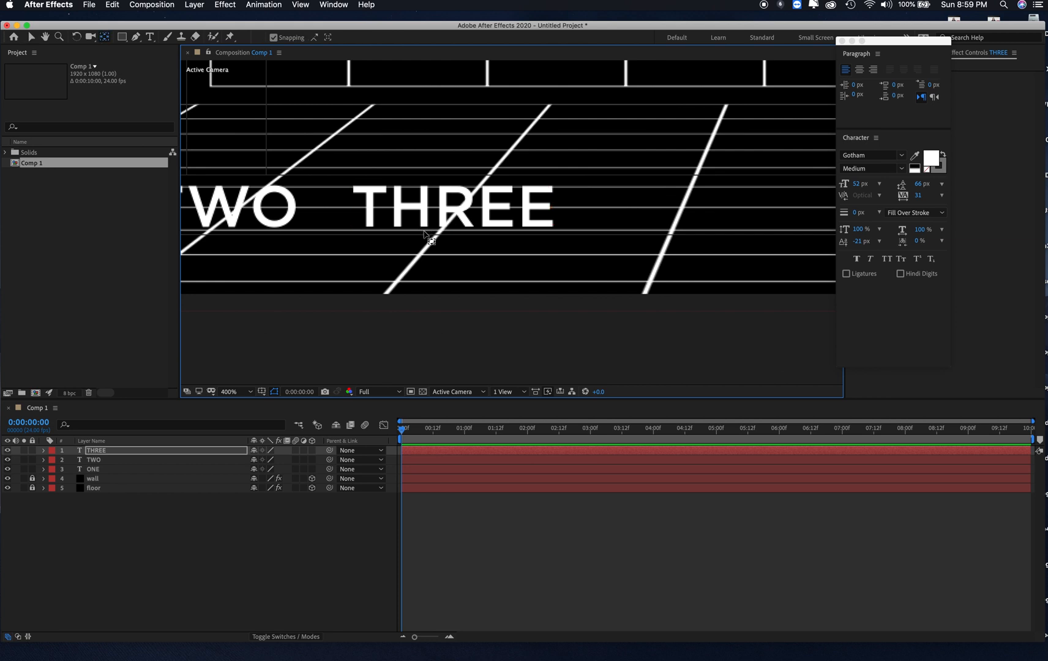
pyautogui.click(451, 206)
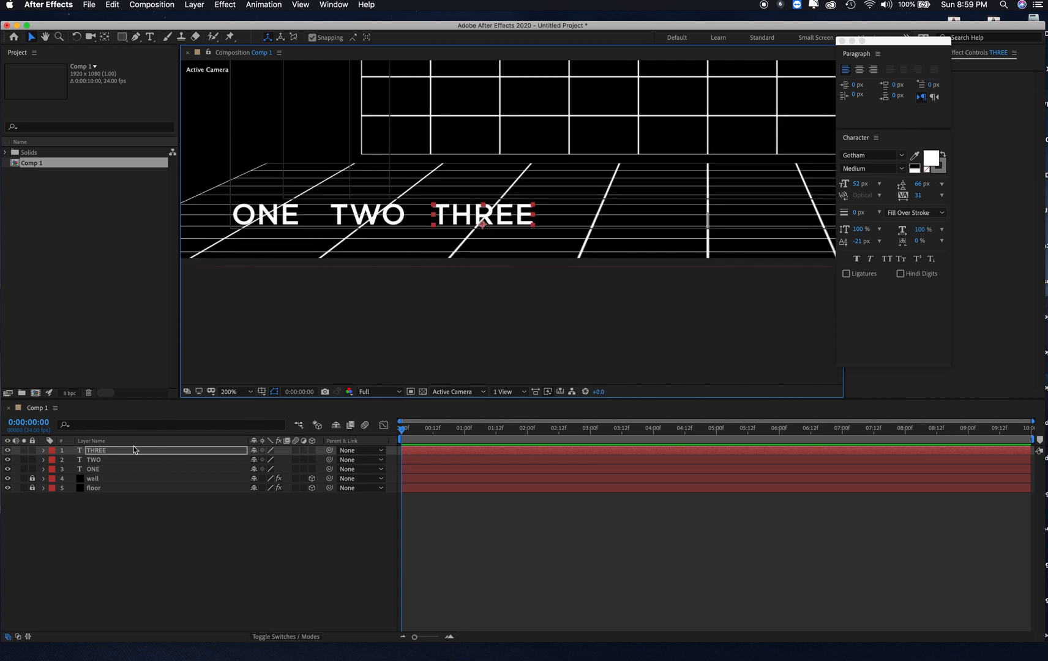
pyautogui.press('cmd+d')
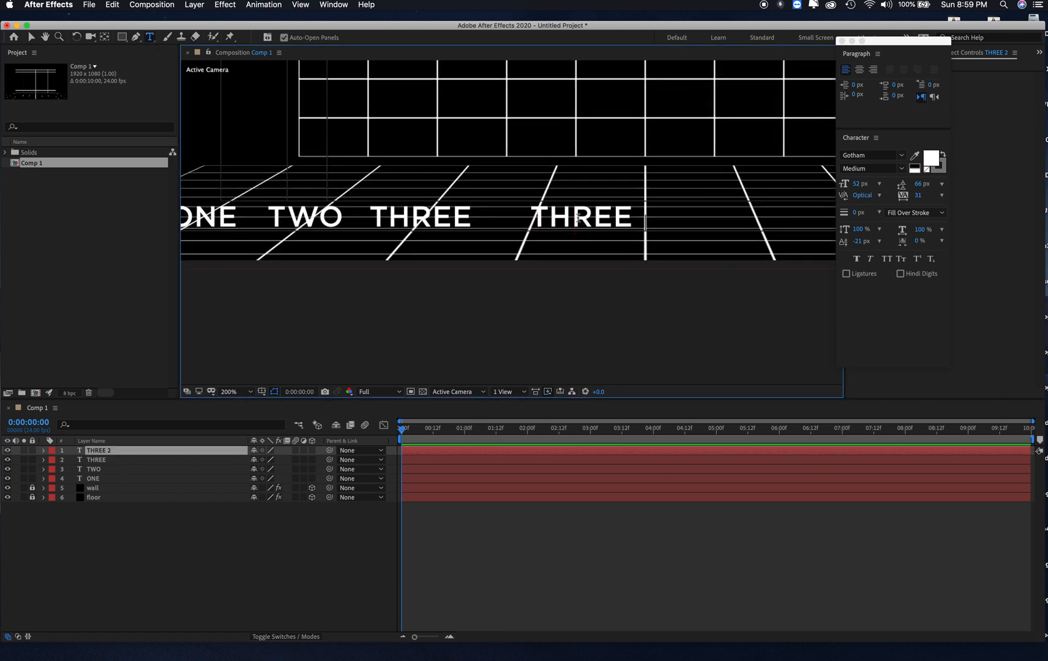
# Retype the copy as FOUR and select the next duplicate's text to retype.
pyautogui.write('FO')
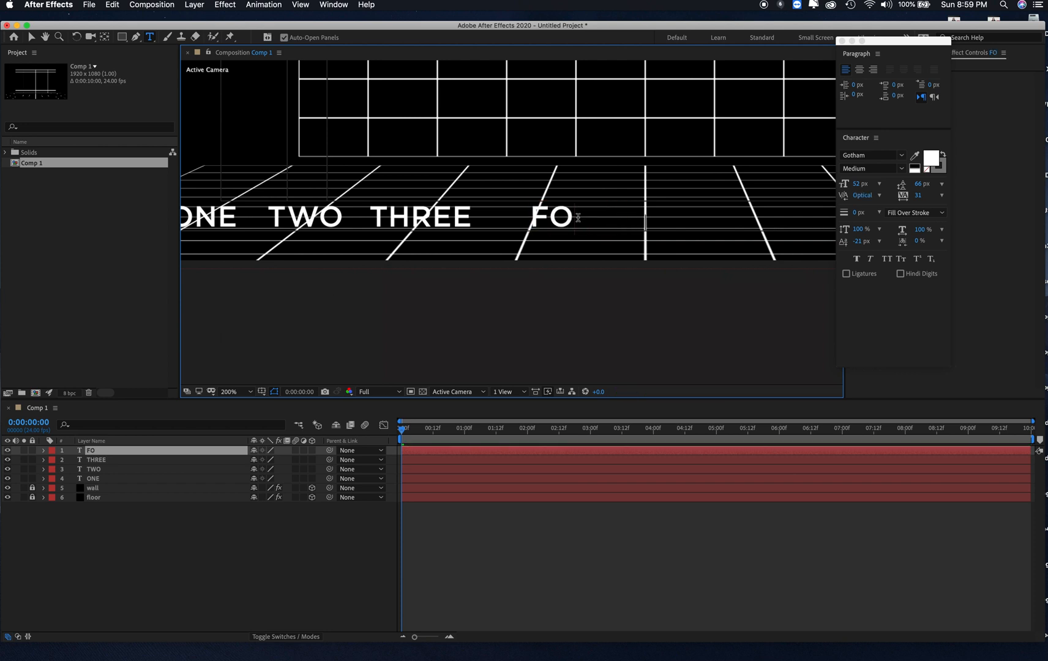
pyautogui.write('UR')
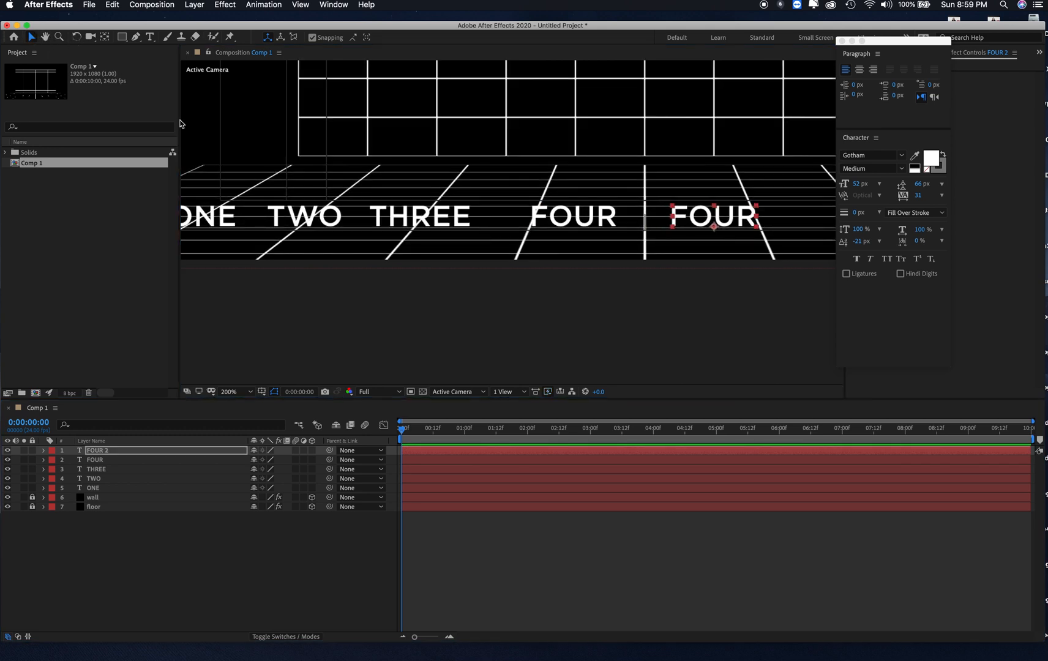
pyautogui.click(150, 37)
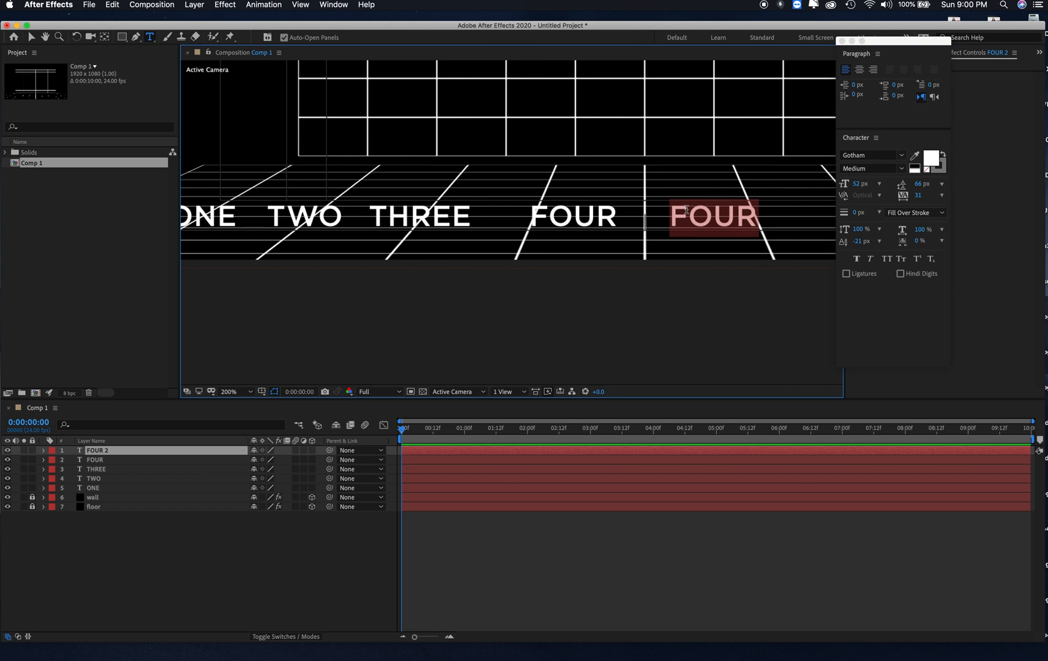
# Retype the copied text as FIVE and shift it further right of FOUR on the floor.
pyautogui.write('FIV')
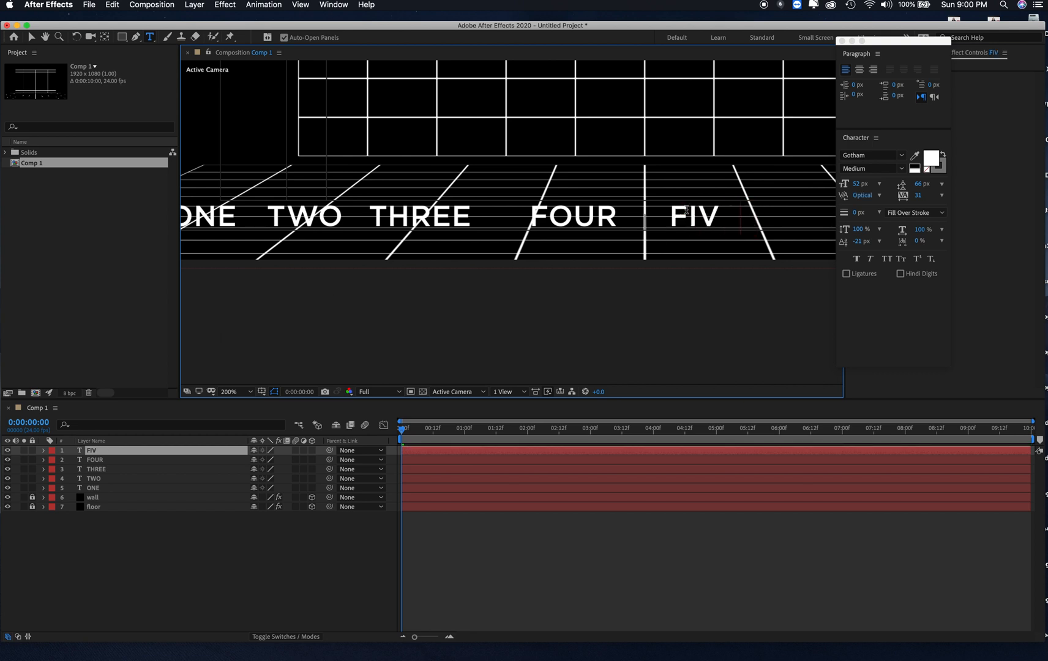
pyautogui.write('E')
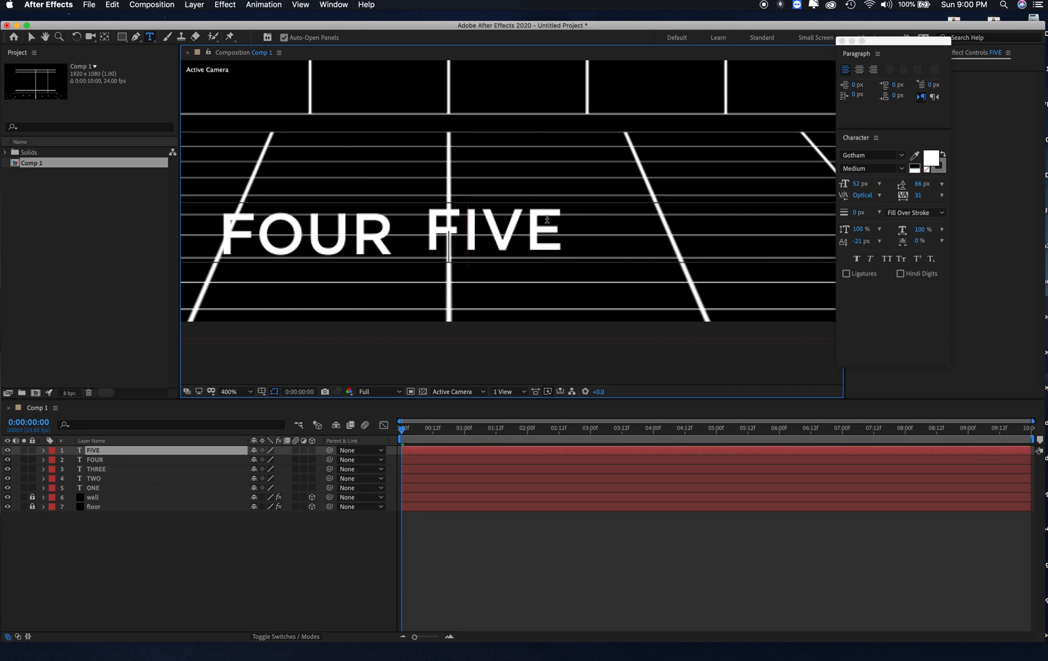
pyautogui.click(491, 230)
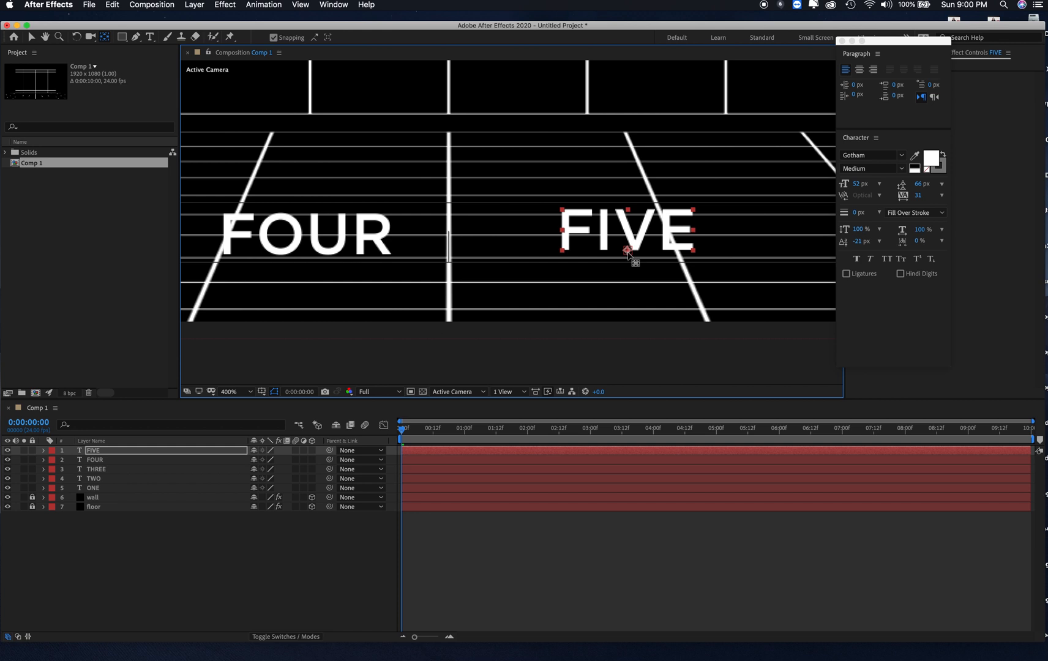
pyautogui.click(228, 392)
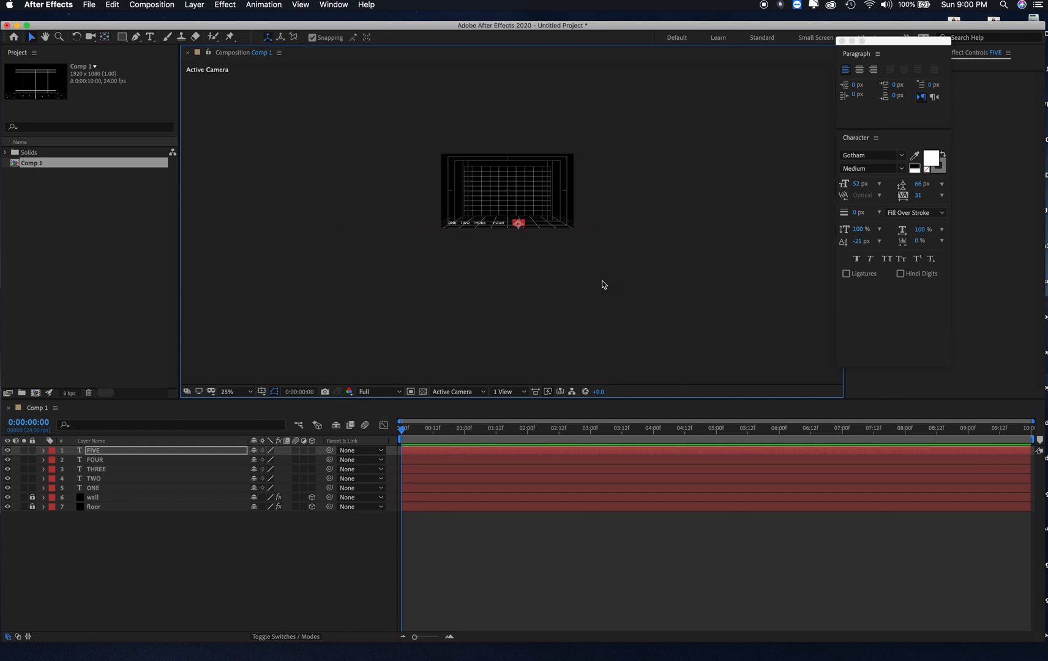
# Show the room at 100% and duplicate the ONE layer to place after FIVE.
pyautogui.click(240, 390)
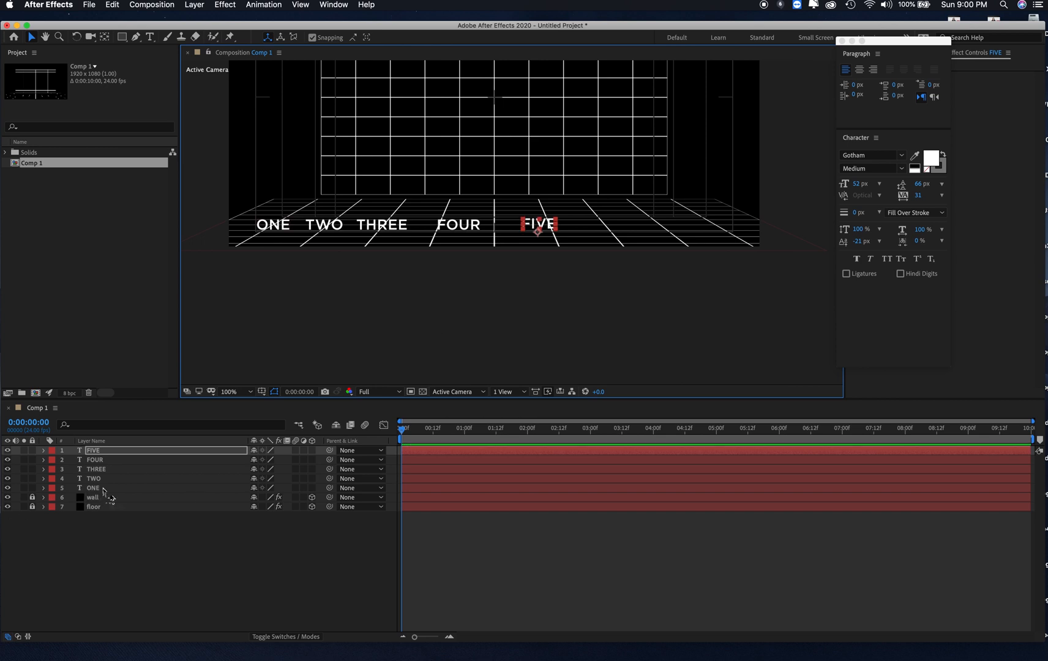
pyautogui.click(94, 488)
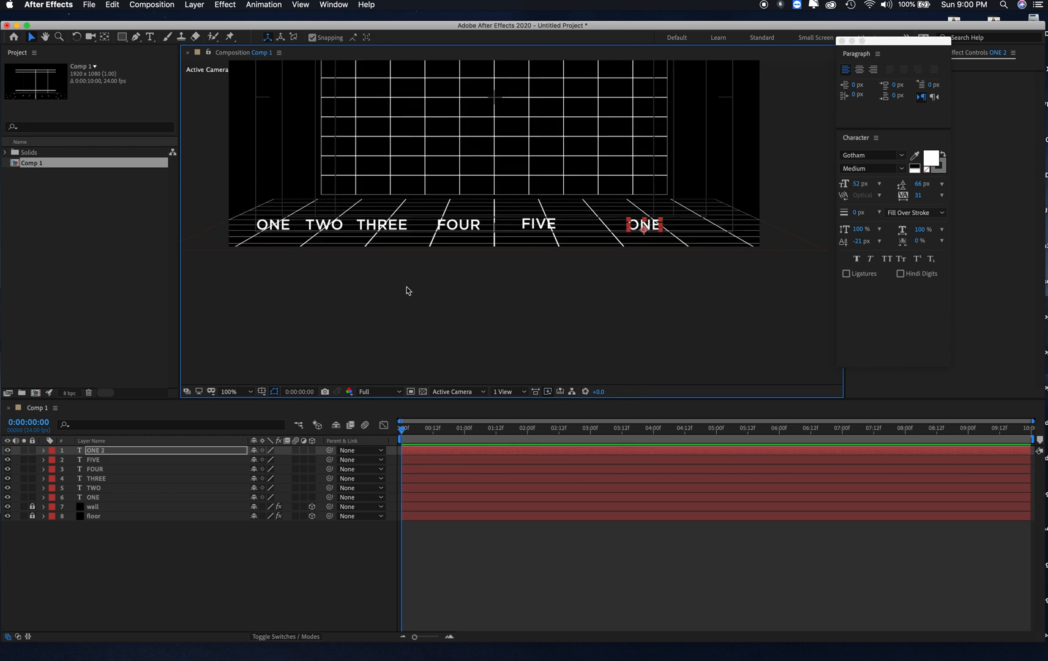
pyautogui.moveTo(581, 255)
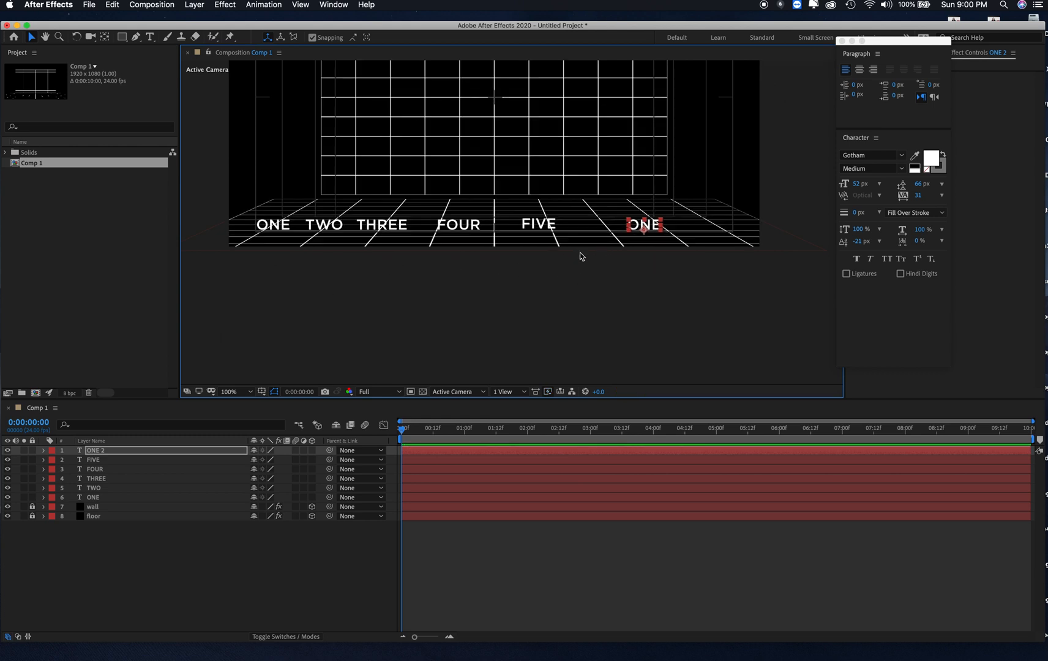
pyautogui.moveTo(241, 205)
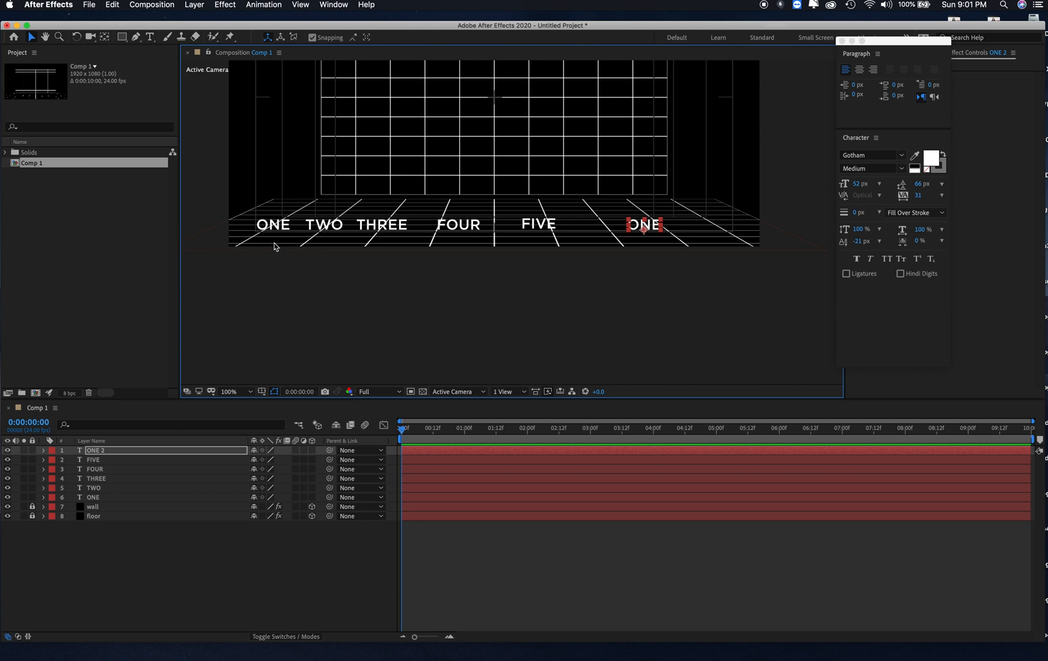
pyautogui.moveTo(309, 227)
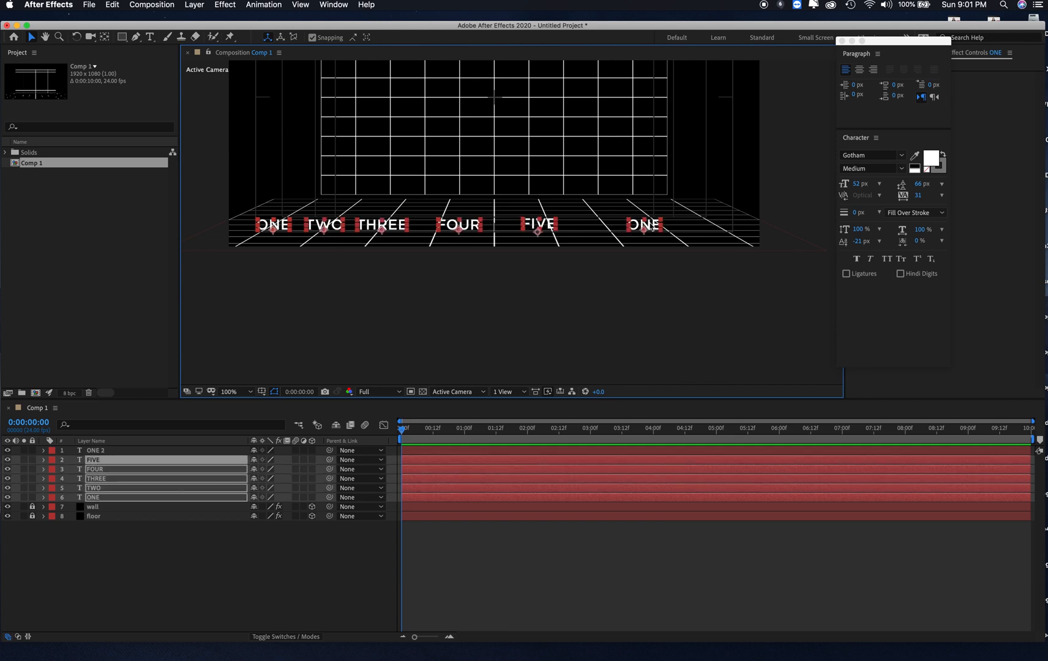
# Select all six word layers and bring up the Align panel in place of the Paragraph/Character panels.
pyautogui.click(96, 451)
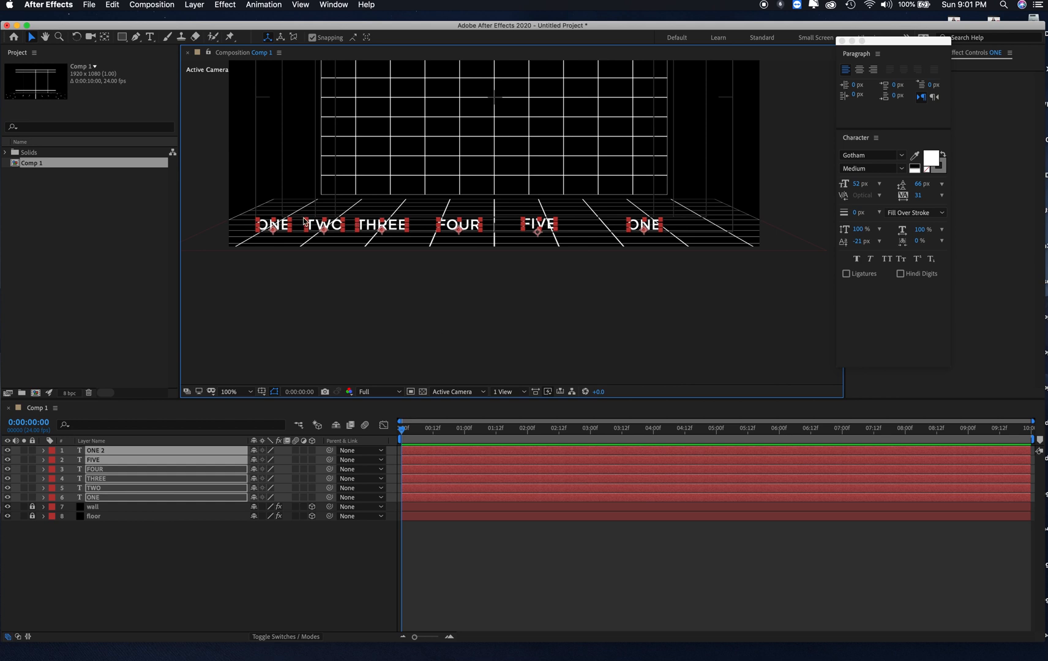
pyautogui.moveTo(659, 229)
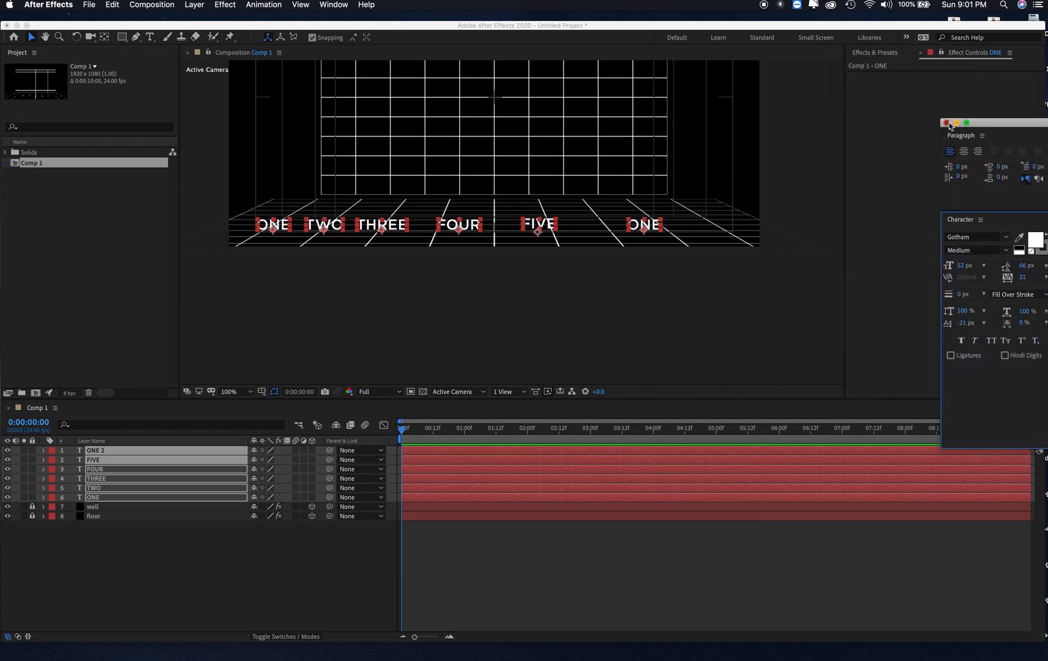
pyautogui.click(947, 123)
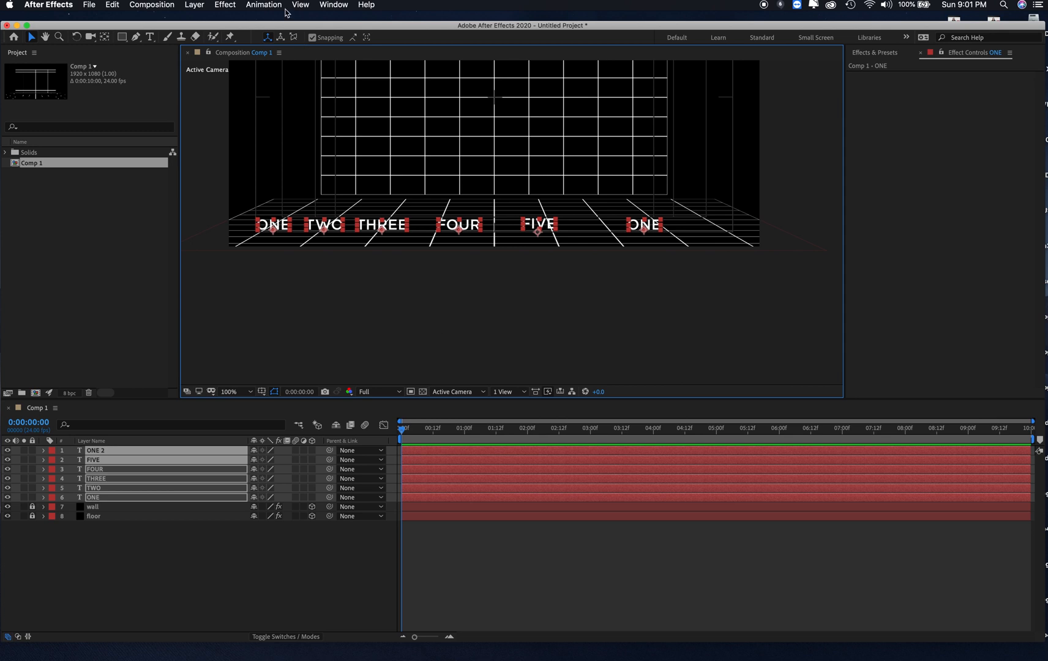
pyautogui.click(333, 5)
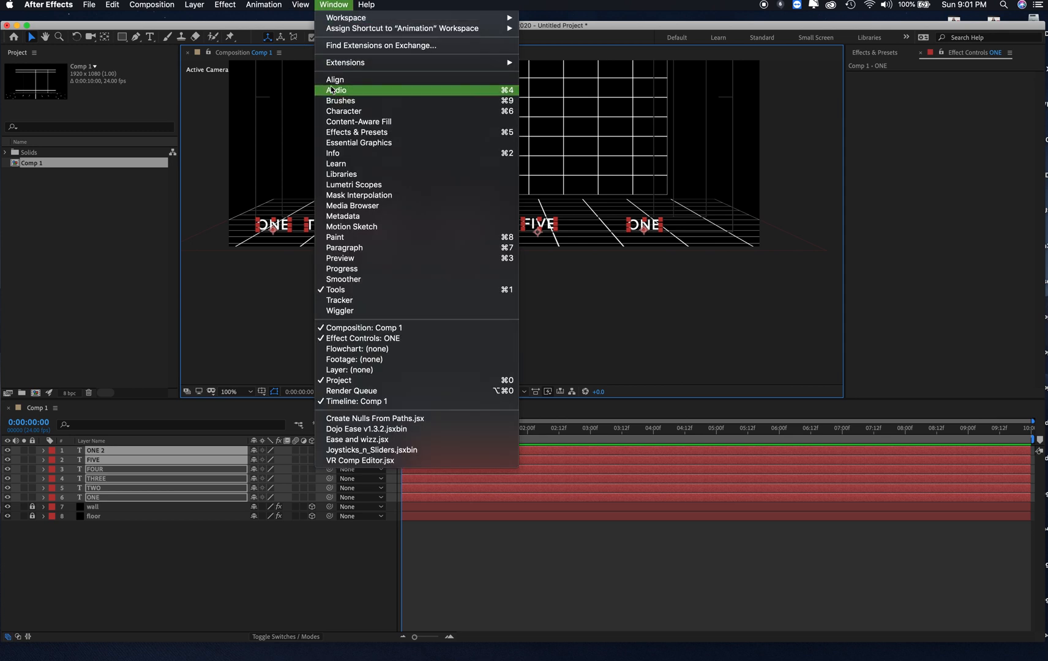
pyautogui.click(335, 79)
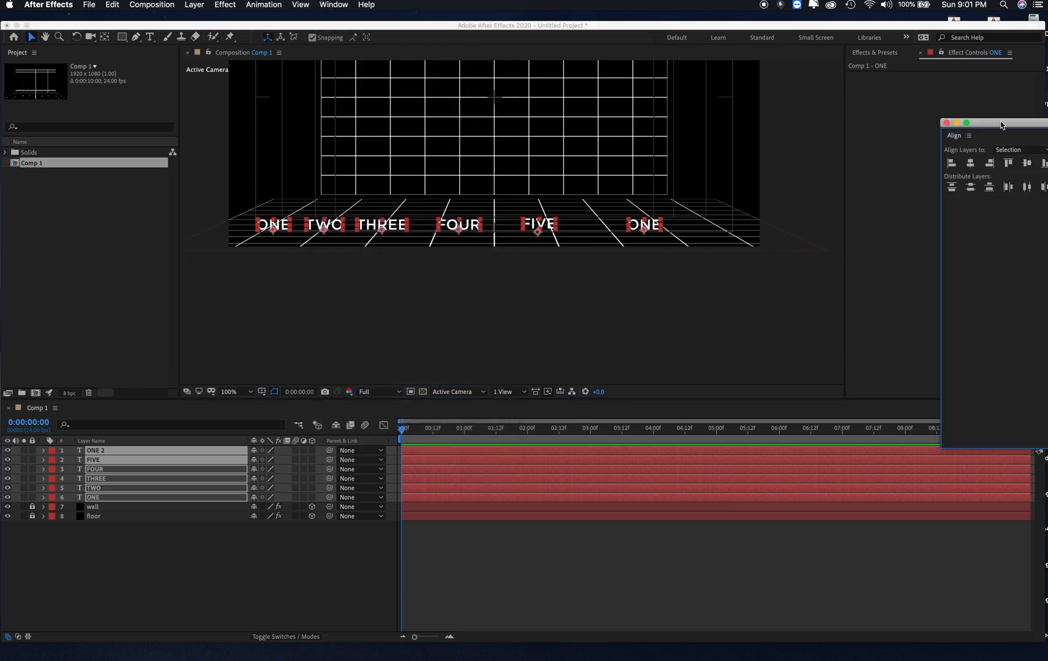
pyautogui.moveTo(993, 122); pyautogui.dragTo(919, 95)
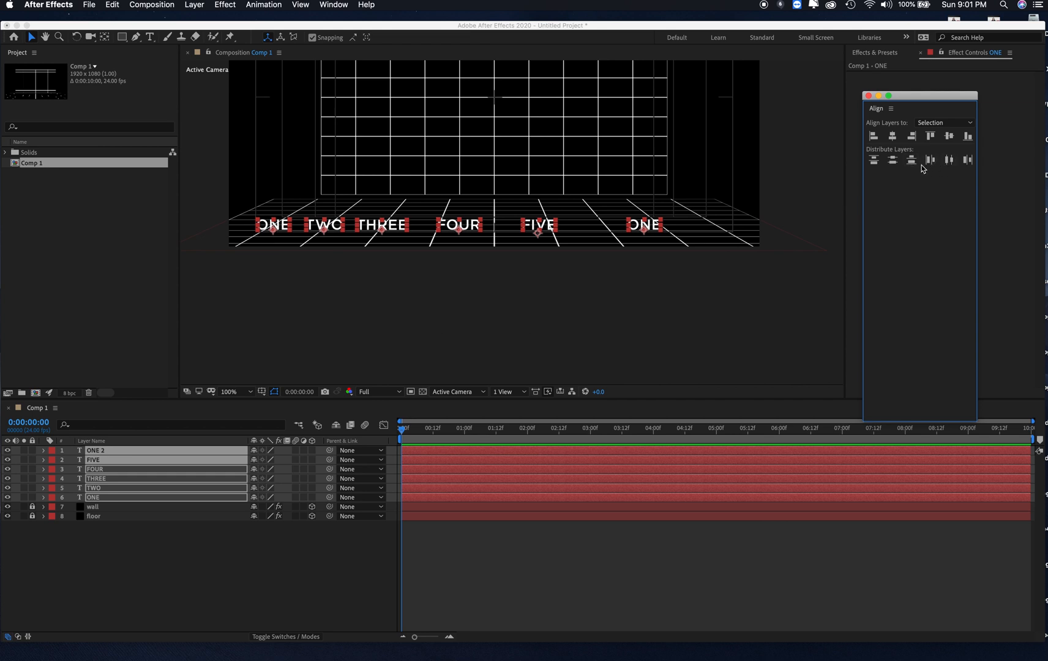
# Distribute the six words' horizontal centers evenly across the floor.
pyautogui.click(948, 159)
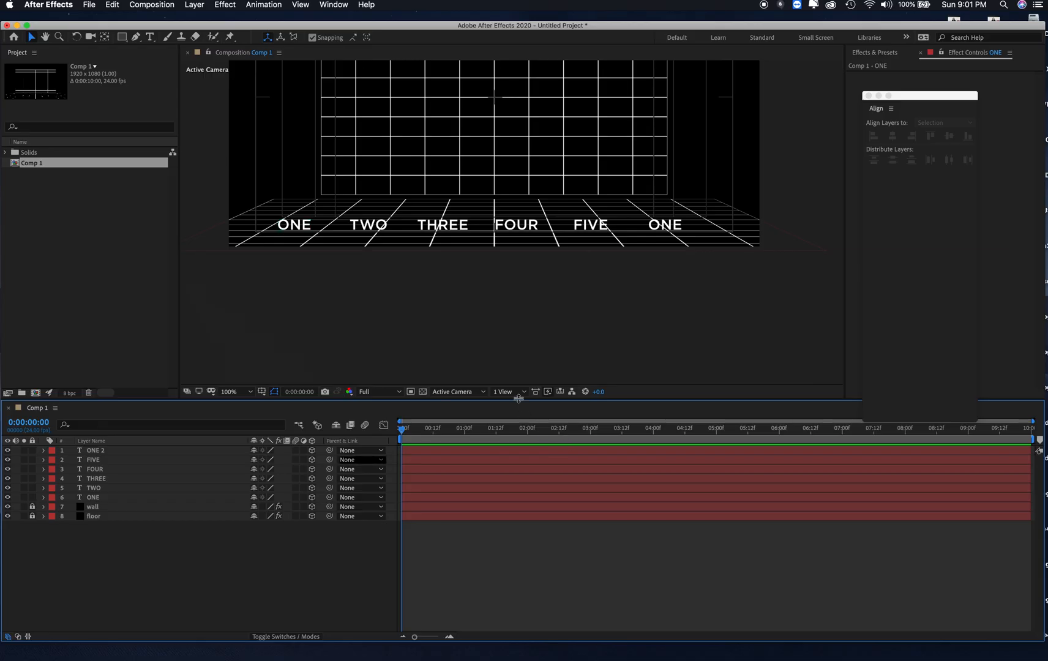
pyautogui.click(235, 392)
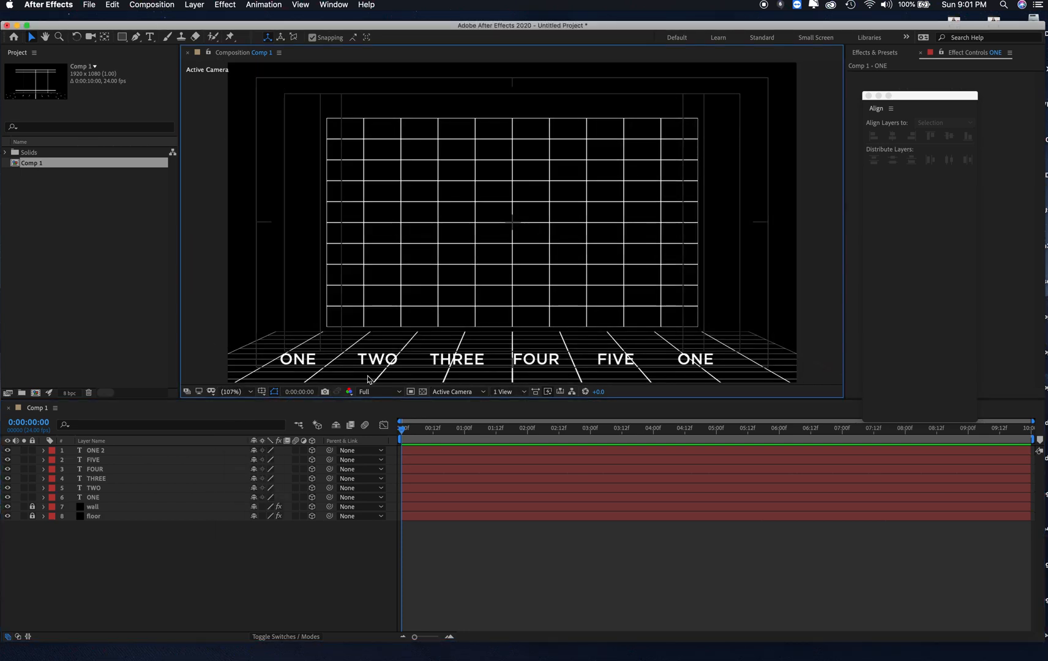
pyautogui.moveTo(266, 402)
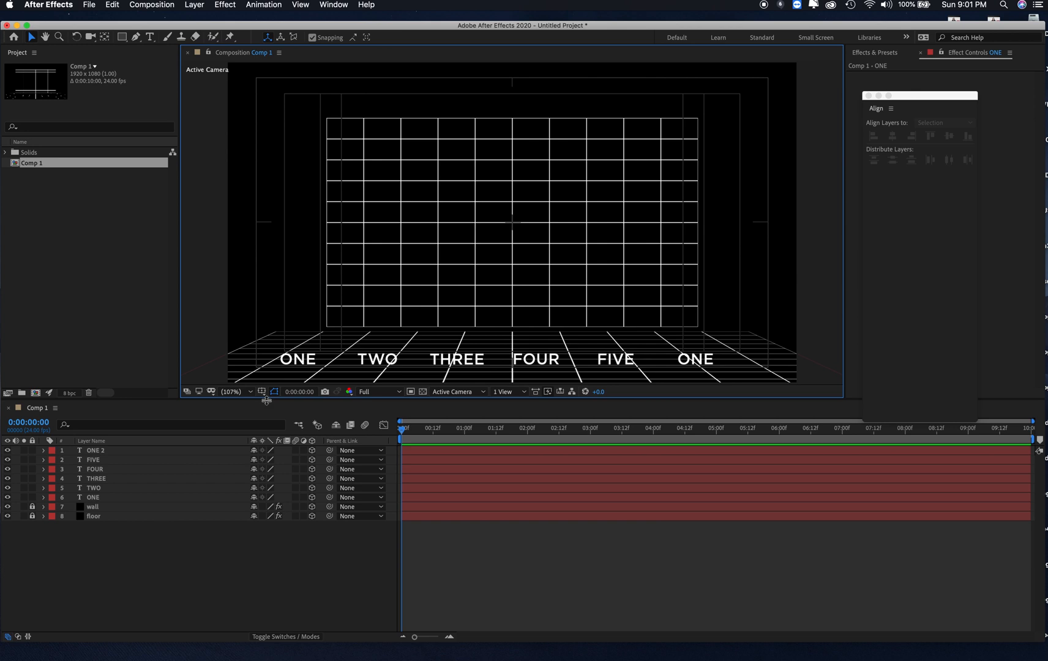
pyautogui.moveTo(453, 392)
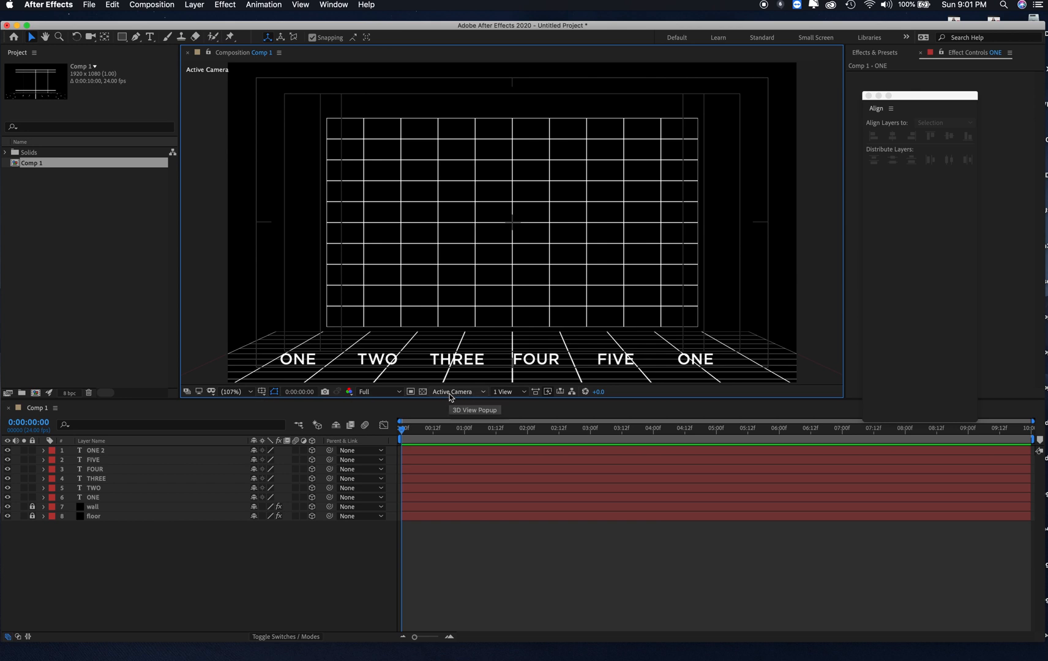
# Switch to Custom View 1 and move THREE onto the back wall, repositioning another word.
pyautogui.click(455, 392)
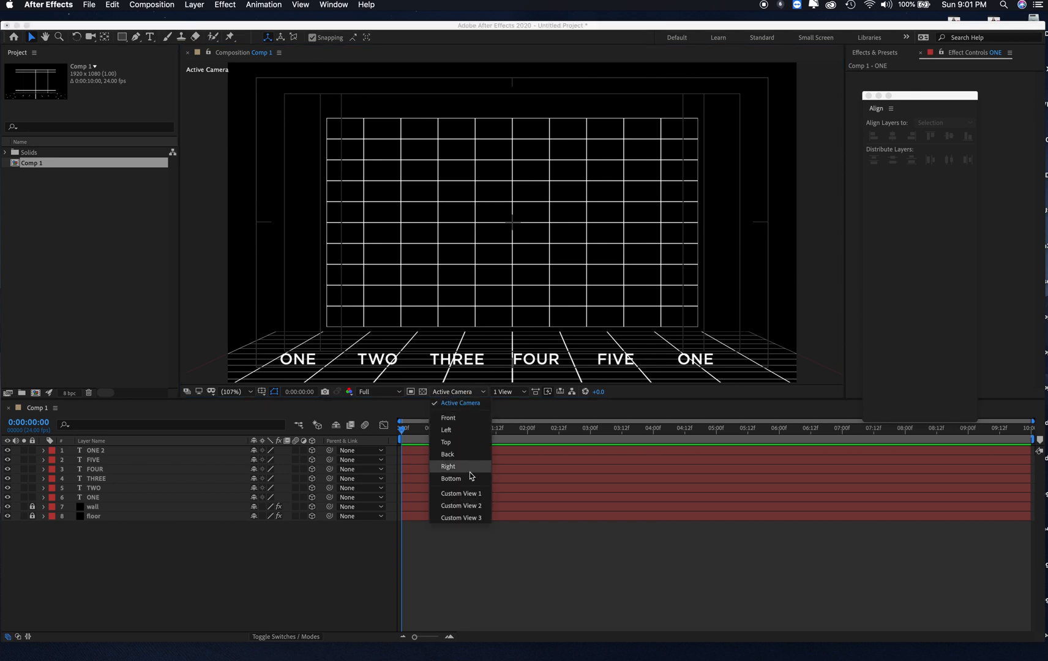
pyautogui.click(461, 493)
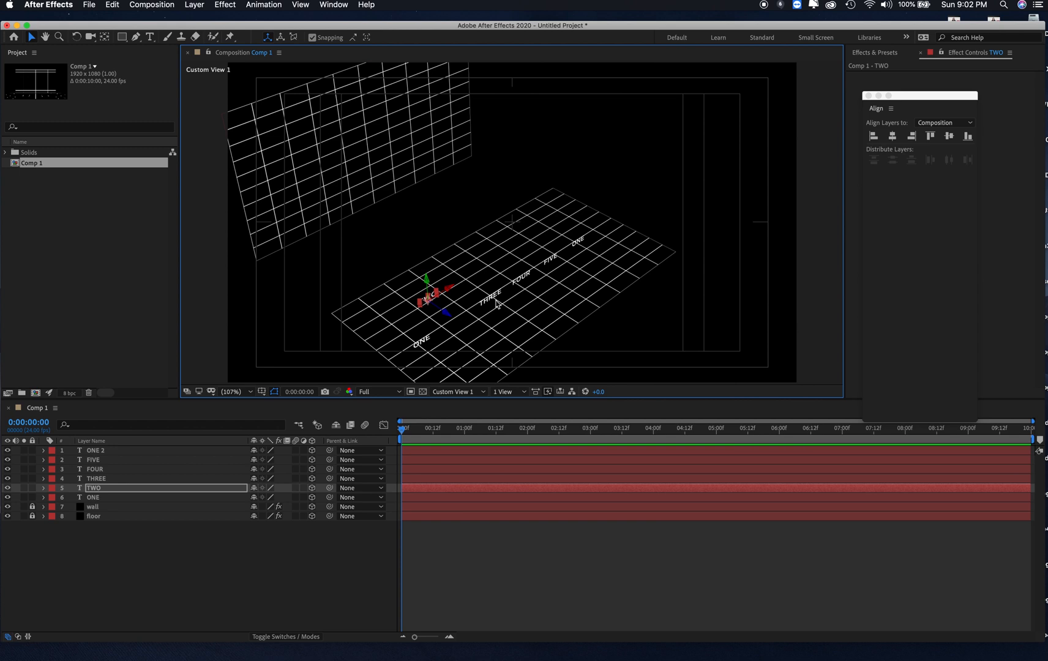
pyautogui.click(96, 477)
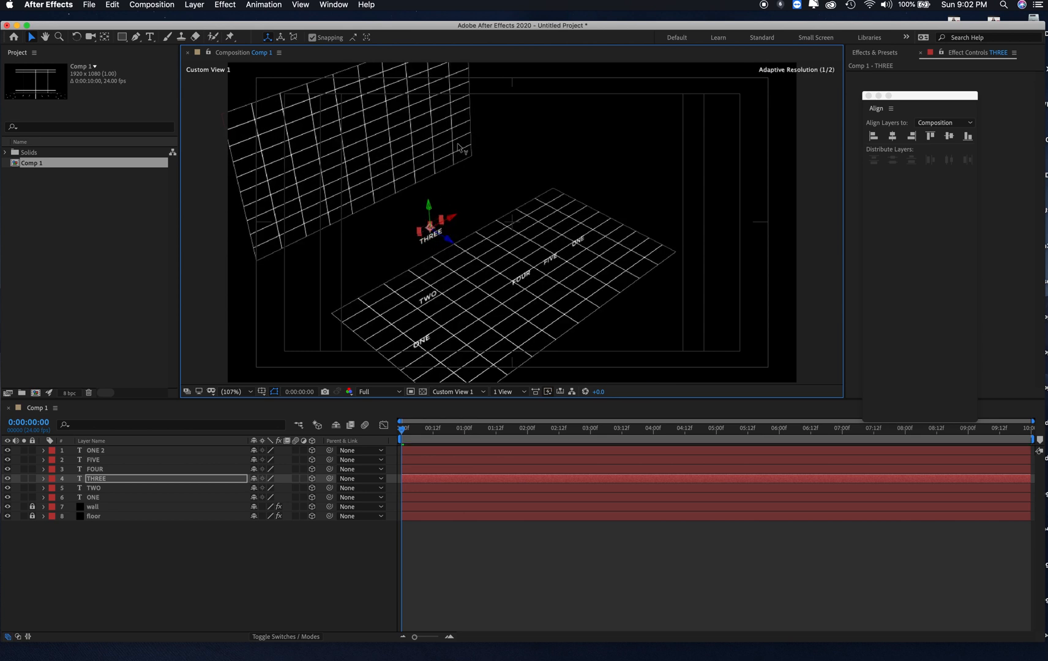
pyautogui.click(95, 469)
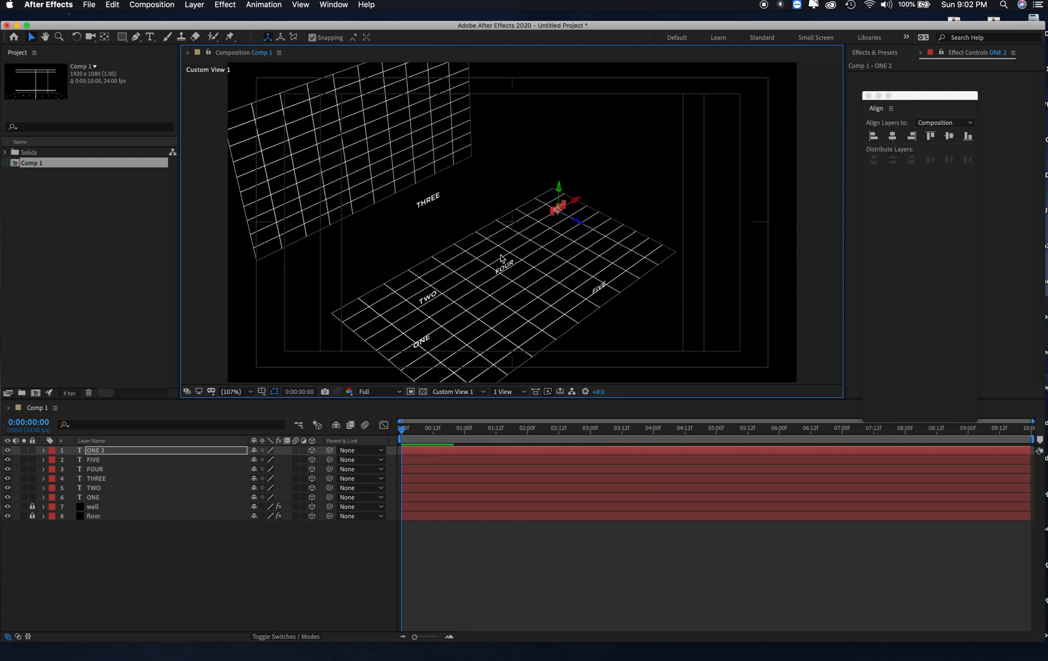
# Reposition FOUR, ONE, TWO, THREE and FIVE one by one, scattering them across the room.
pyautogui.click(96, 469)
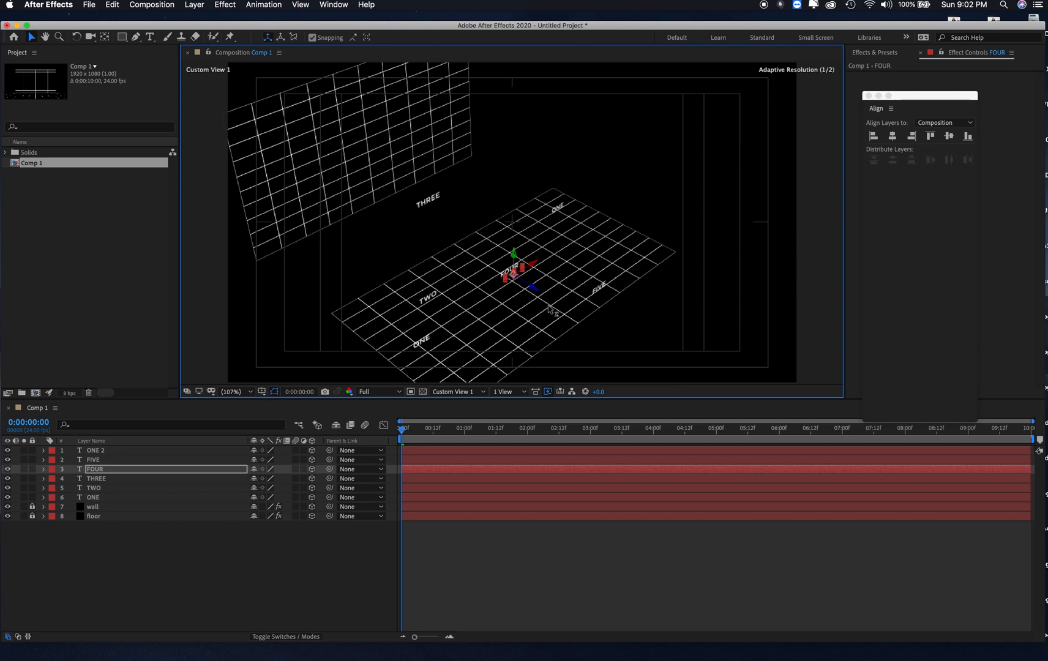
pyautogui.click(93, 497)
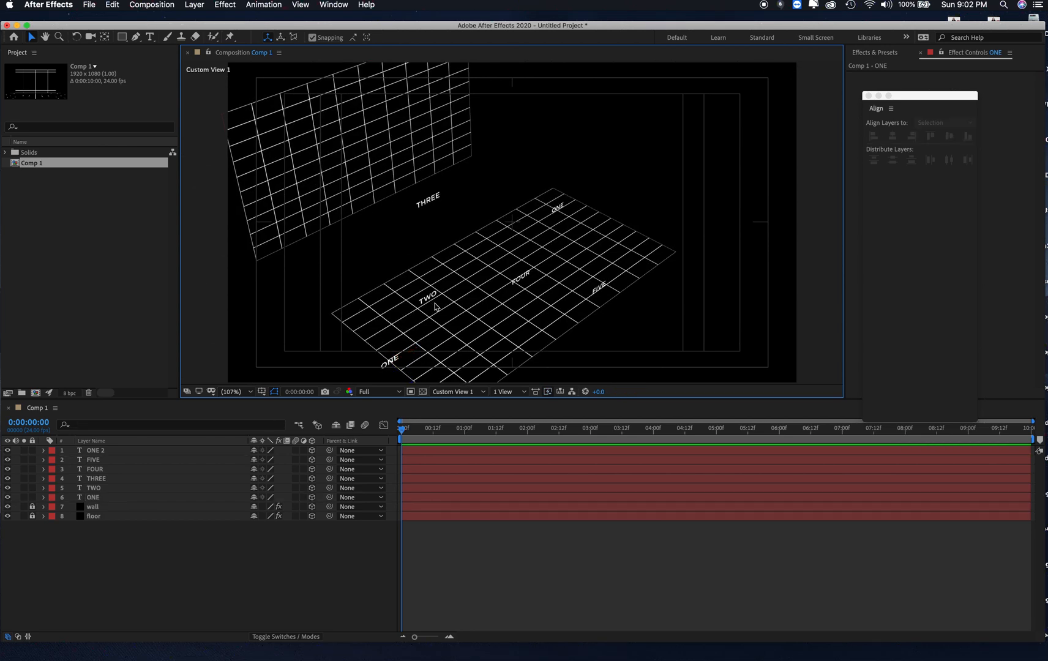
pyautogui.click(93, 488)
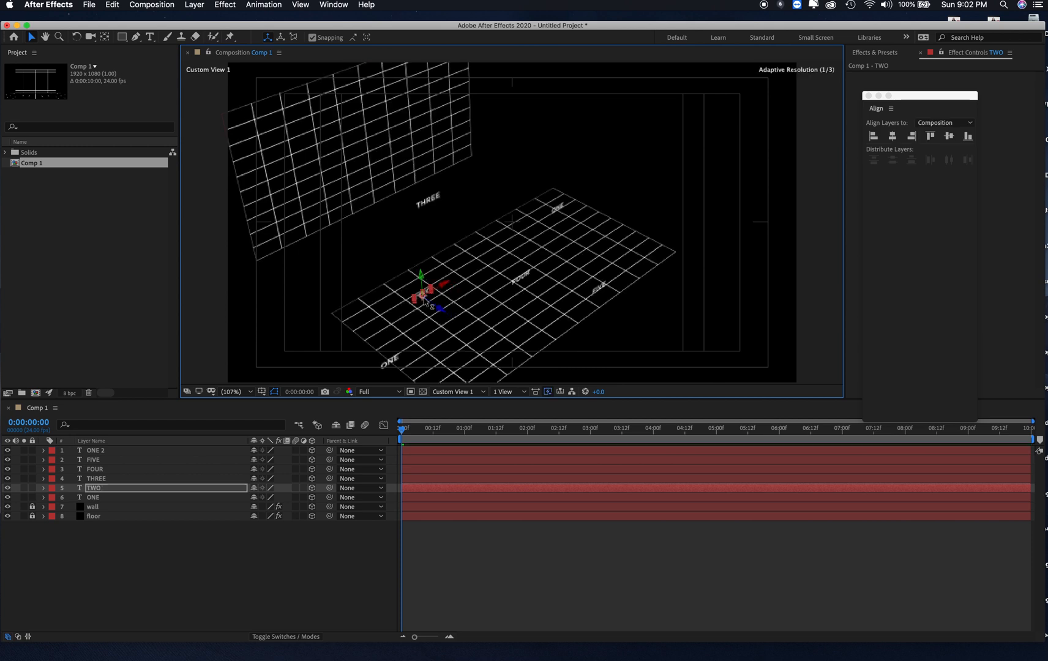
pyautogui.click(95, 477)
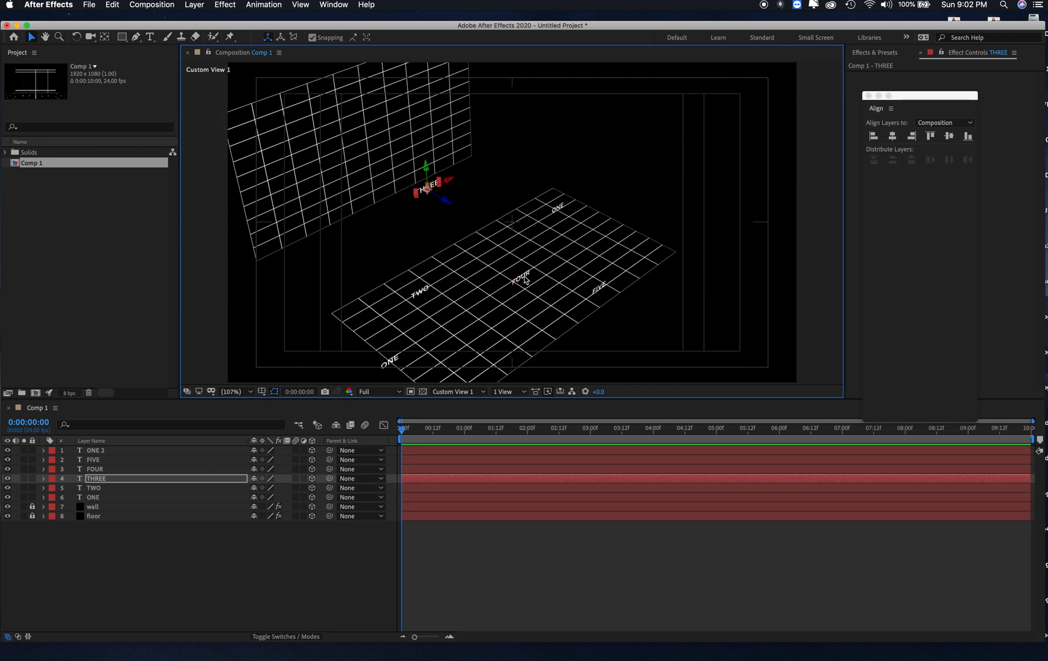
pyautogui.click(95, 469)
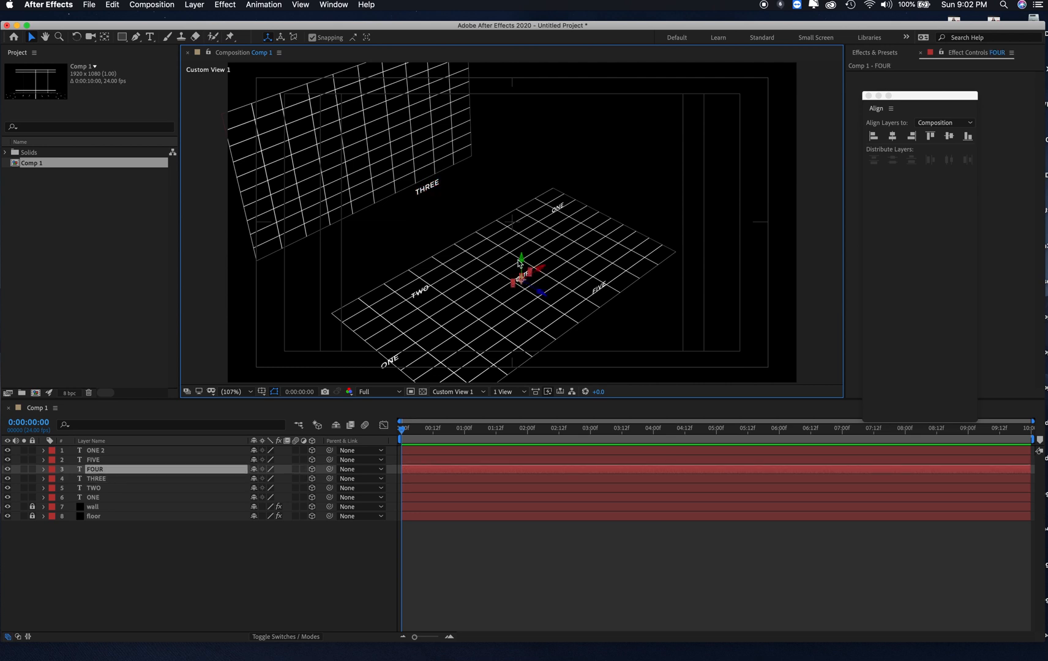
pyautogui.moveTo(600, 293)
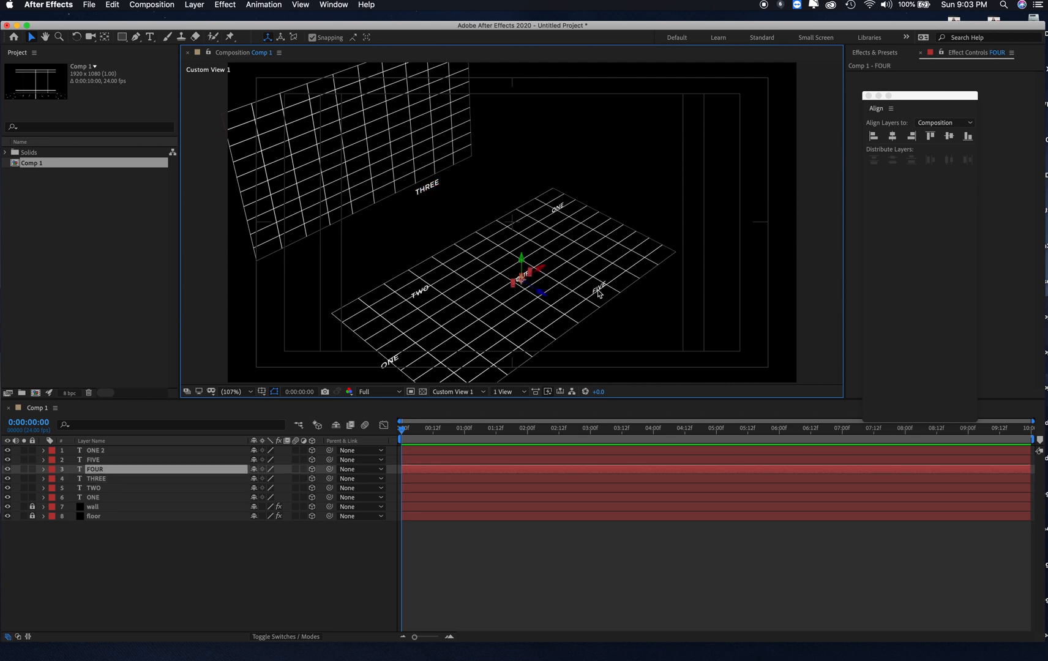
pyautogui.click(93, 459)
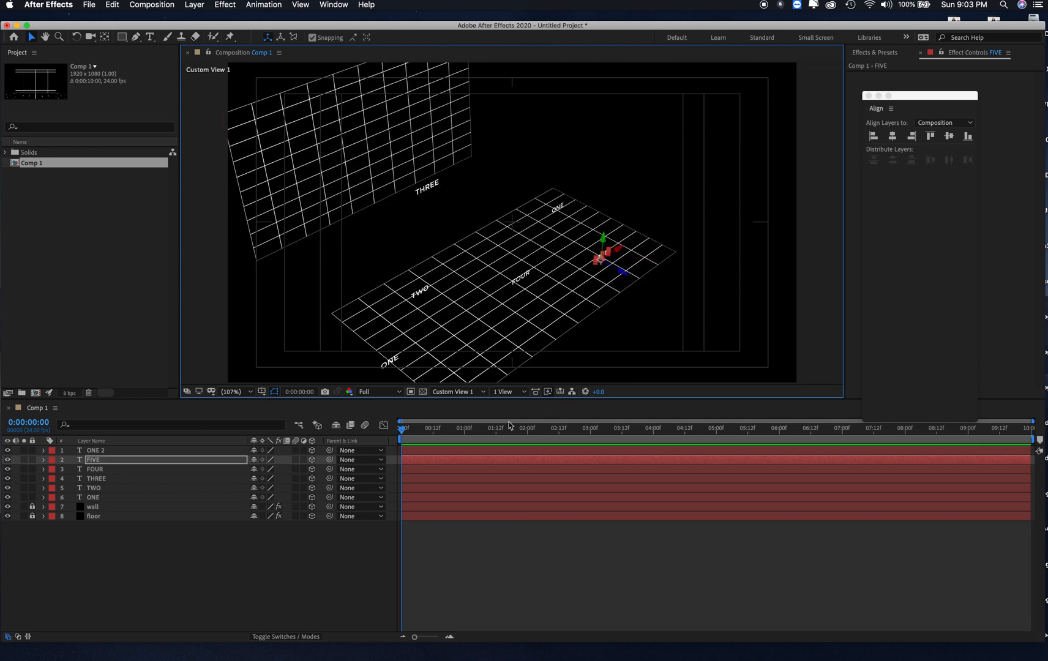
# Return the 3D View to Active Camera and clear the layer selection.
pyautogui.click(455, 392)
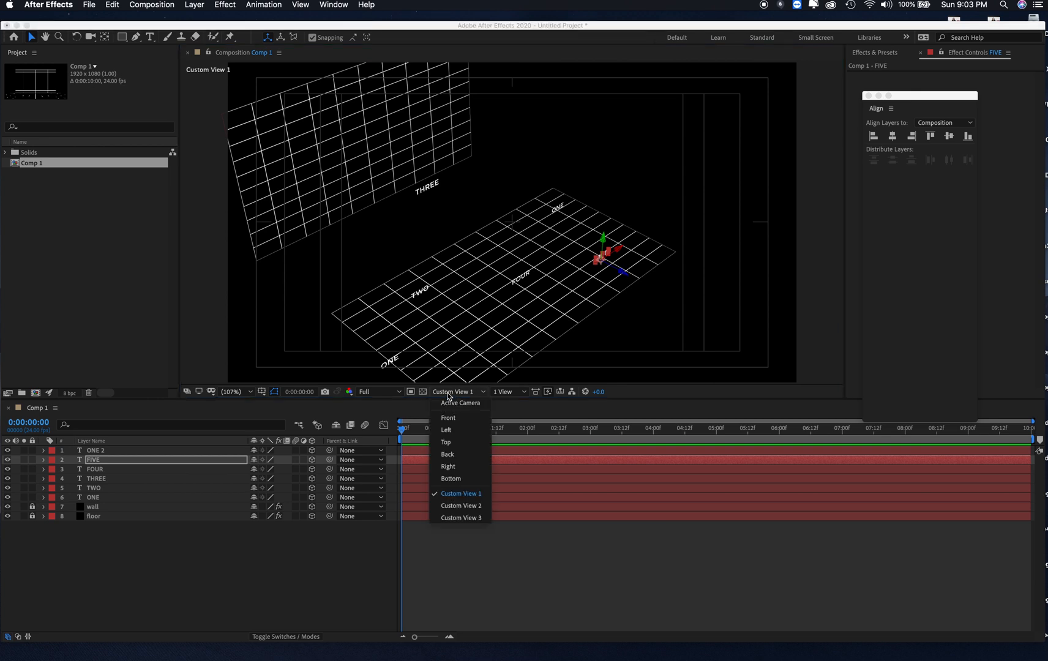
pyautogui.click(460, 403)
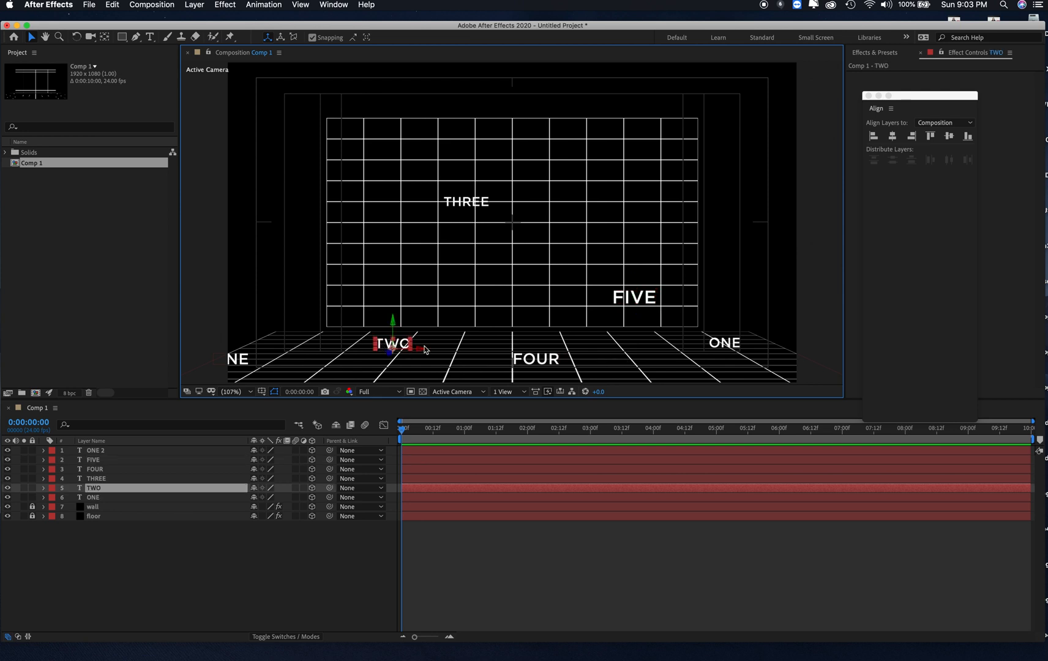
pyautogui.click(634, 299)
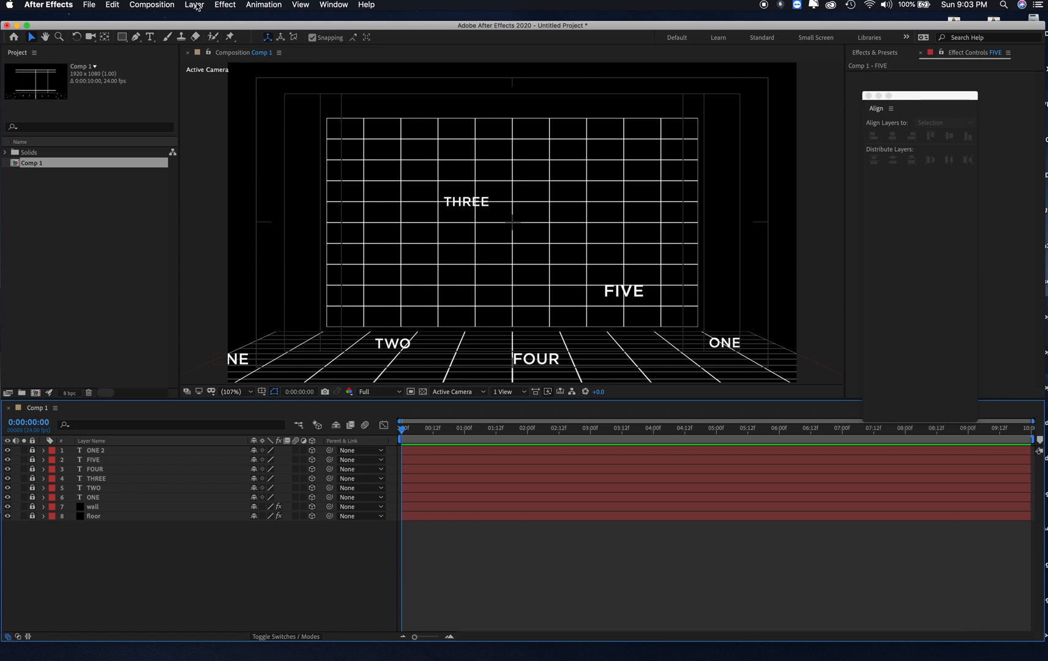
# Add a null object Null 1, confirm its anchor point and enable its 3D Layer switch.
pyautogui.click(194, 4)
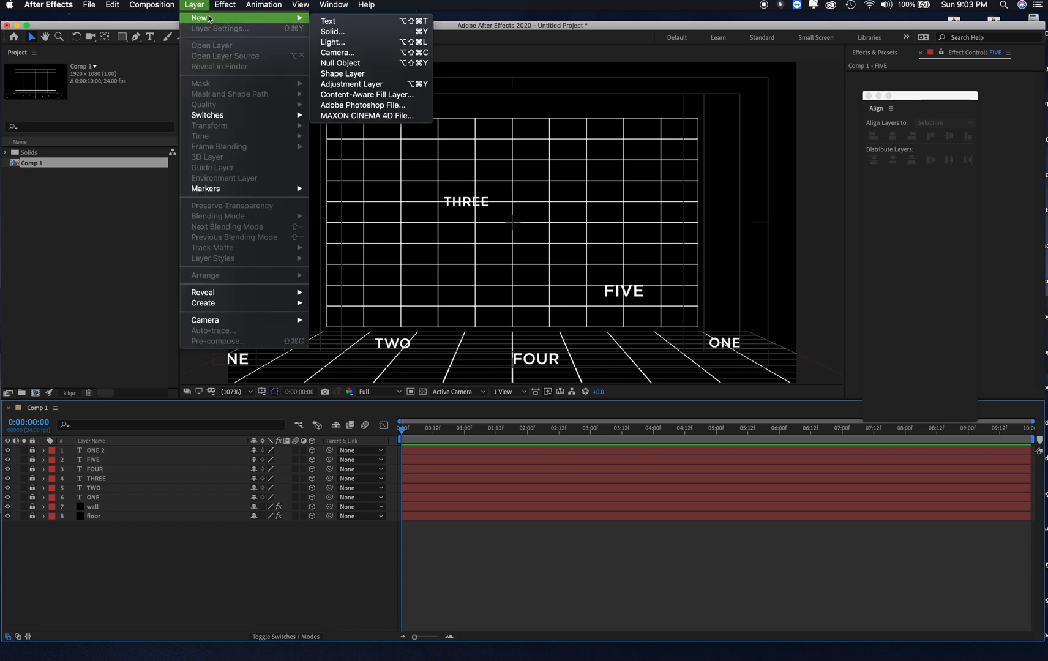
pyautogui.moveTo(328, 21)
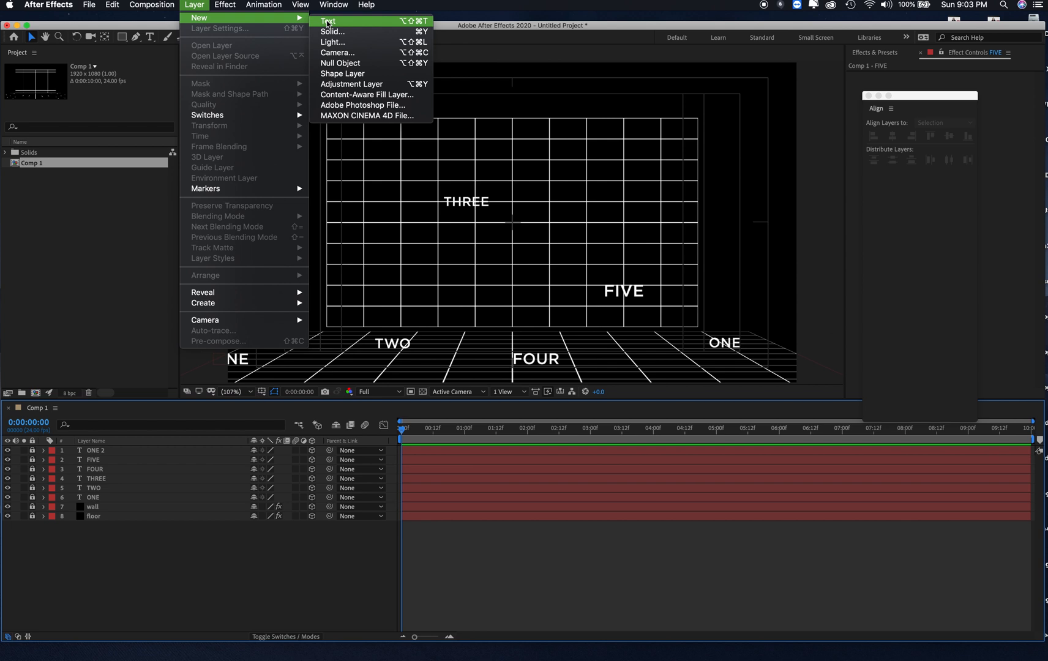
pyautogui.moveTo(332, 42)
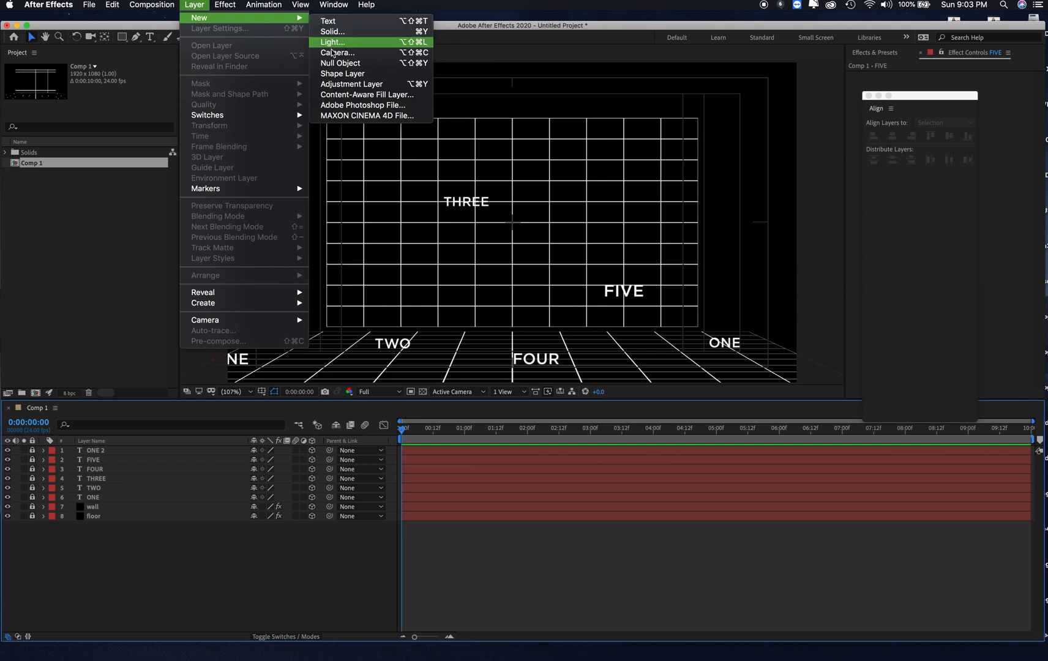
pyautogui.click(339, 62)
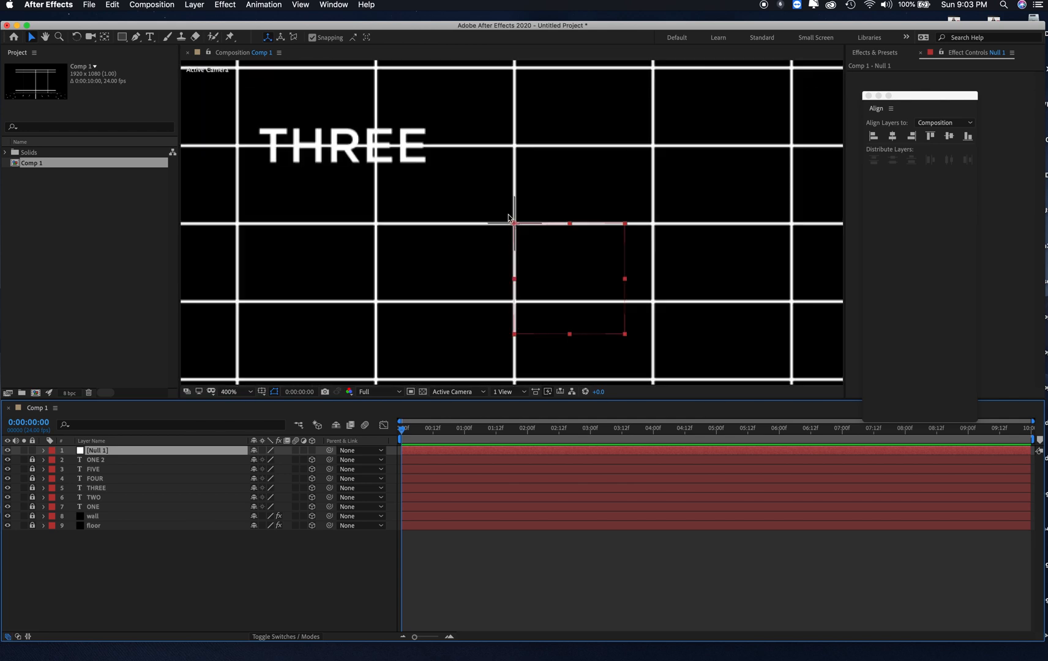
pyautogui.moveTo(137, 459)
pyautogui.write('50')
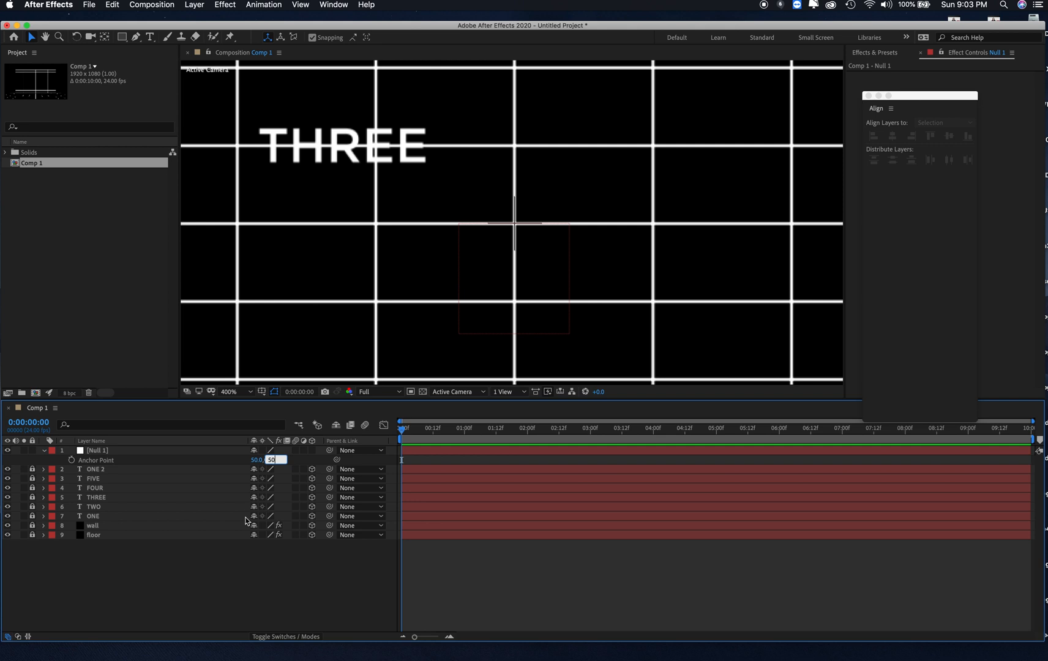
pyautogui.press('Return')
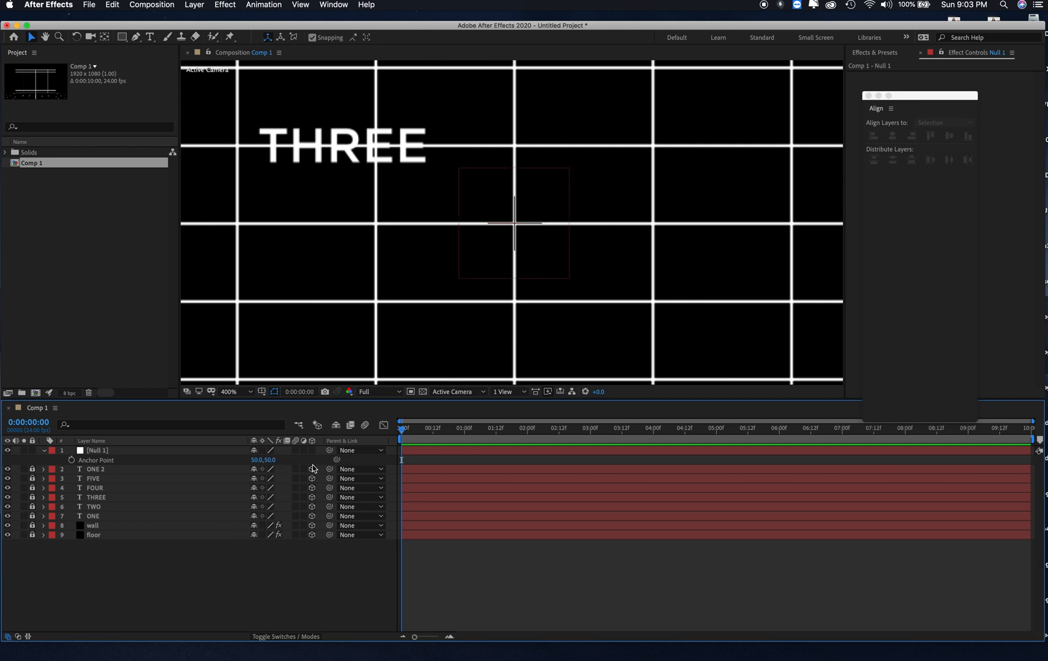
pyautogui.click(96, 450)
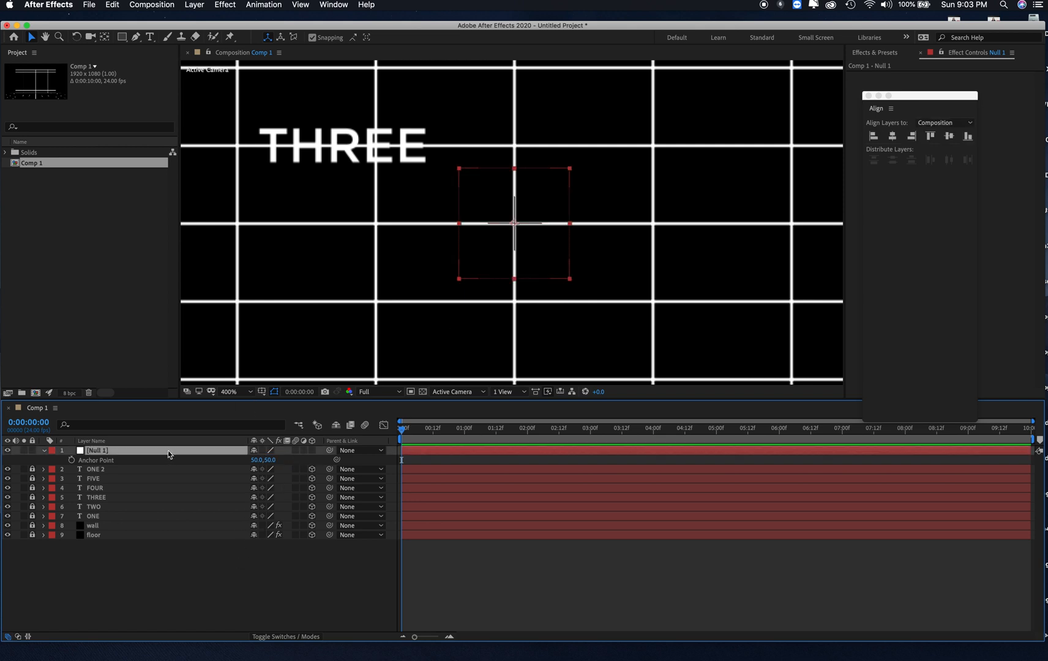
pyautogui.moveTo(477, 336)
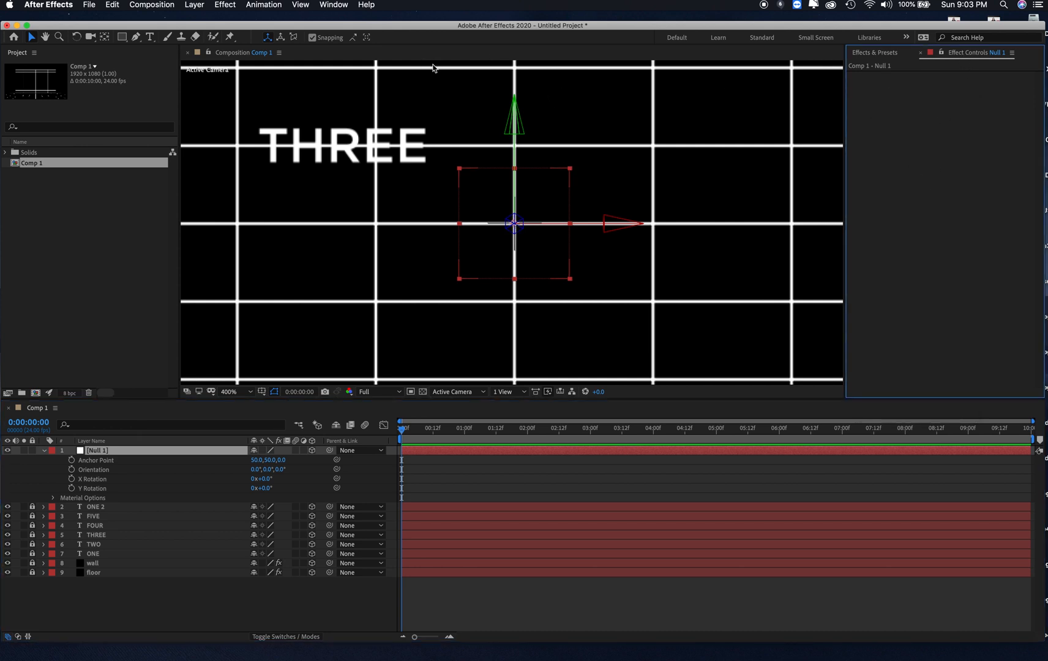
# Find Separate XYZ Position via a 'sep' search and apply it to Null 1.
pyautogui.write('grid')
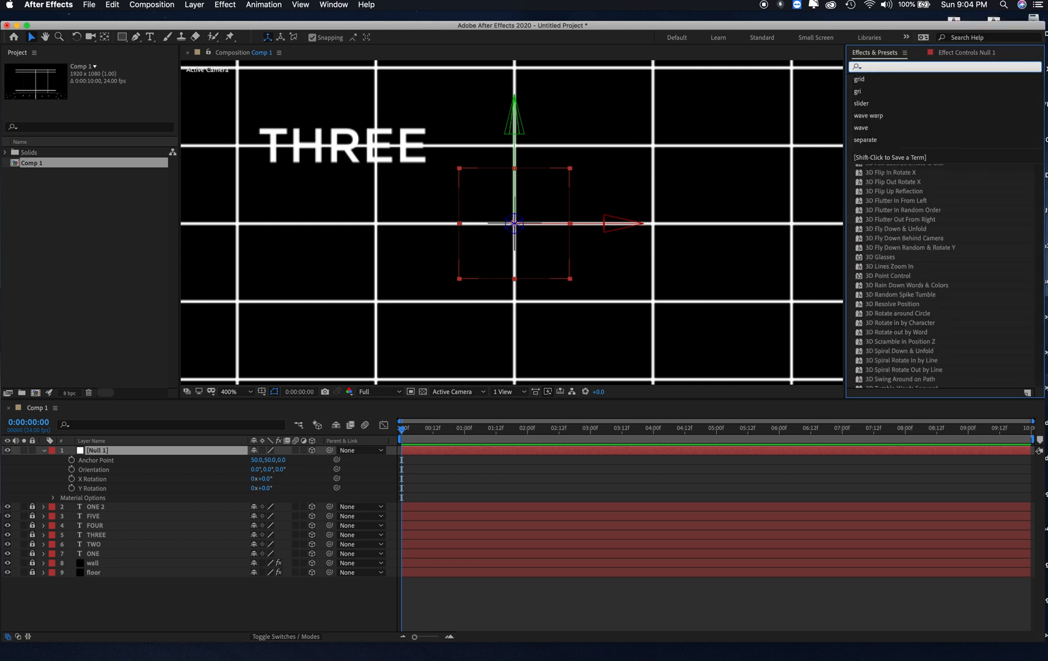
pyautogui.write('sep')
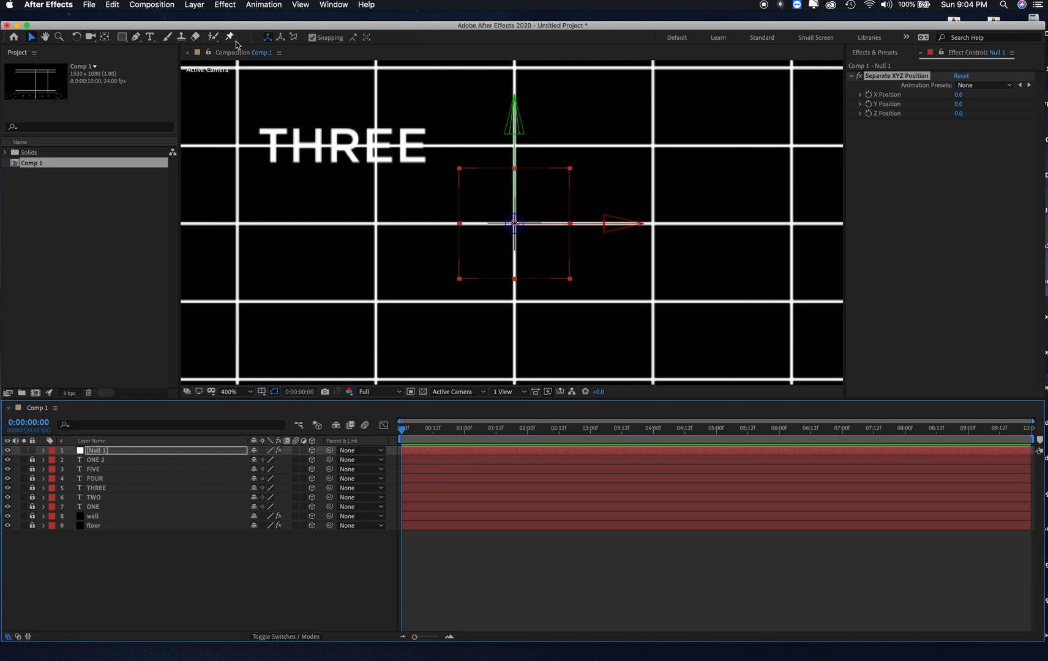
pyautogui.click(150, 5)
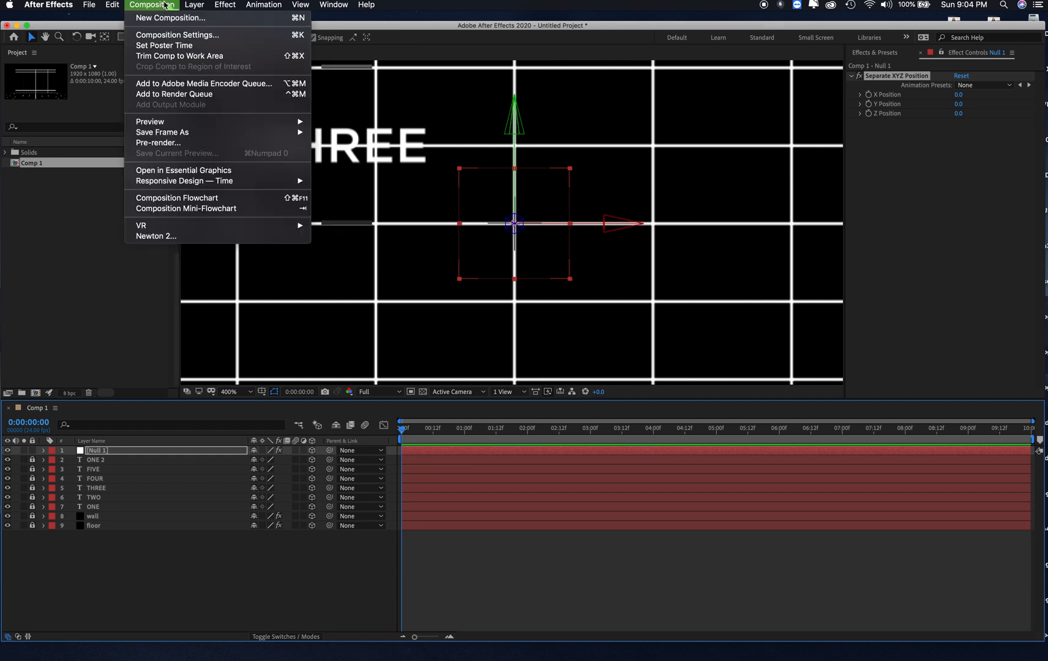
# Create a new camera layer using the 35mm lens preset.
pyautogui.click(195, 5)
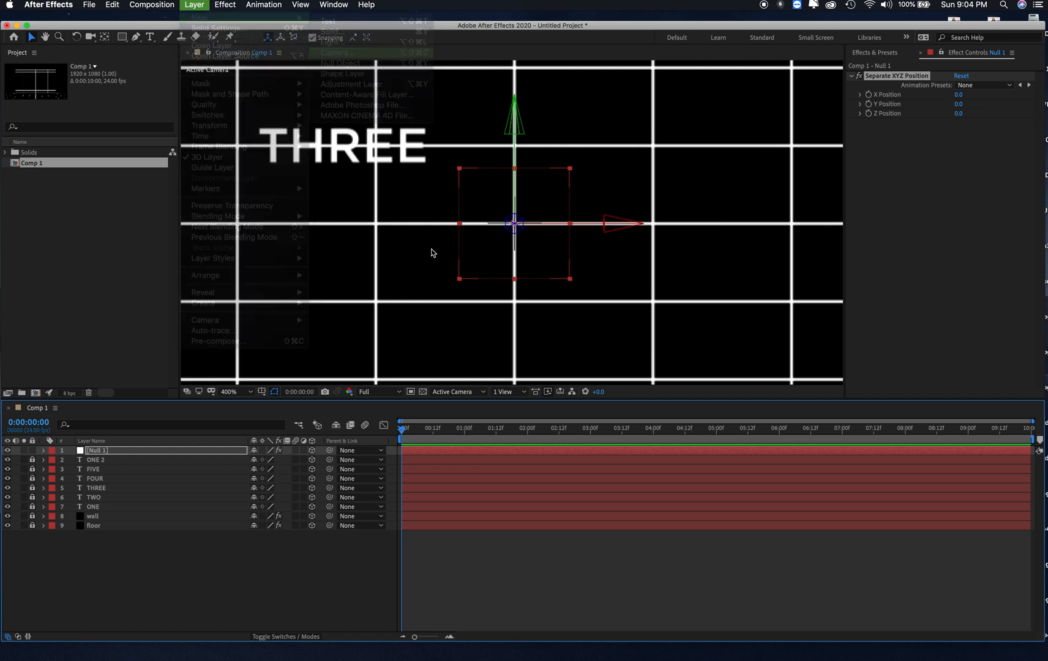
pyautogui.click(338, 52)
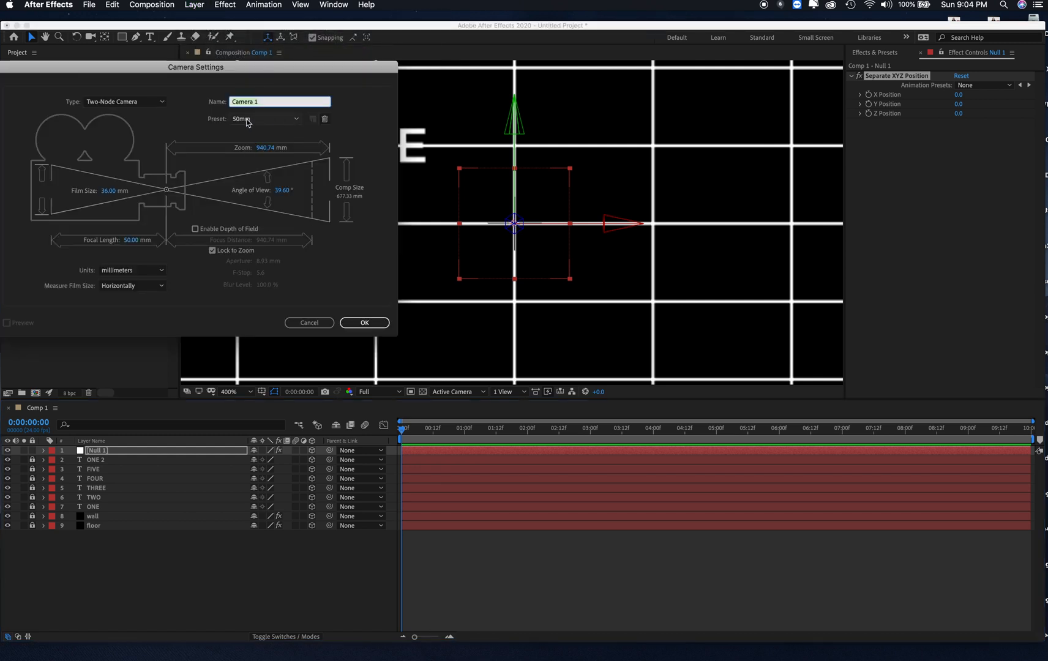
pyautogui.click(265, 119)
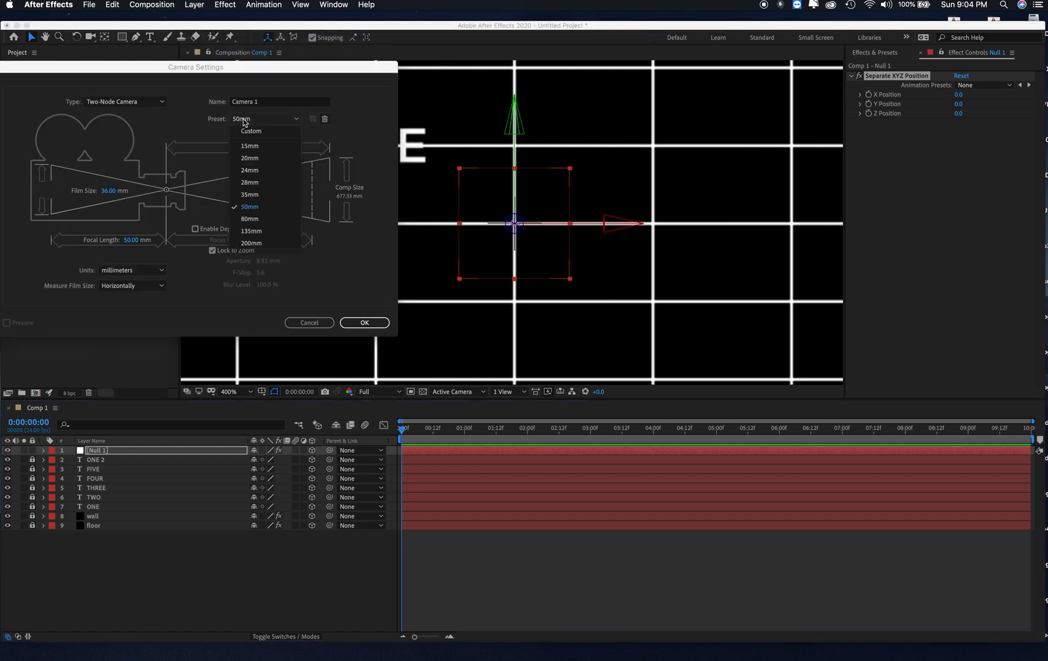
pyautogui.click(250, 195)
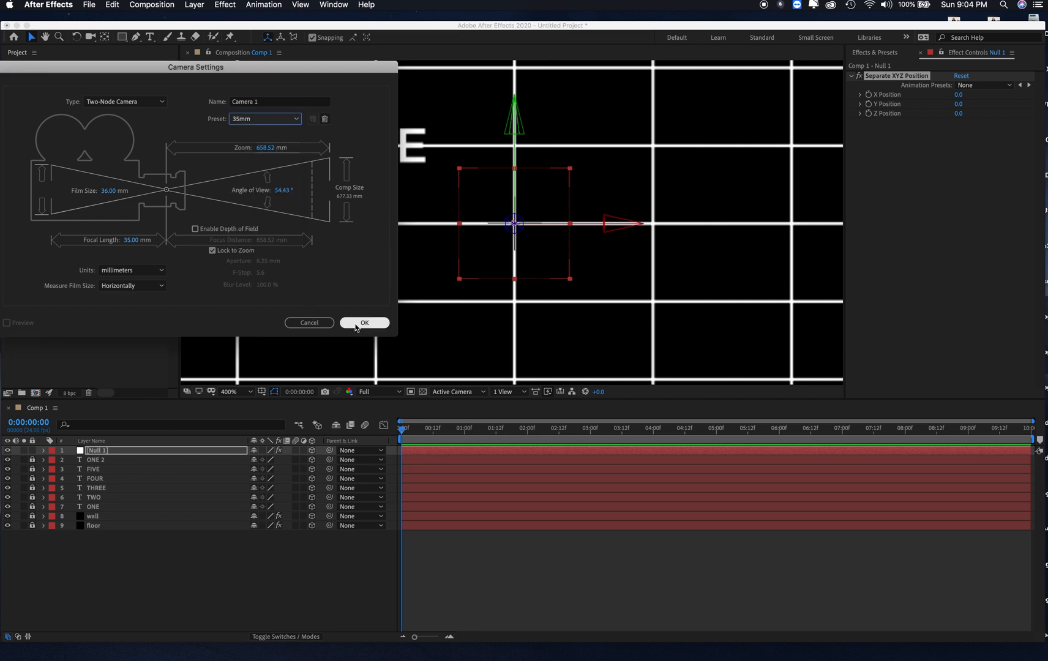
pyautogui.click(365, 324)
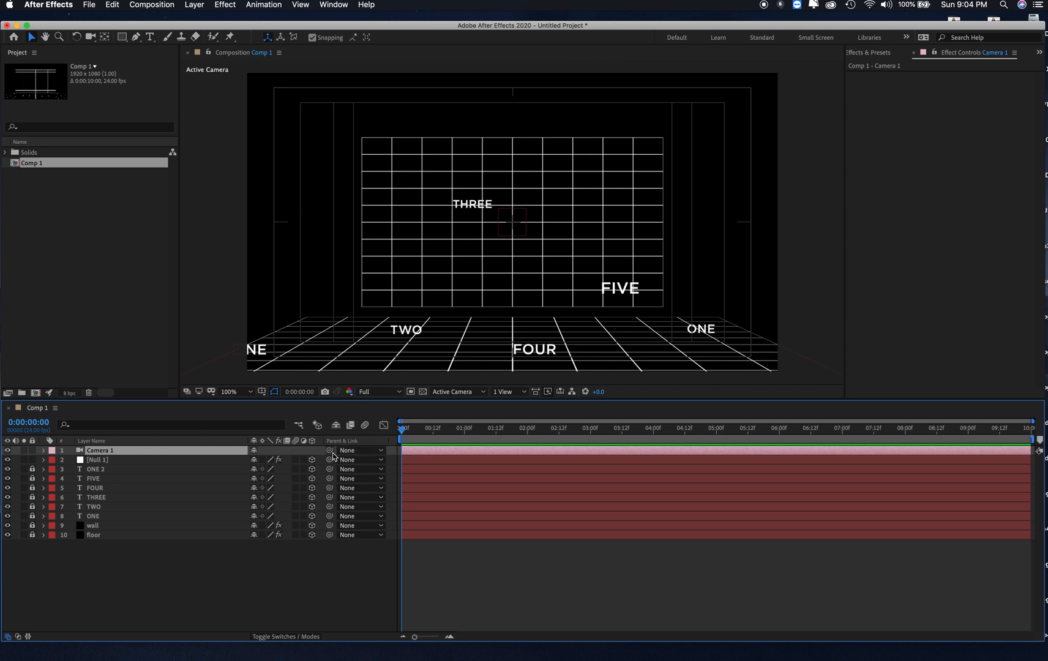
pyautogui.moveTo(330, 459)
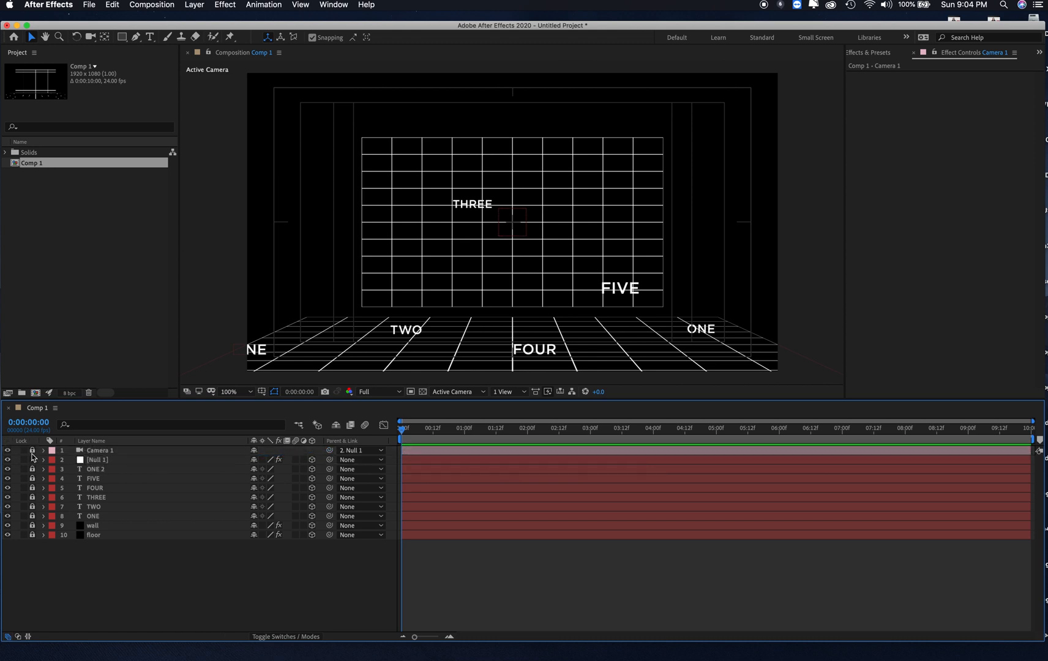
# Reveal Null 1's Separate XYZ Position effect and inspect its Position expression.
pyautogui.click(43, 461)
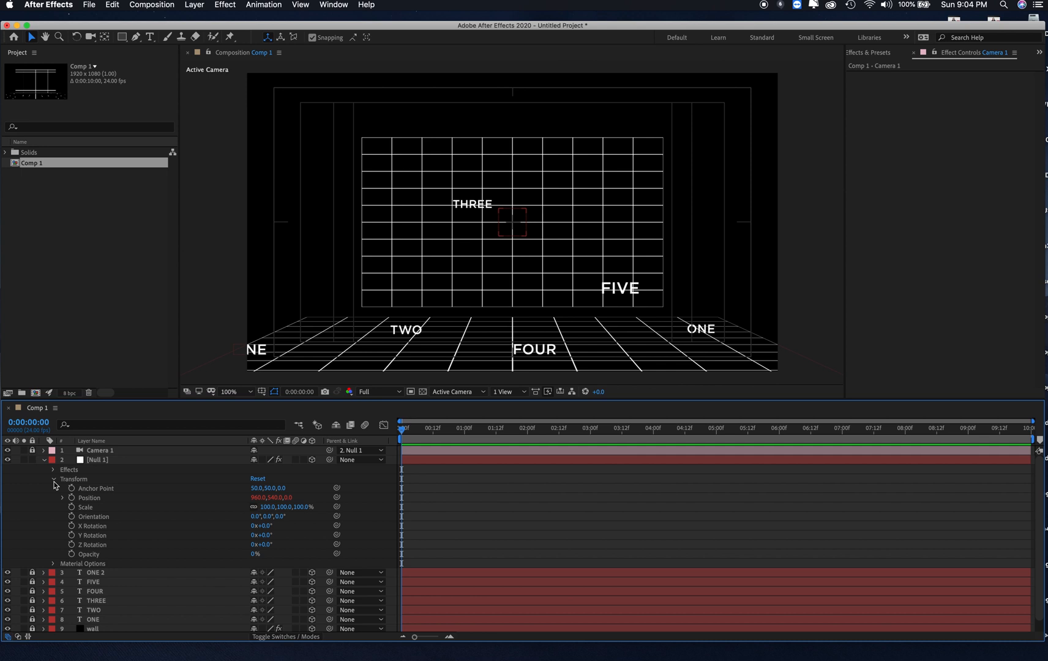
pyautogui.click(52, 479)
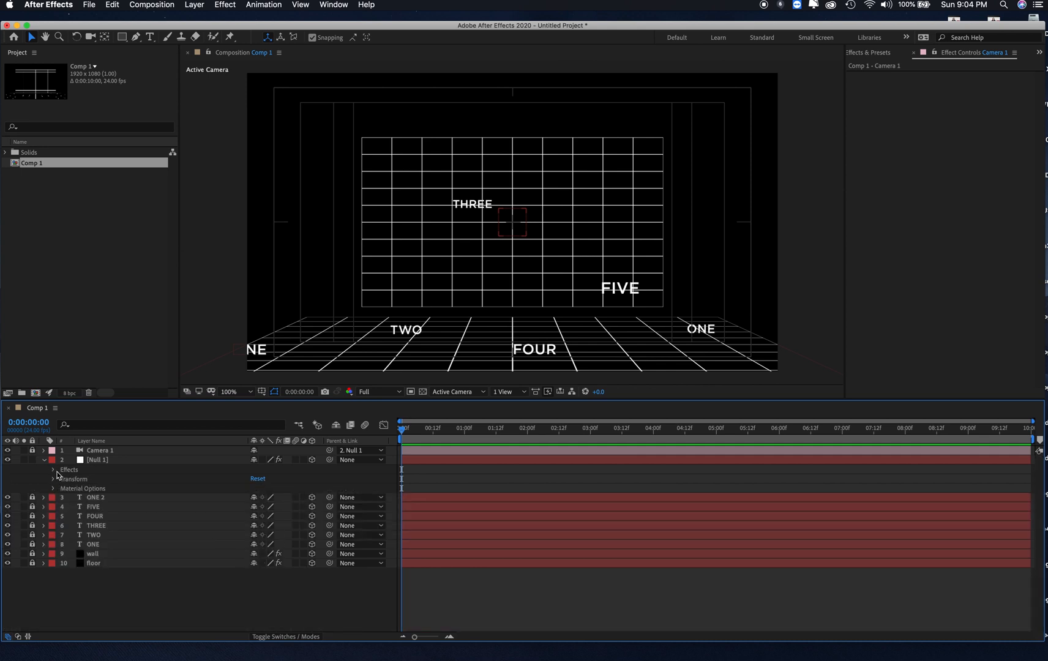
pyautogui.click(53, 470)
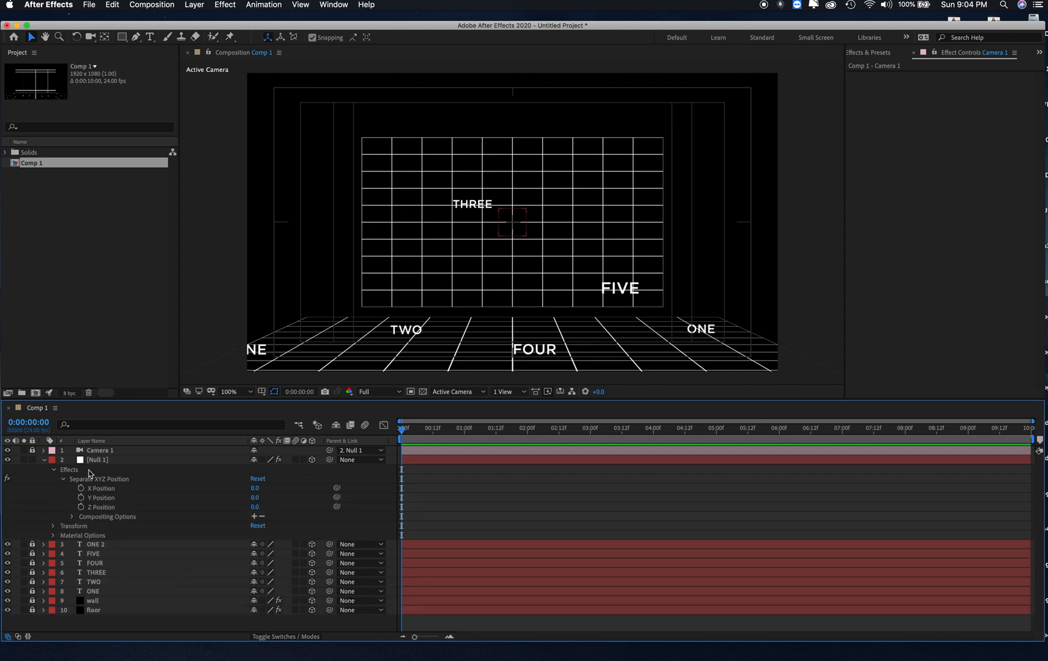
pyautogui.moveTo(72, 480)
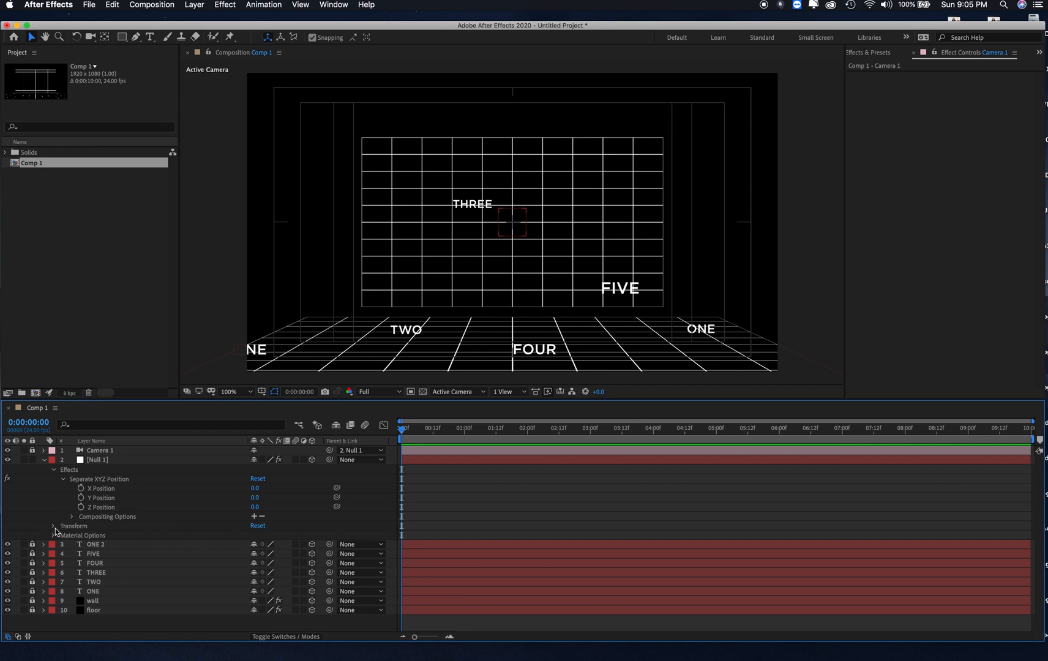
pyautogui.click(54, 526)
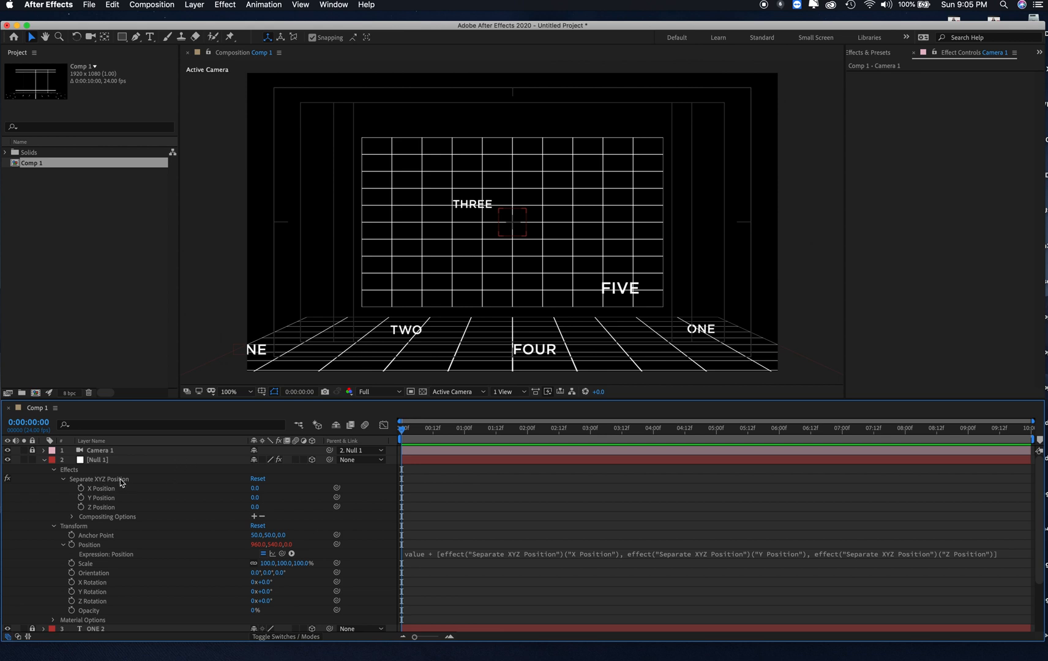
pyautogui.moveTo(106, 501)
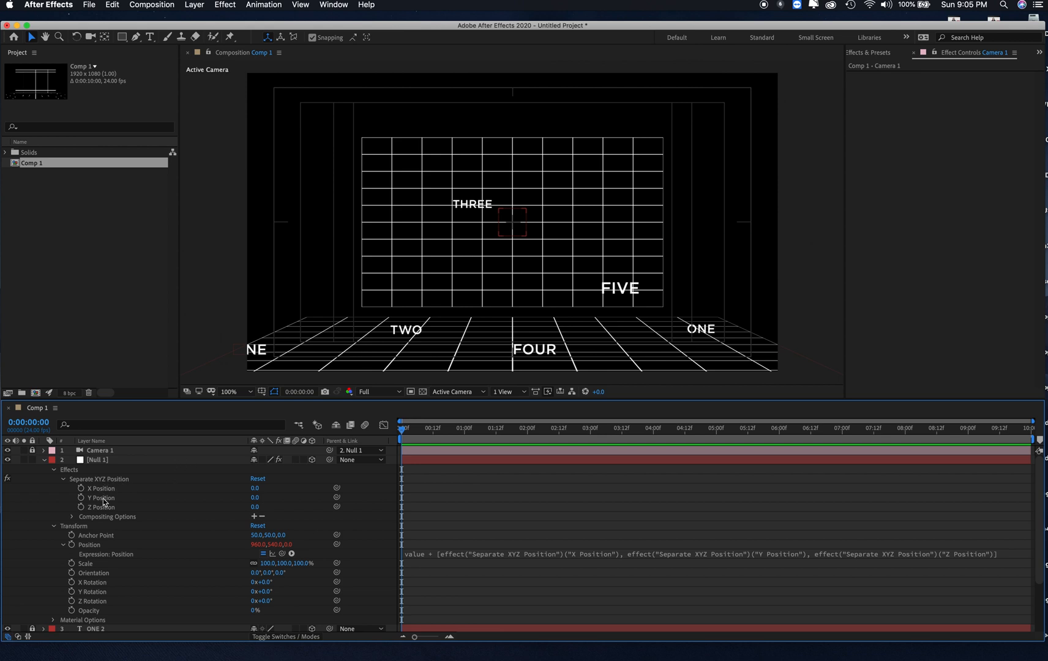
pyautogui.moveTo(71, 537)
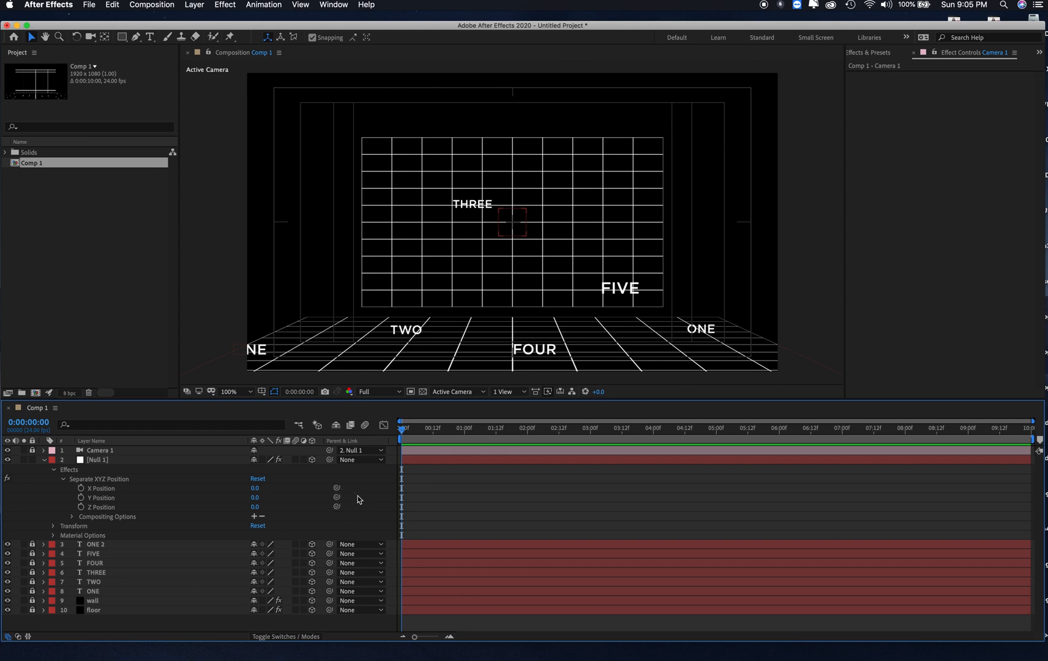
pyautogui.moveTo(377, 519)
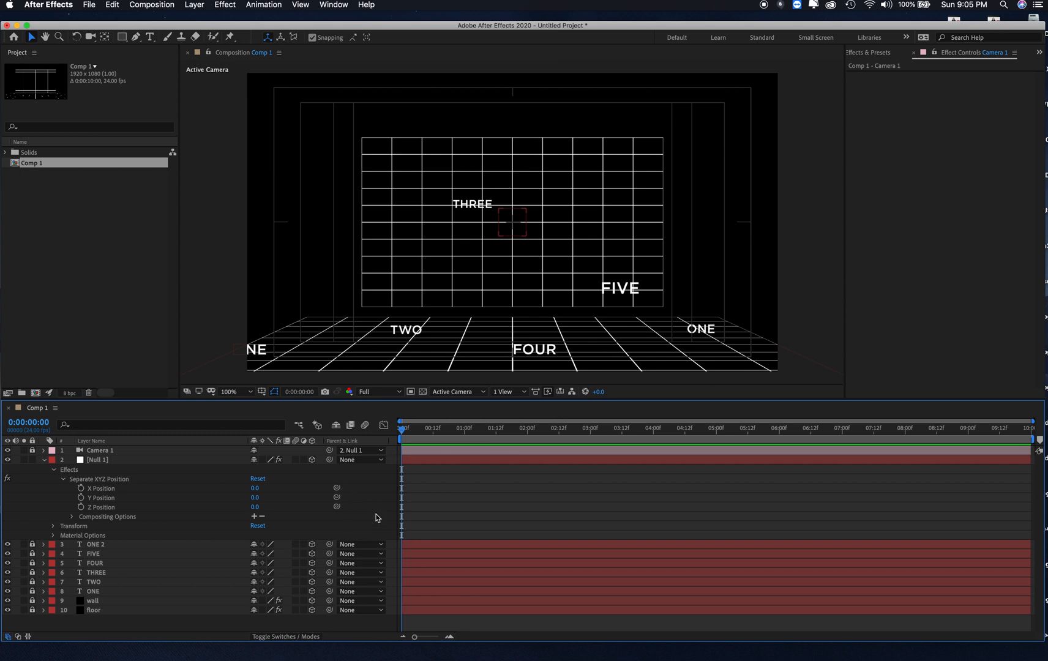
pyautogui.moveTo(413, 512)
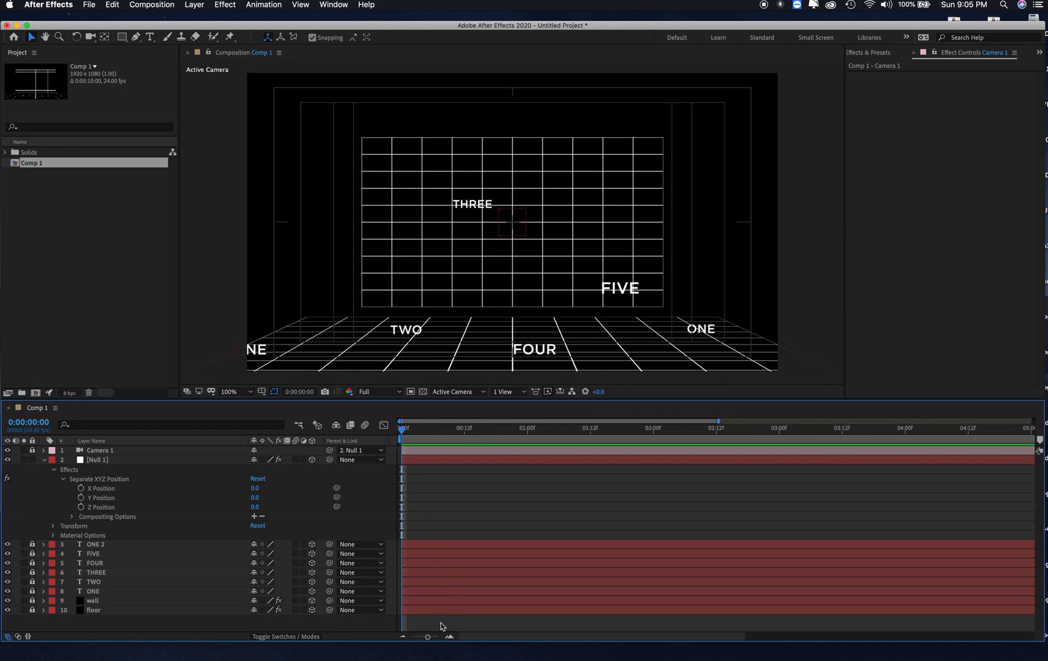
pyautogui.moveTo(431, 288)
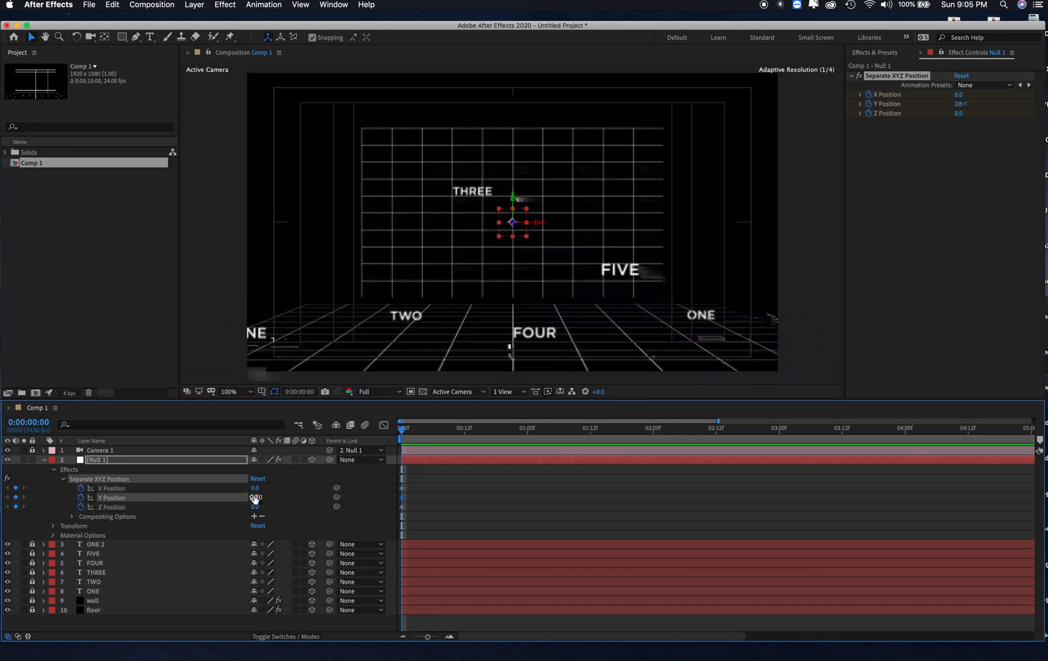
# Enter the X Position value (-1990) and set the current time toward 0:00:01:00.
pyautogui.write('190.0')
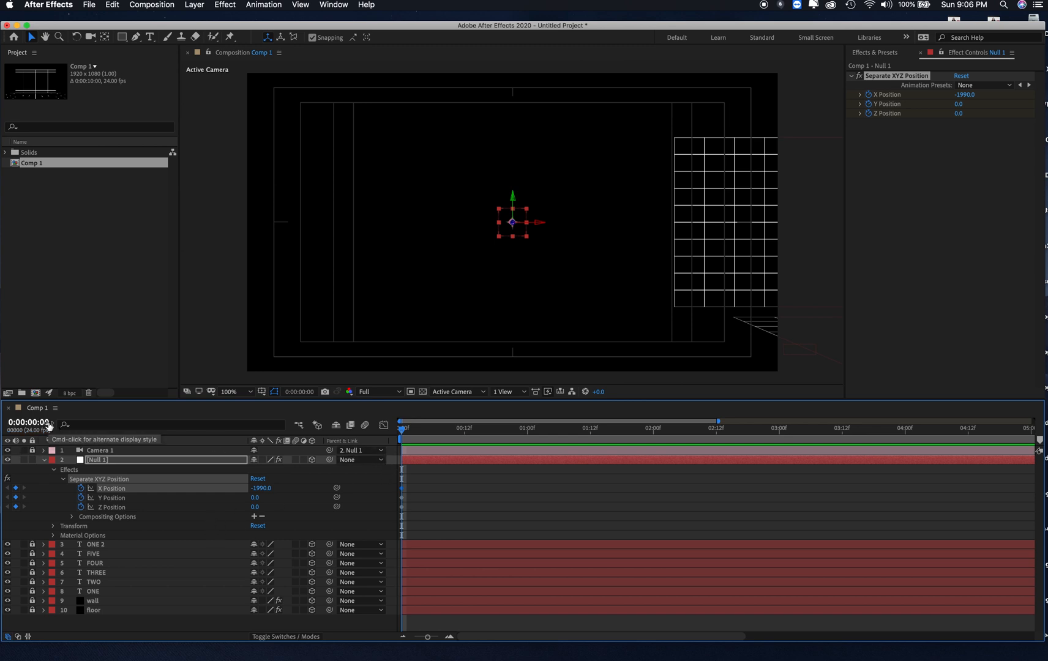
pyautogui.click(28, 420)
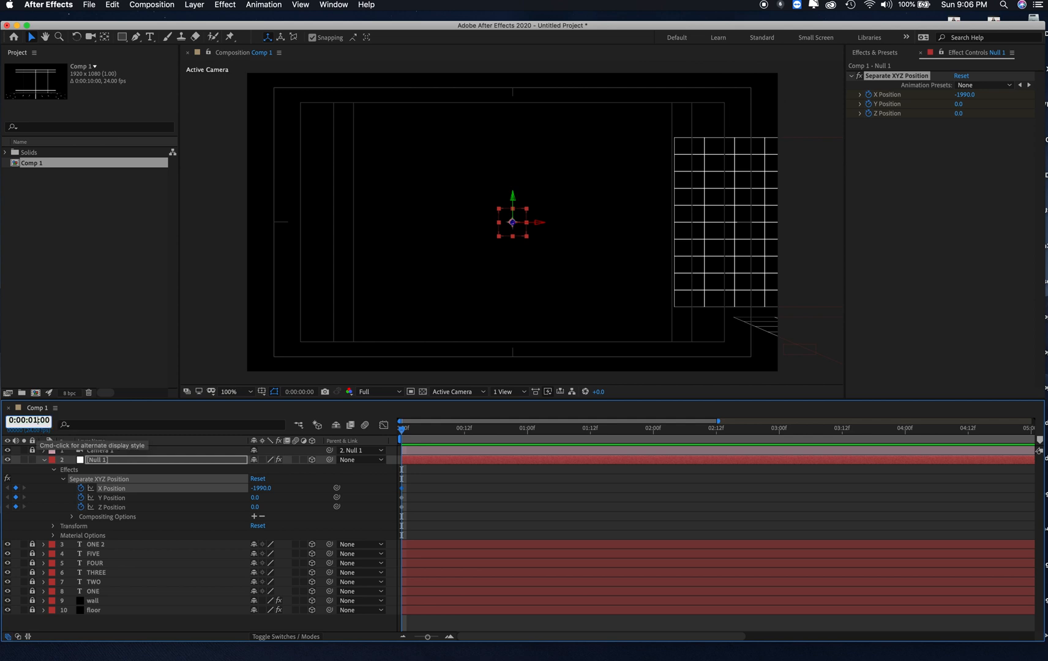
pyautogui.moveTo(64, 518)
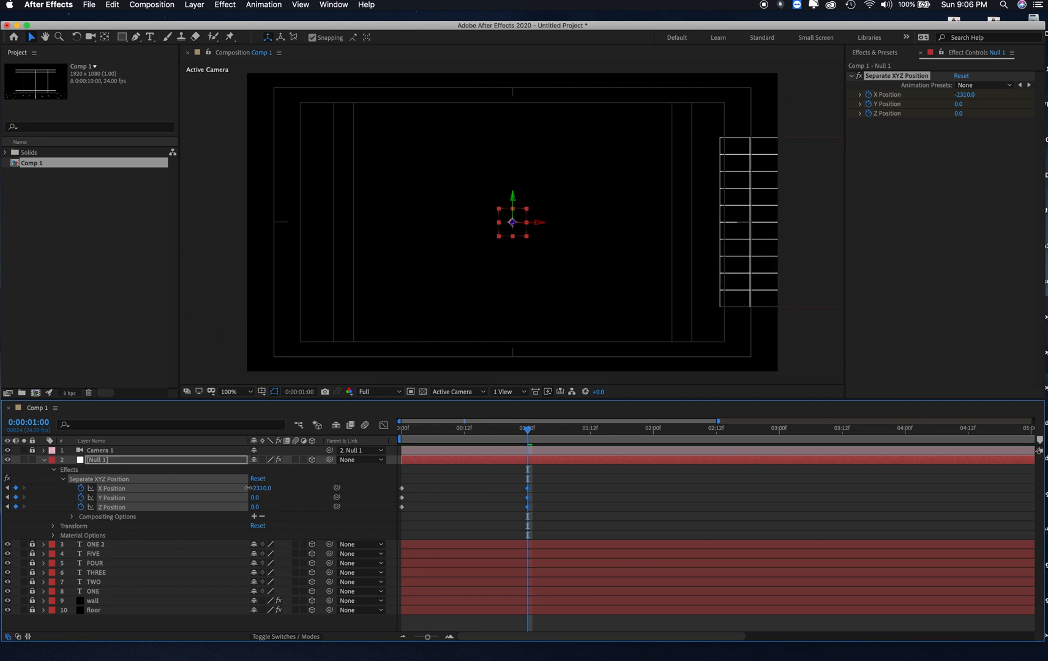
# Enter the null's position value -1150 at 1:00 to frame ONE, then move the playhead on to 1:12.
pyautogui.write('-1150.0')
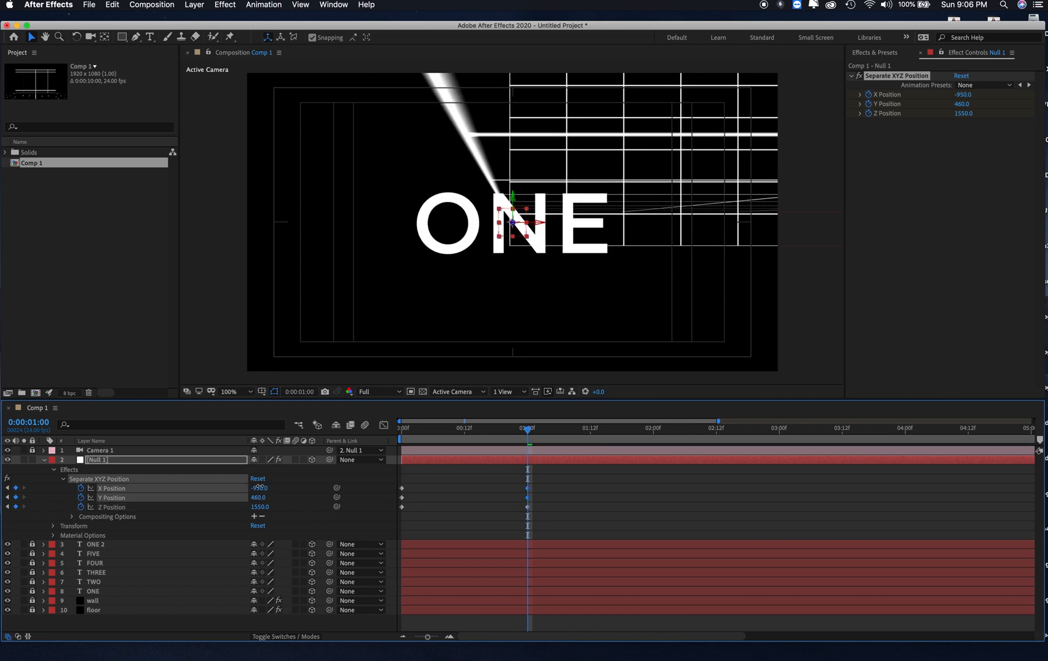
pyautogui.click(418, 428)
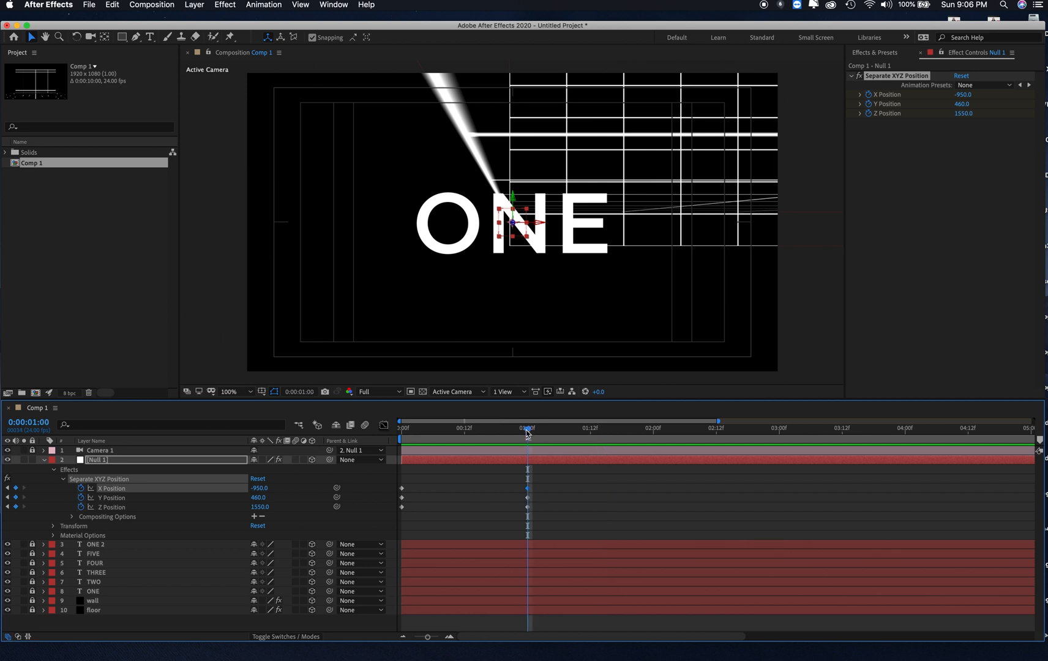
pyautogui.click(531, 427)
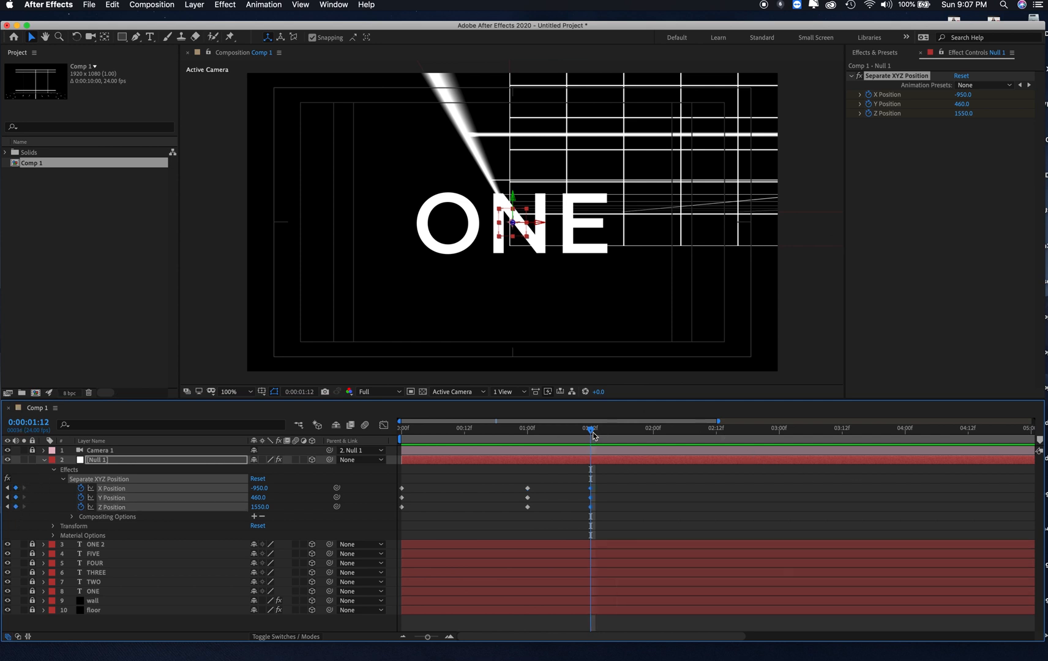
pyautogui.click(638, 428)
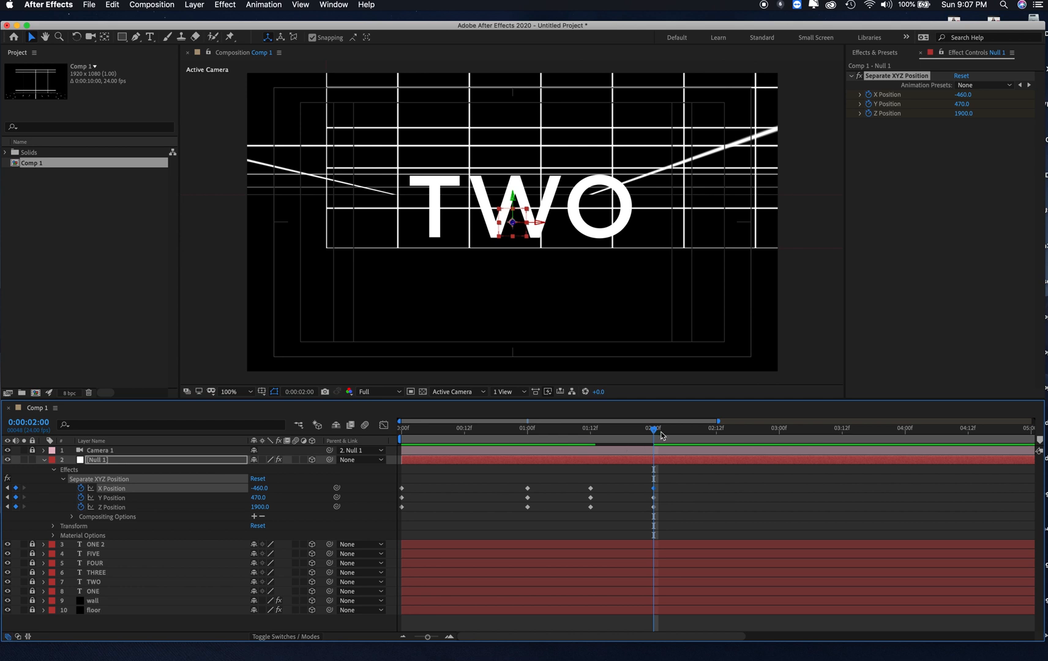
# Scrub the current time back to 02:12 to add a keyframe holding the framing on TWO.
pyautogui.moveTo(654, 429); pyautogui.dragTo(423, 428)
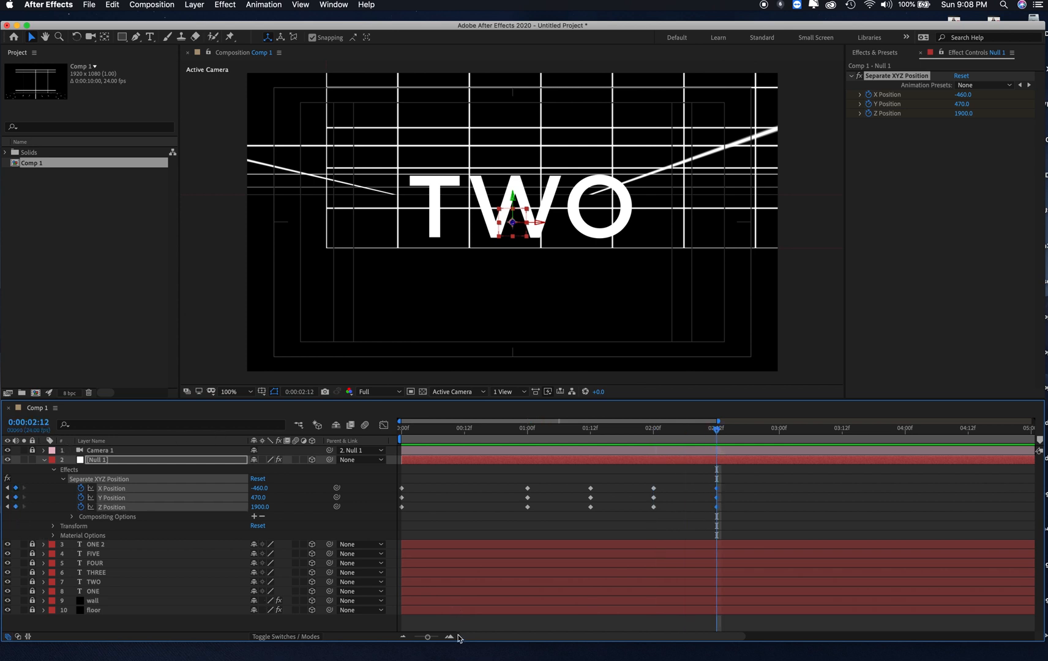
pyautogui.moveTo(450, 638)
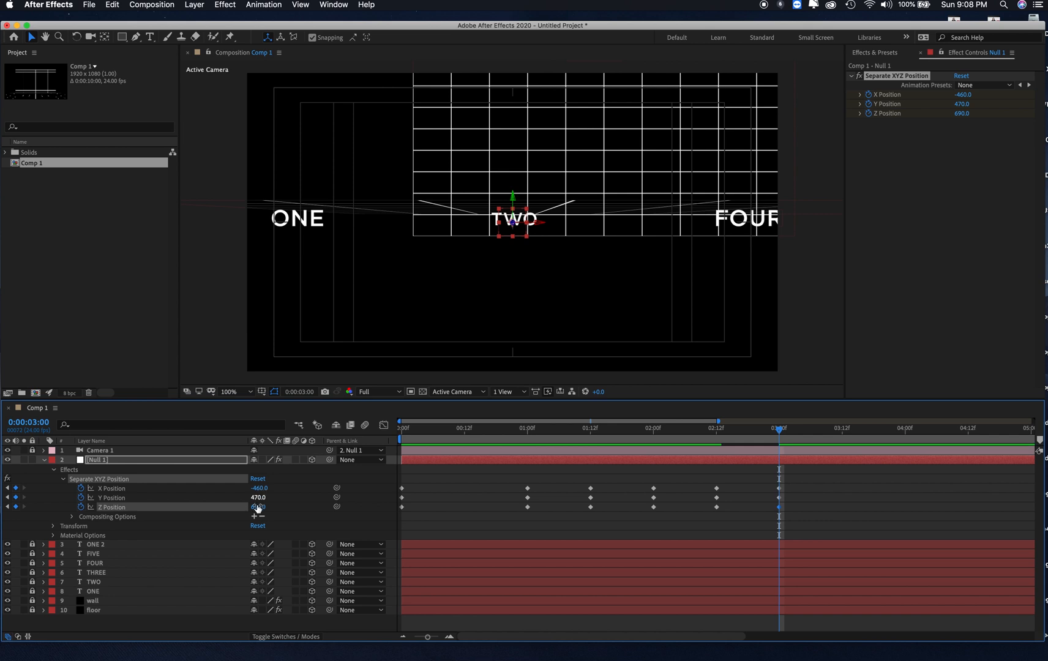
# Shift the null's position so THREE fills the Active Camera view, then start editing the current time.
pyautogui.moveTo(259, 507); pyautogui.dragTo(264, 507)
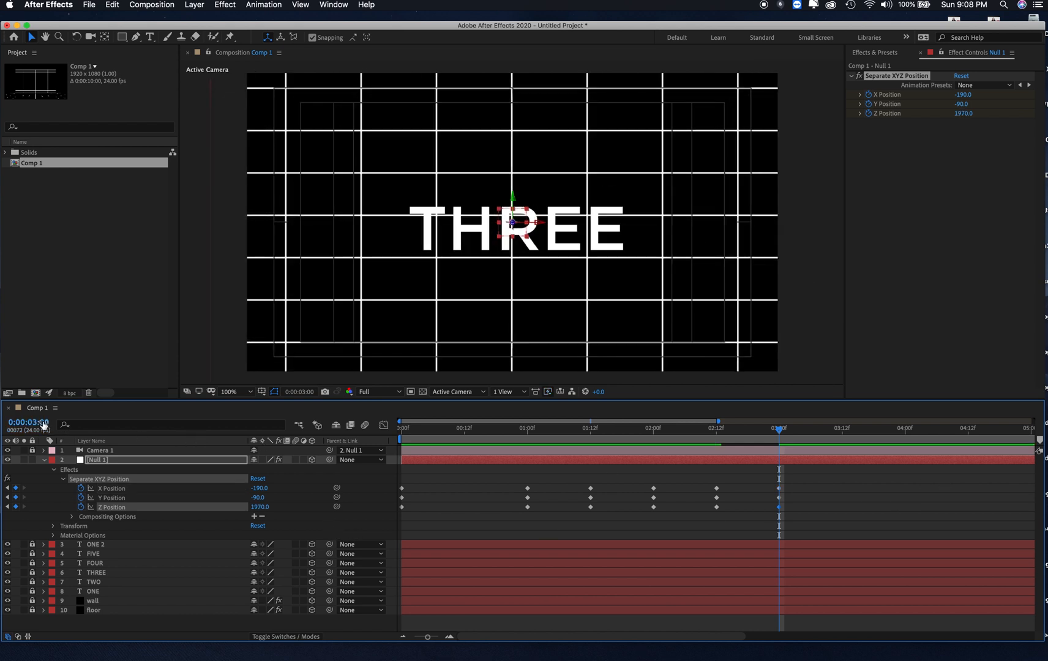
pyautogui.click(28, 420)
pyautogui.write('23')
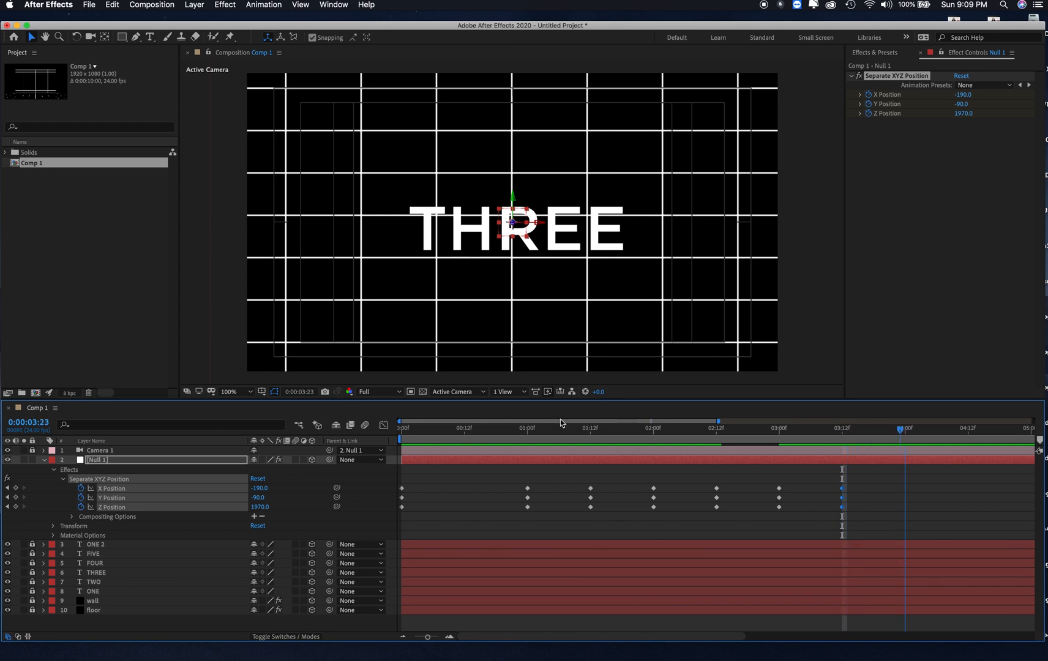
pyautogui.click(28, 420)
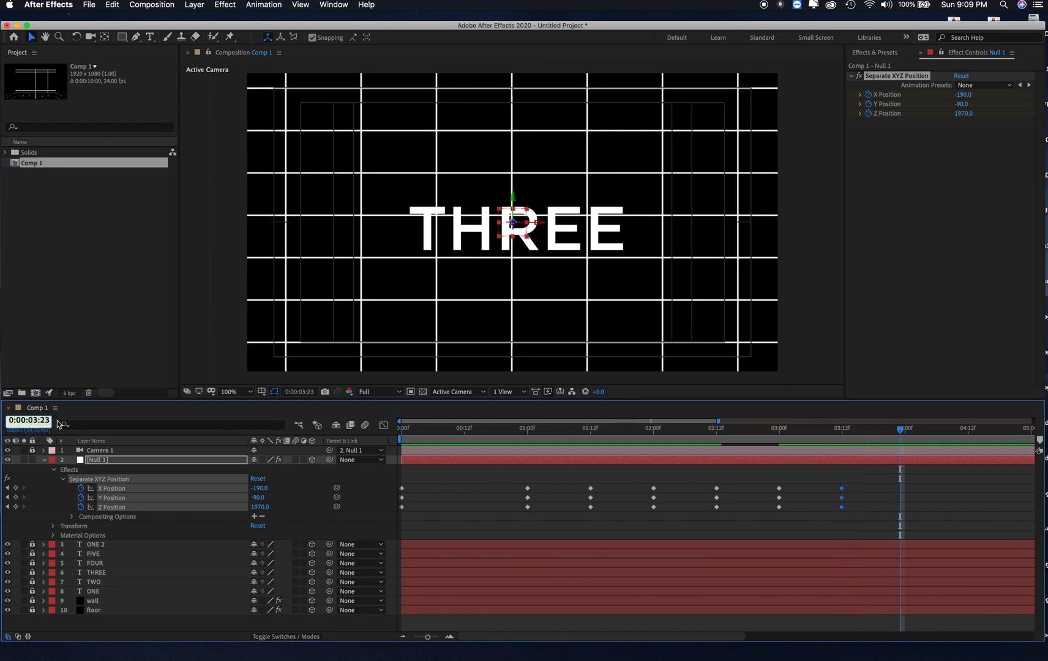
# At 4:00 set Y Position 440 and scrub X/Z until FOUR is centred, then go to 5:00.
pyautogui.click(28, 420)
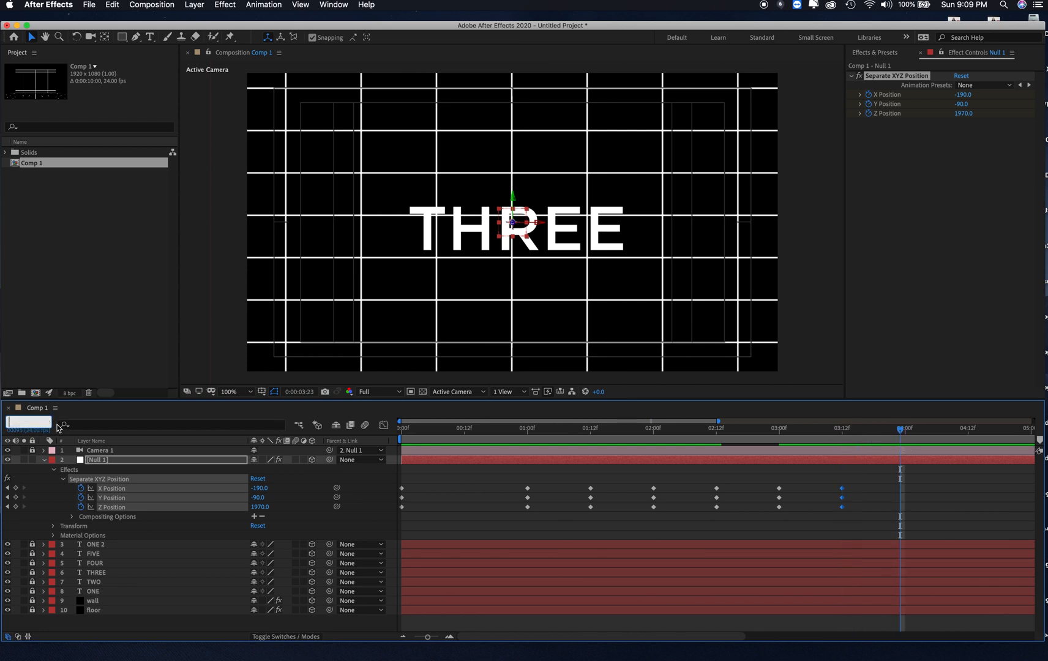
pyautogui.write('400')
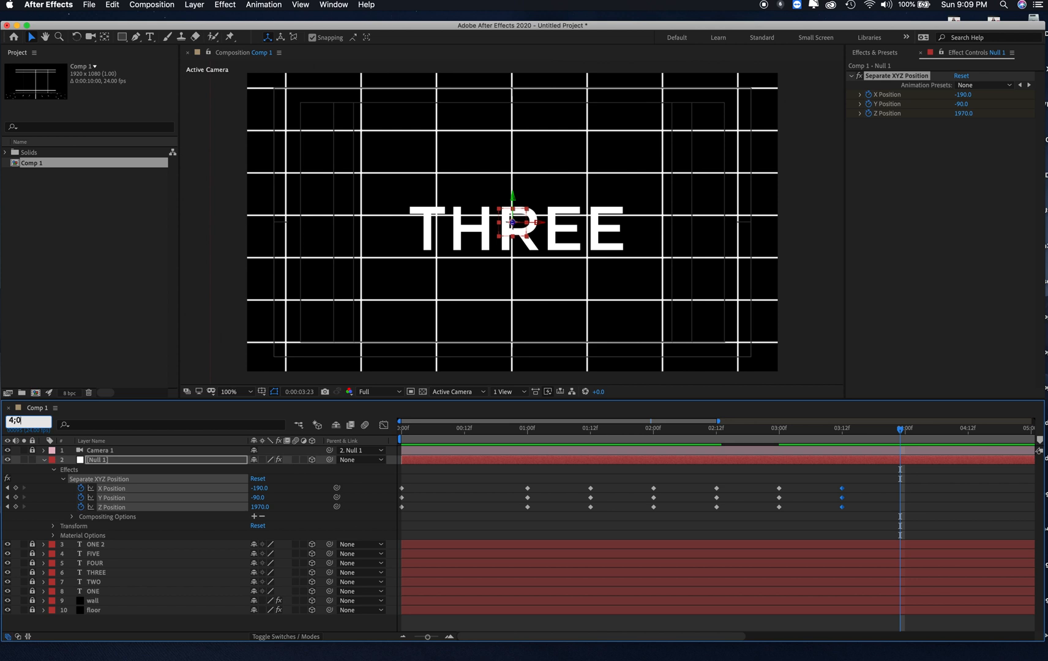
pyautogui.click(902, 427)
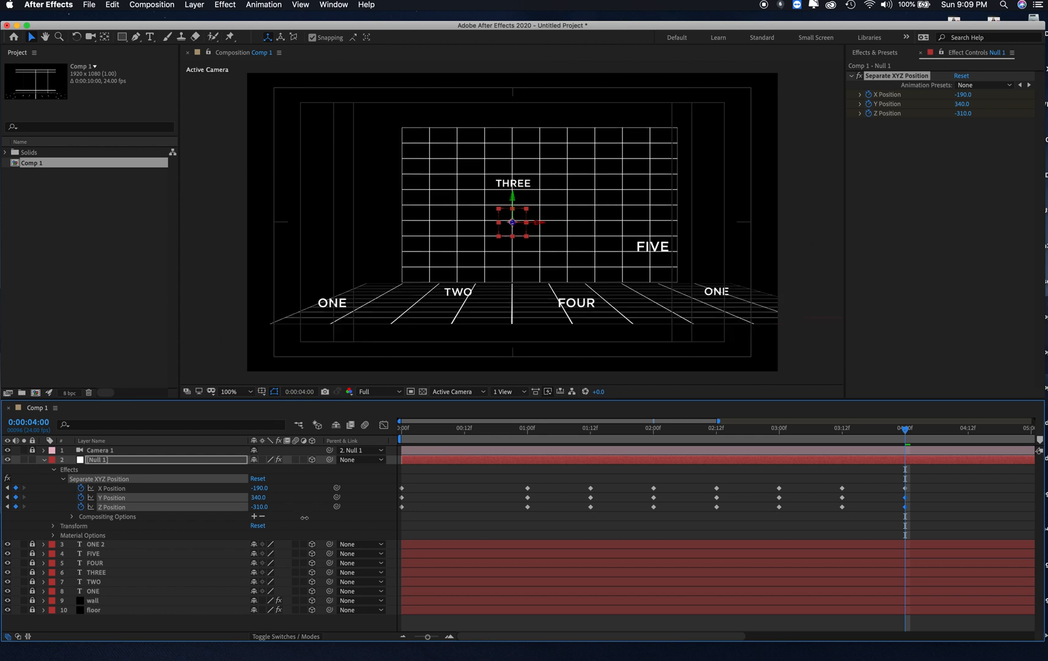
pyautogui.write('440.0')
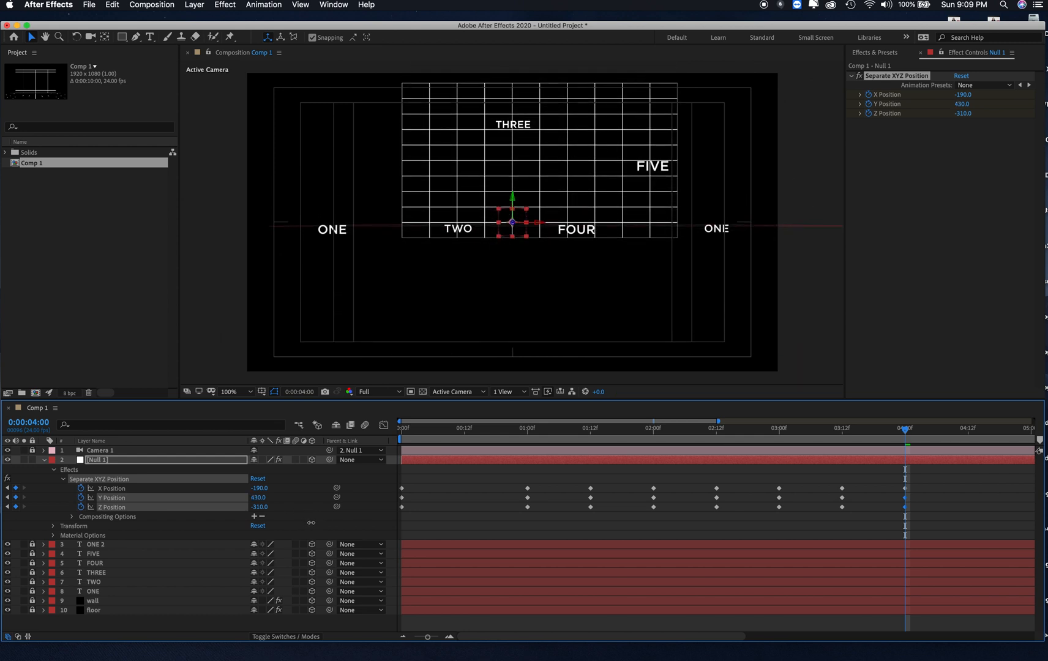
pyautogui.moveTo(257, 497); pyautogui.dragTo(253, 497)
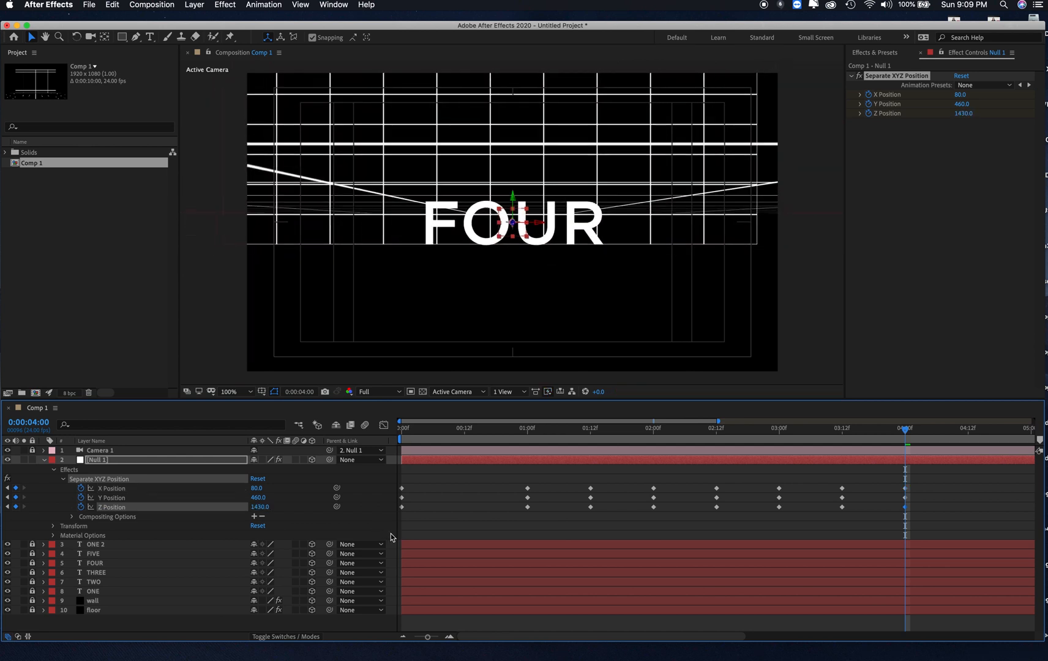
pyautogui.click(28, 423)
pyautogui.write('5')
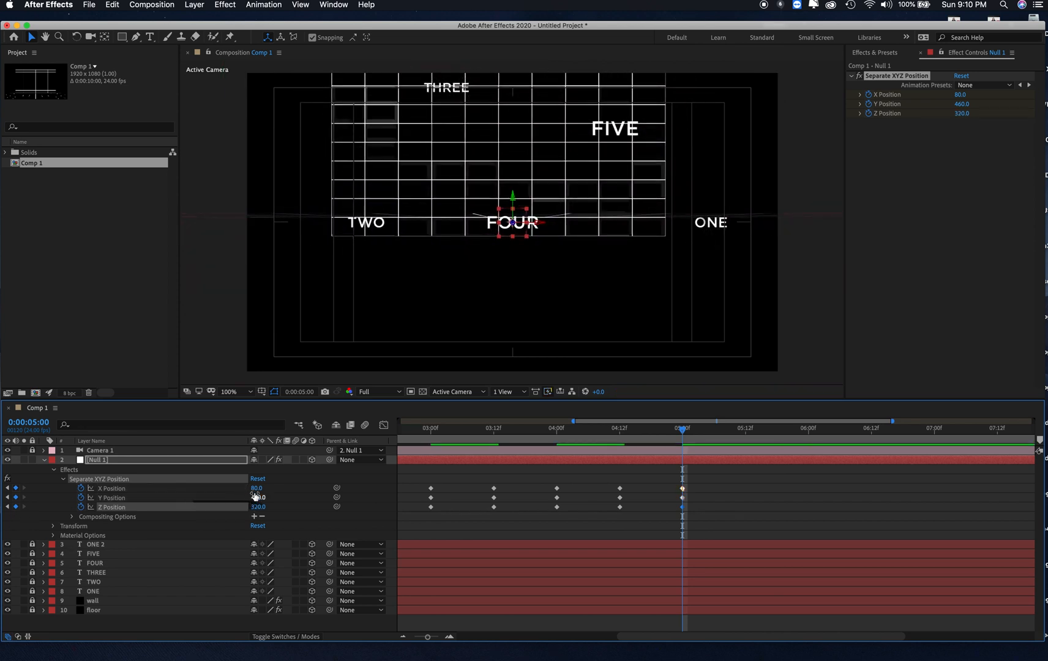
# At 5:00 set Y Position 200, Z Position 660 and slide X until FIVE is centred.
pyautogui.moveTo(258, 498); pyautogui.dragTo(280, 498)
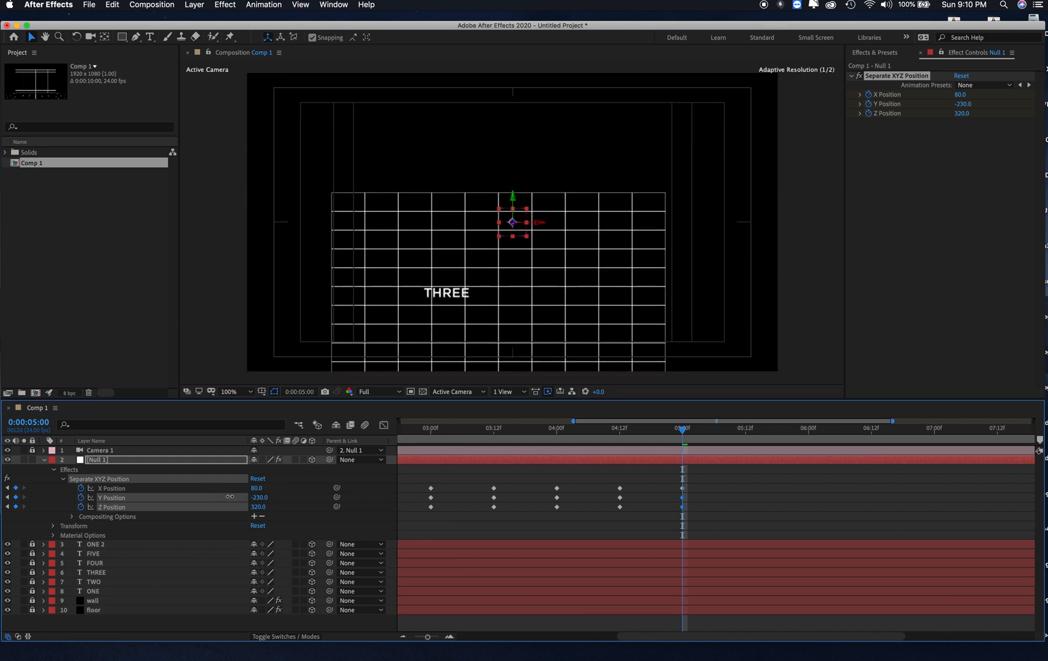
pyautogui.write('200.0')
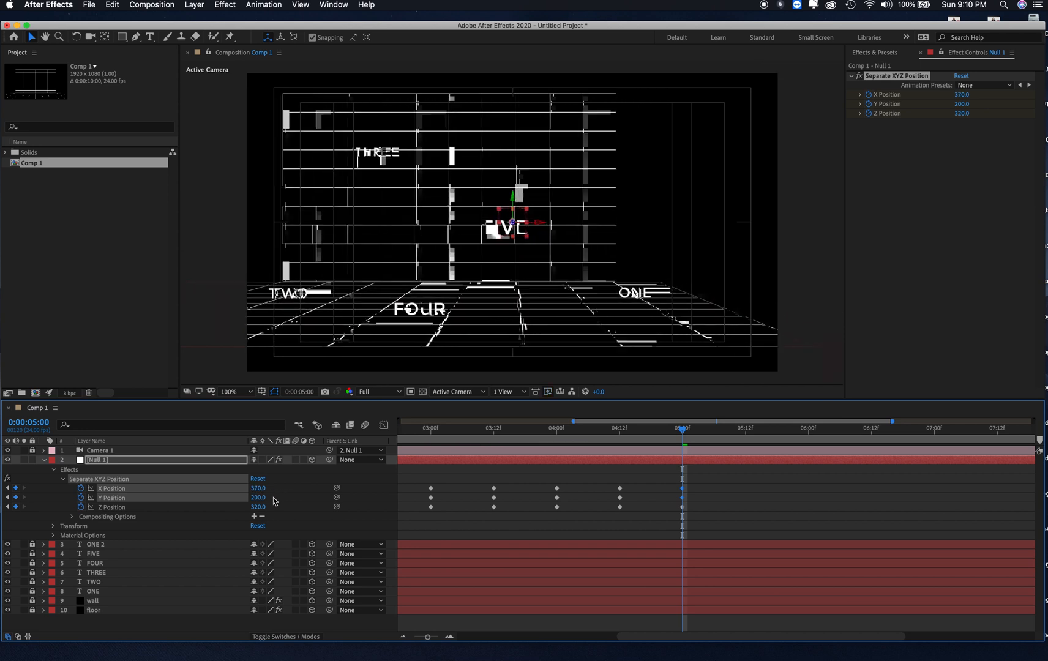
pyautogui.write('660.0')
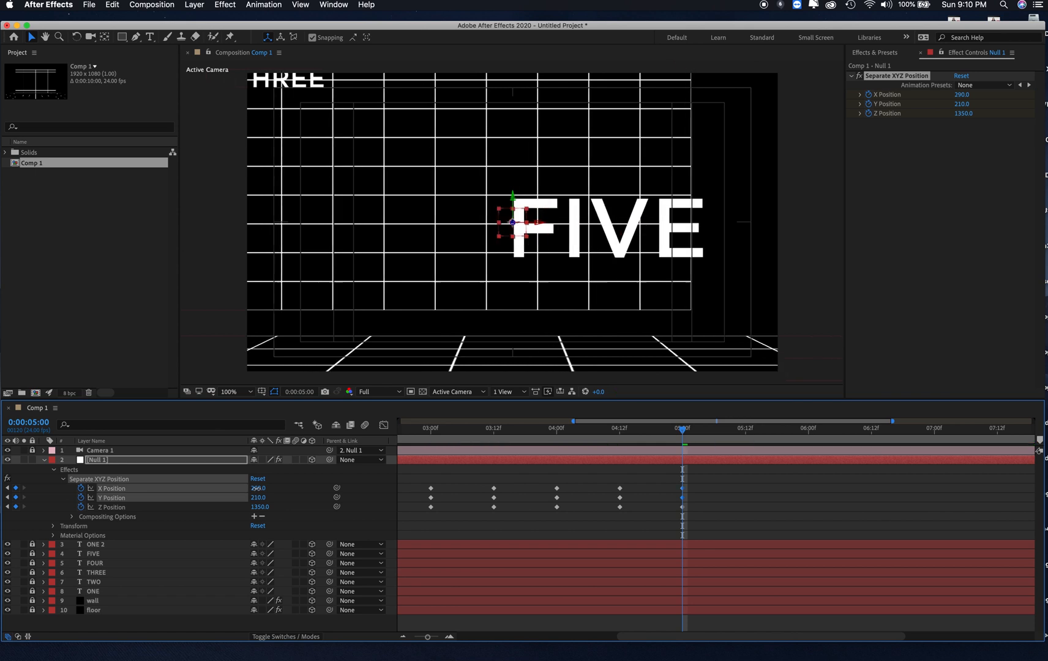
pyautogui.moveTo(257, 488); pyautogui.dragTo(261, 489)
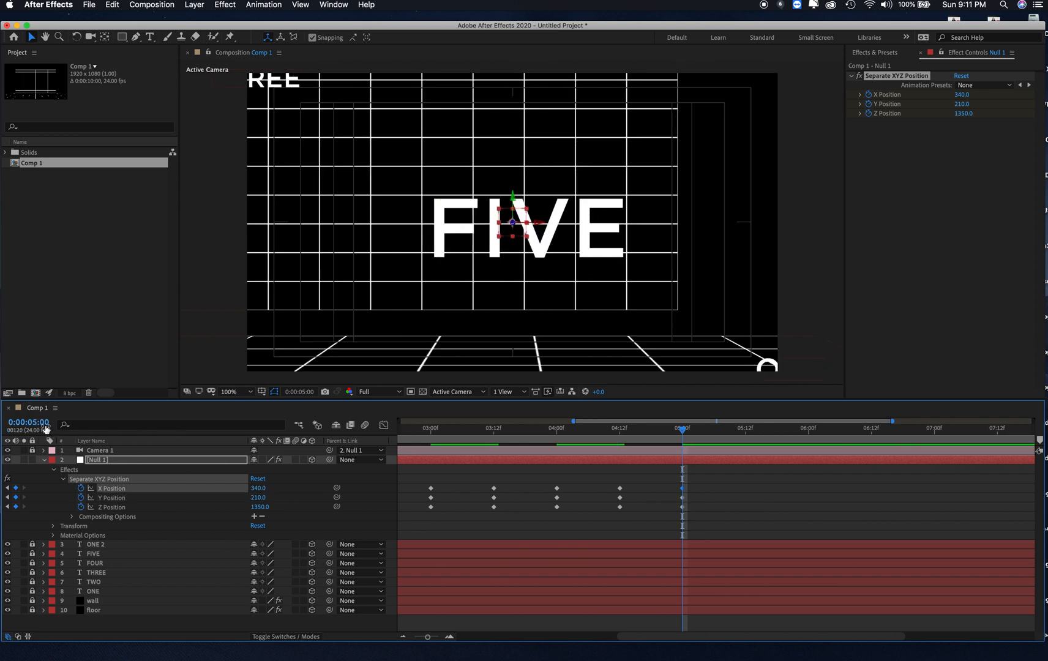
# Go to 6:00 to push the camera past FIVE, then select the extra ONE 2 text layer for deletion.
pyautogui.click(29, 425)
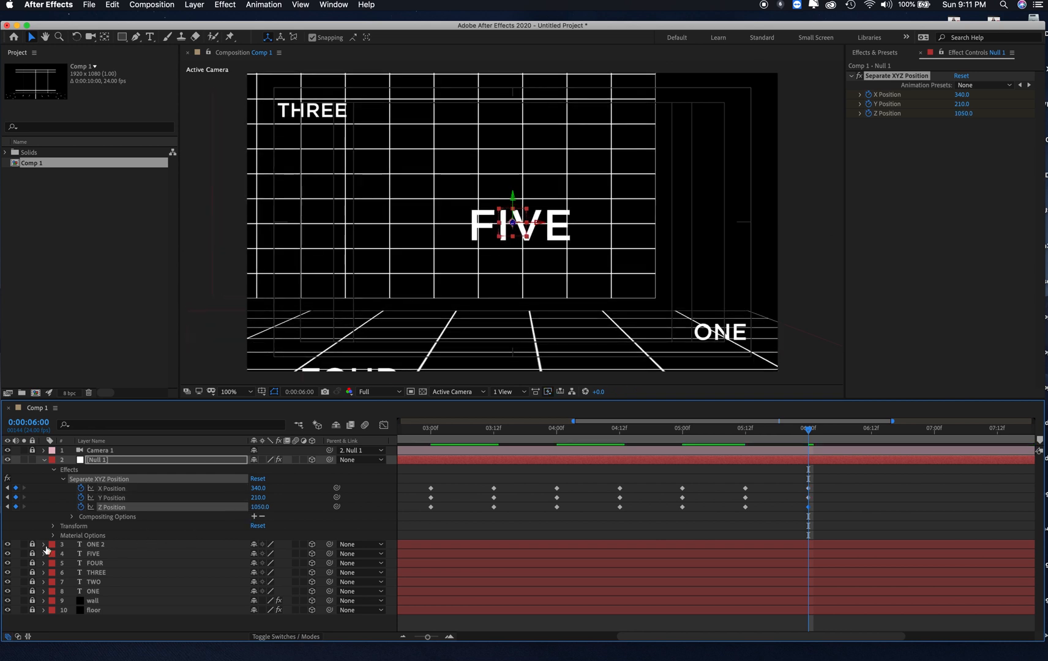
pyautogui.click(93, 543)
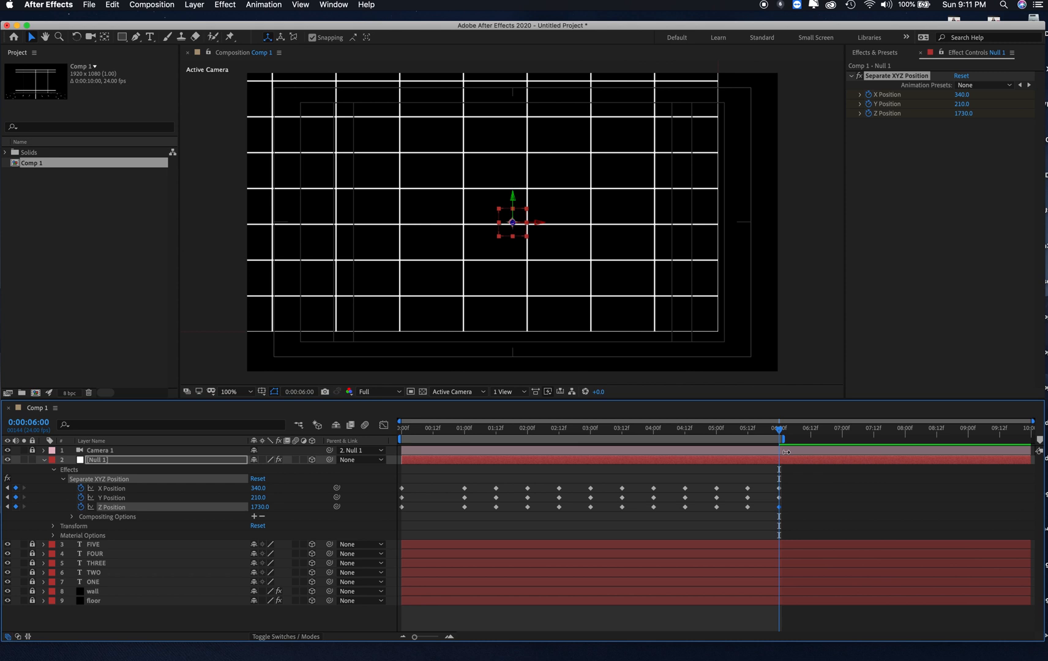
pyautogui.moveTo(706, 489)
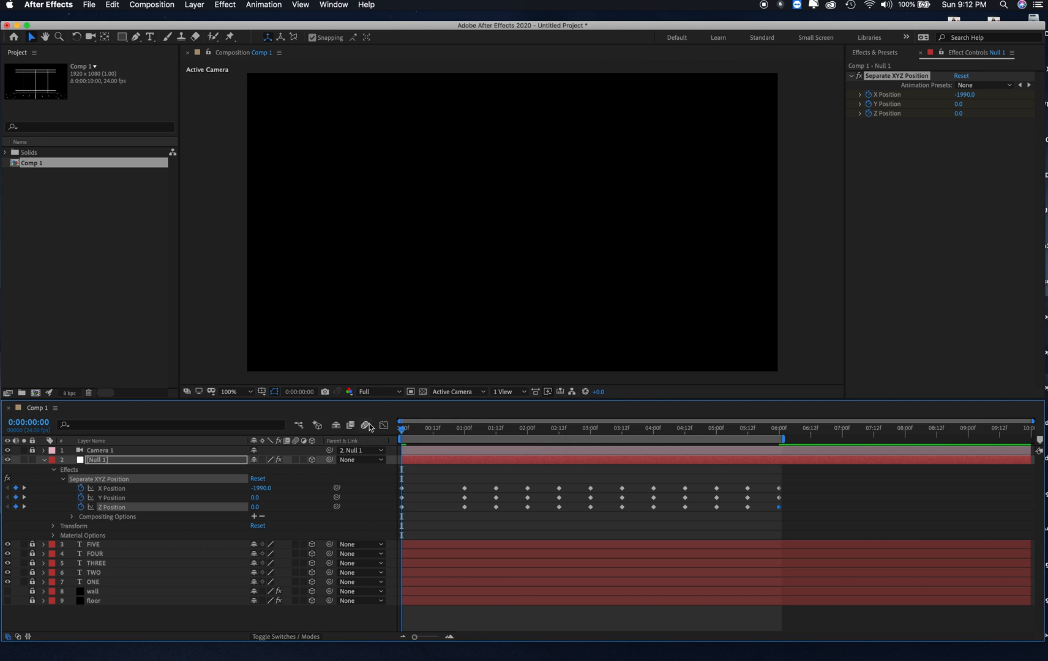
pyautogui.click(481, 428)
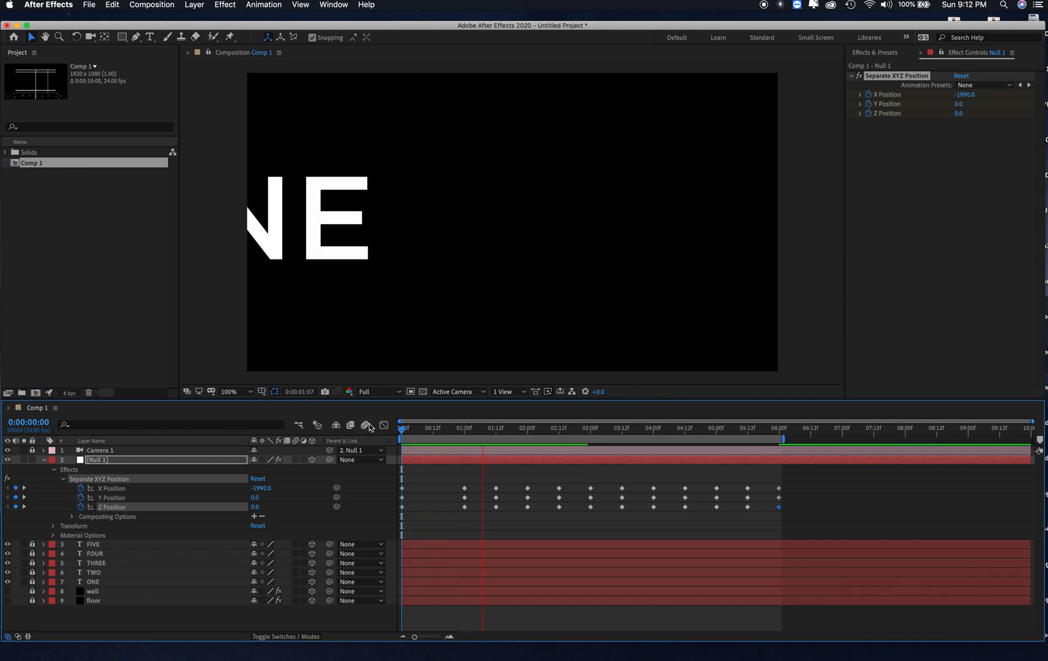
pyautogui.click(622, 427)
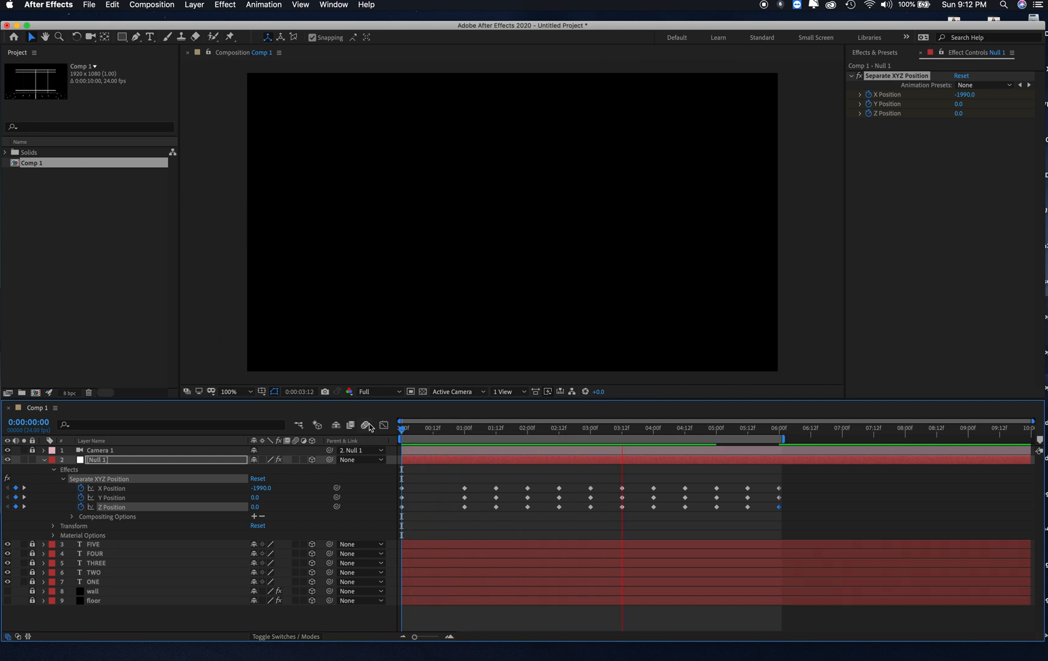
pyautogui.click(752, 428)
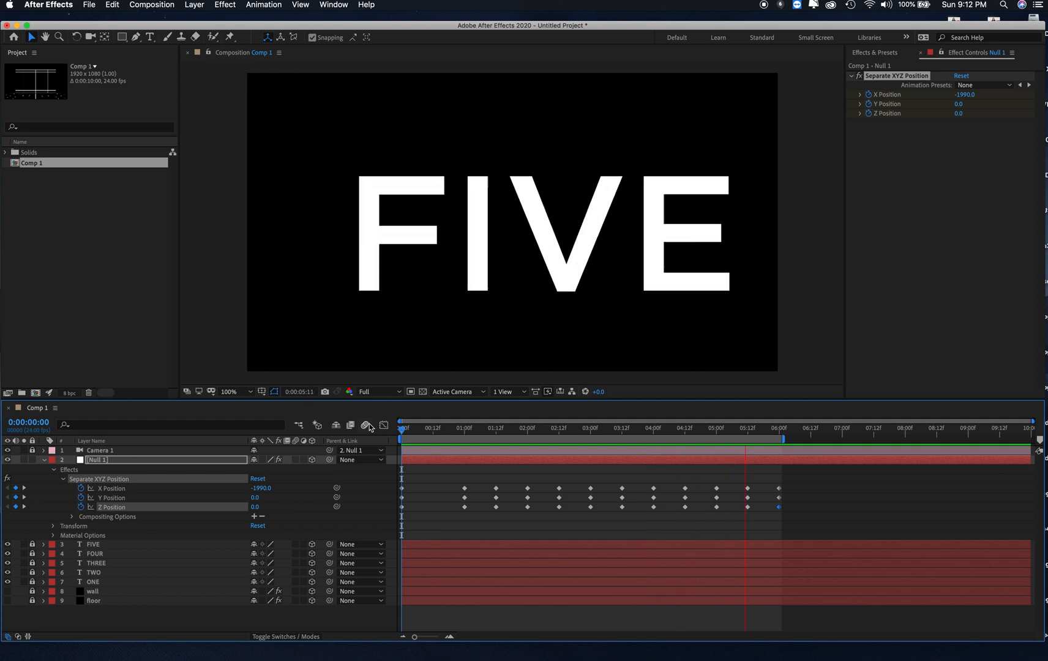
pyautogui.click(488, 427)
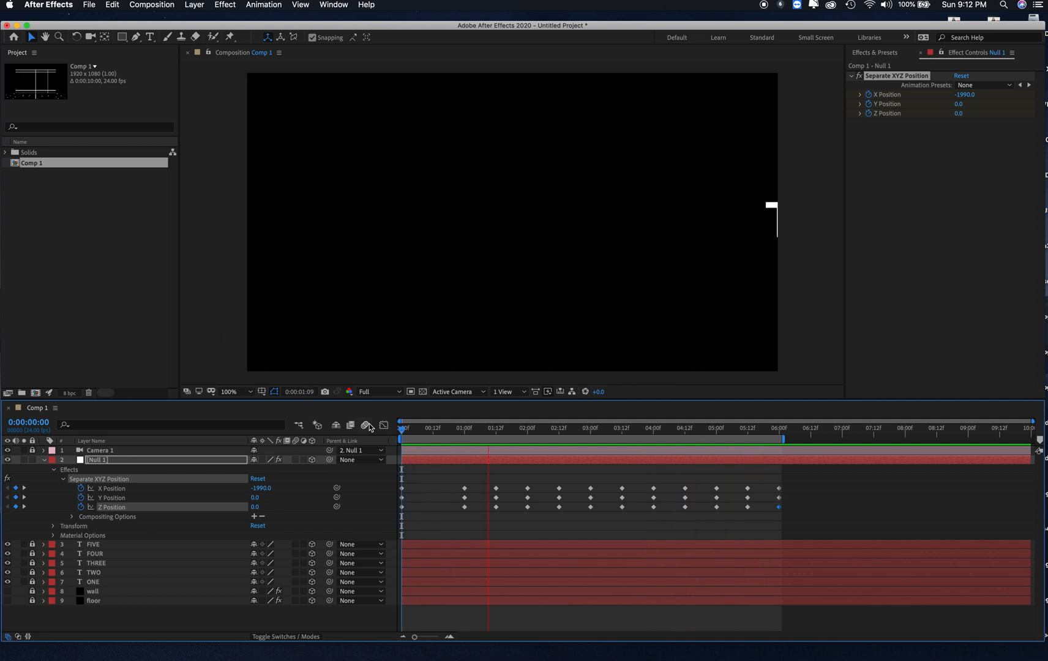
pyautogui.click(625, 427)
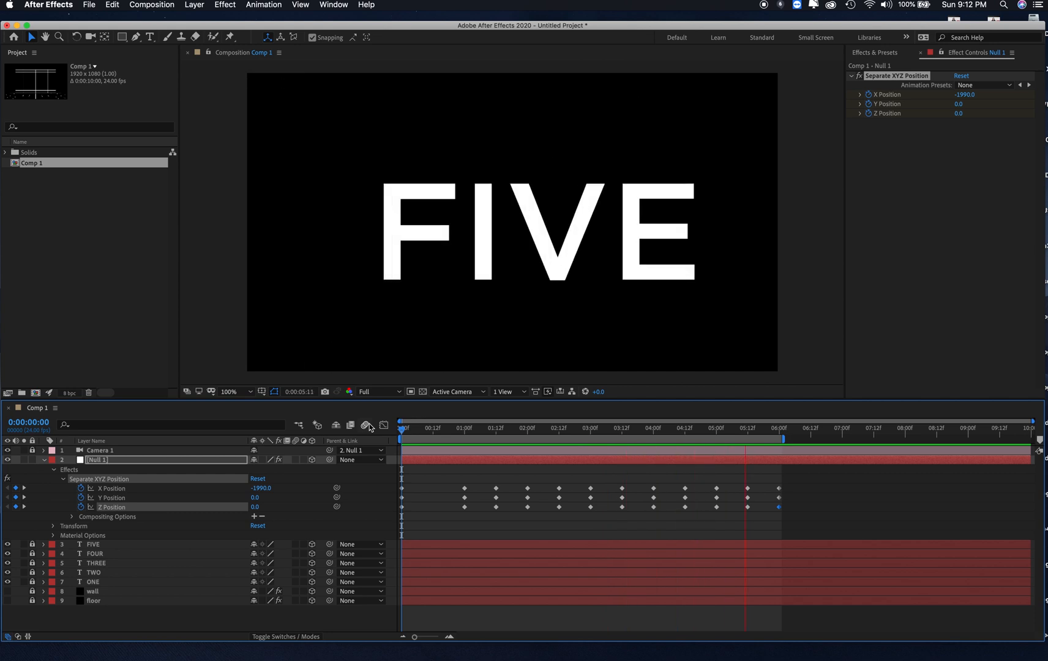
pyautogui.click(437, 428)
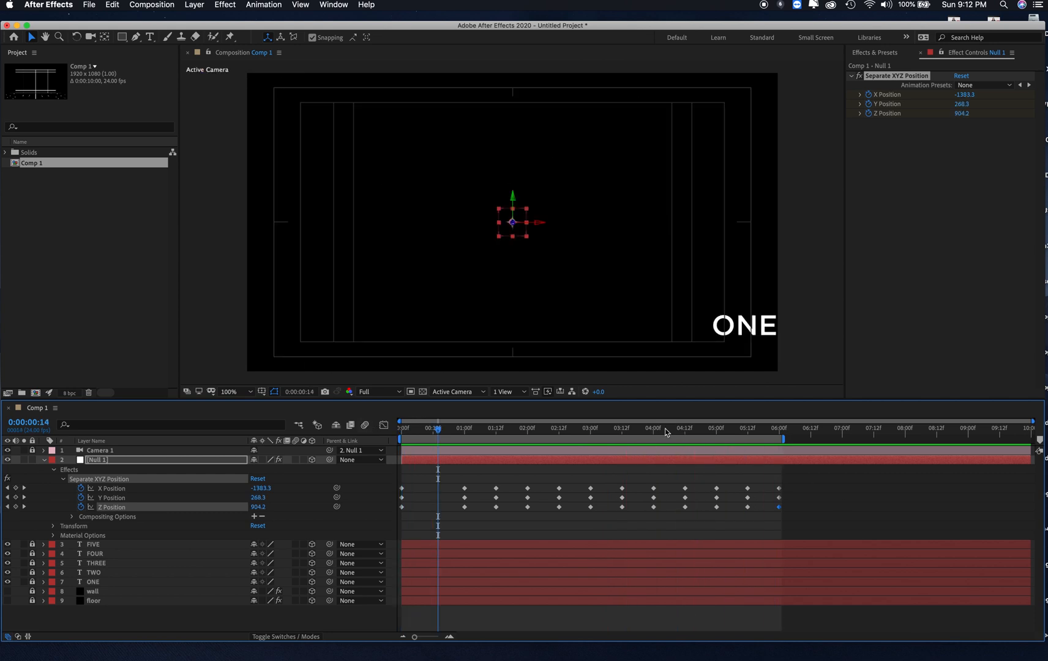
pyautogui.click(773, 427)
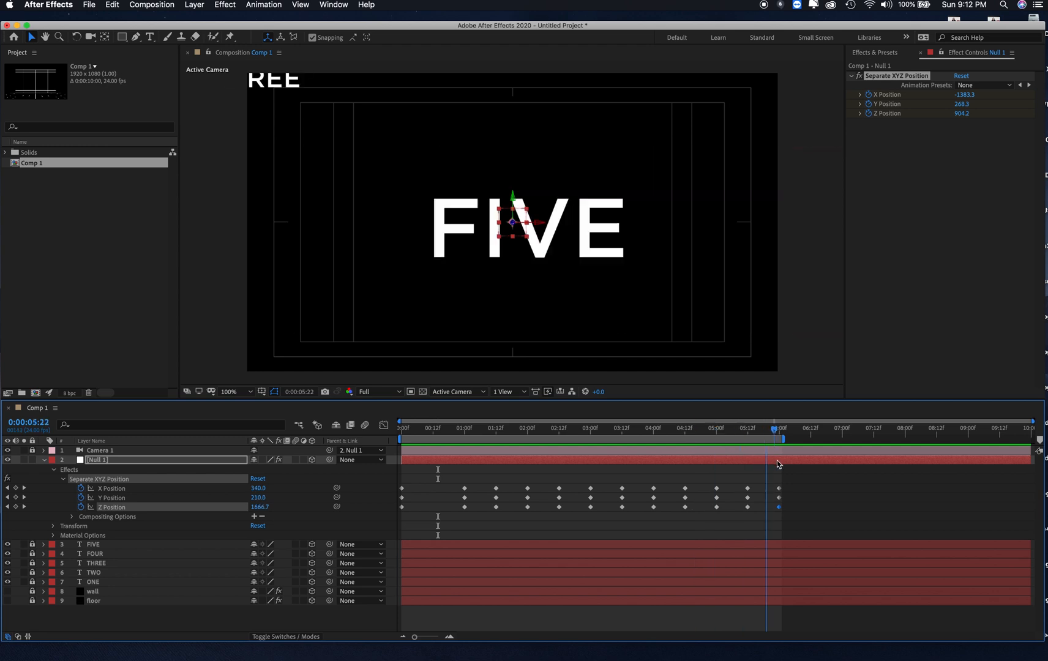
pyautogui.moveTo(775, 430); pyautogui.dragTo(756, 430)
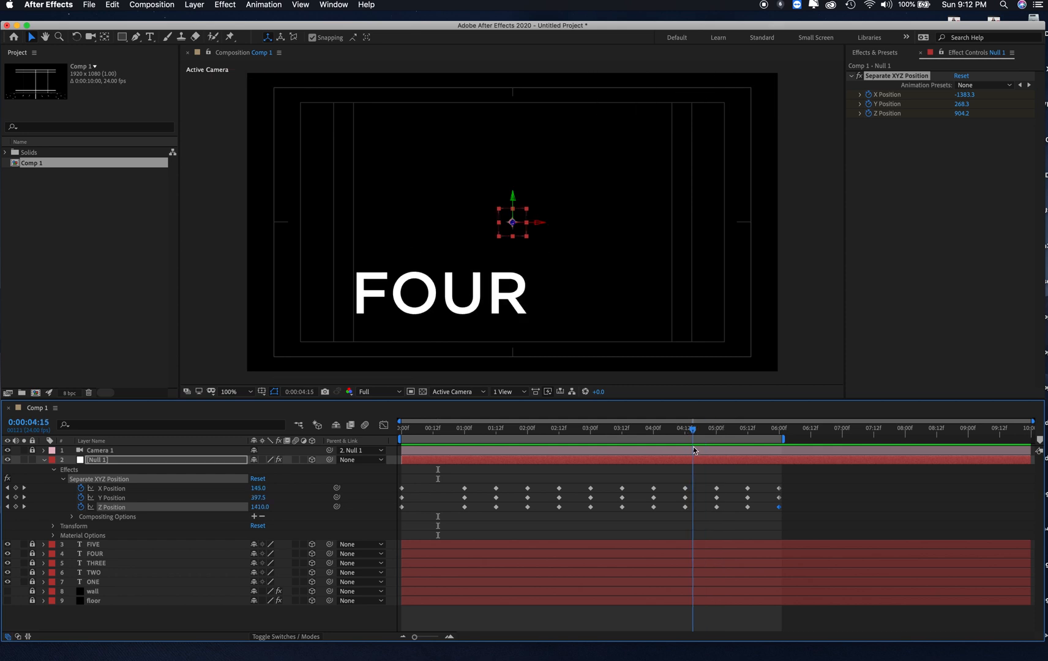
pyautogui.click(713, 428)
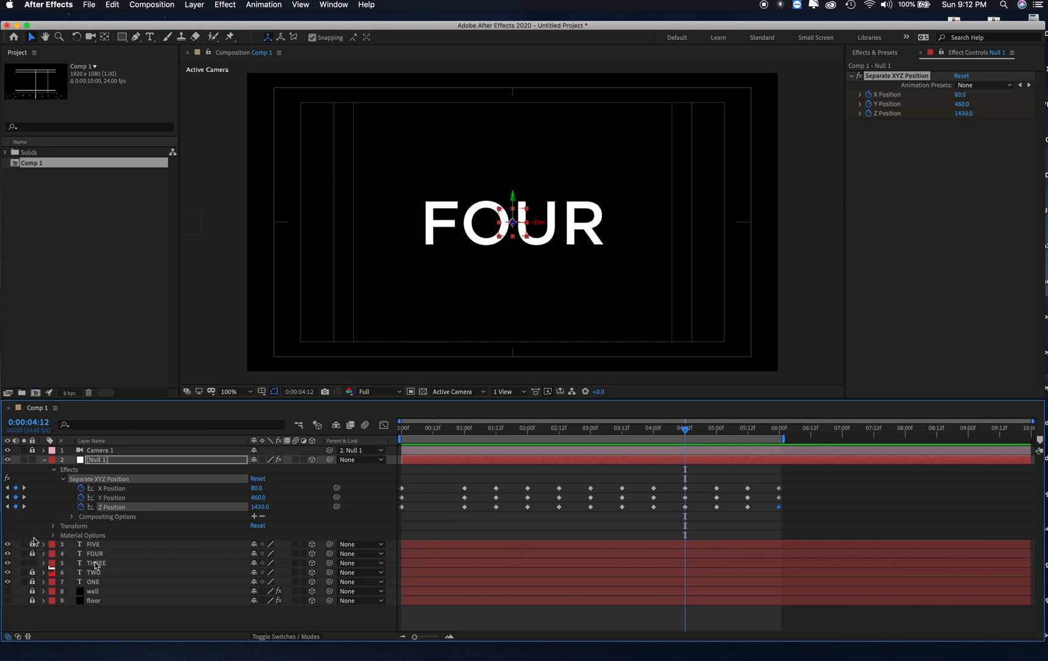
pyautogui.click(95, 563)
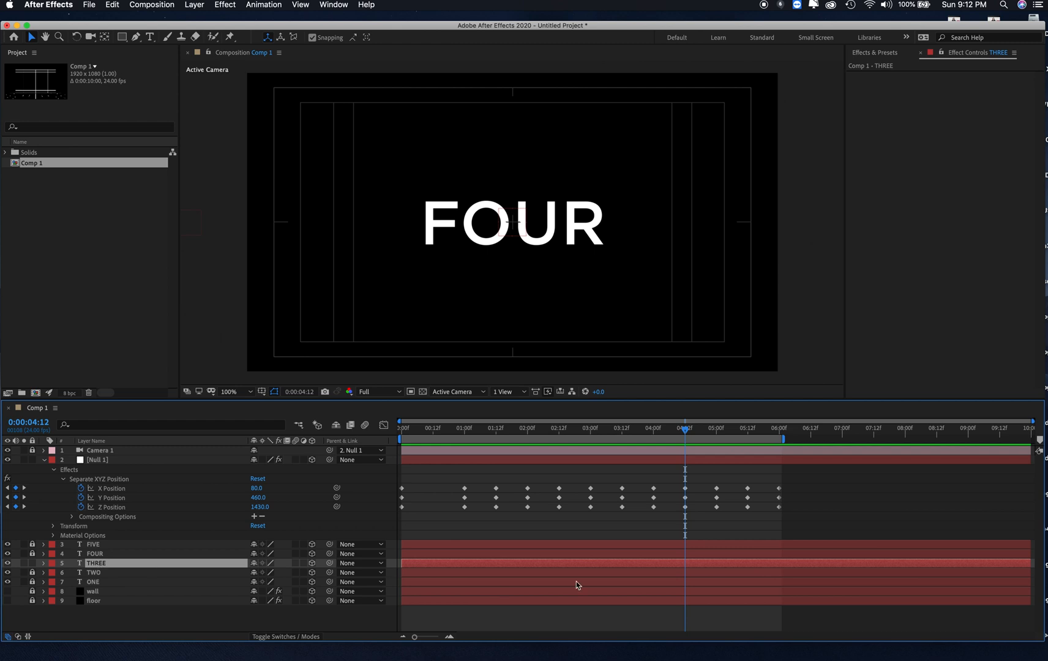
pyautogui.moveTo(802, 652)
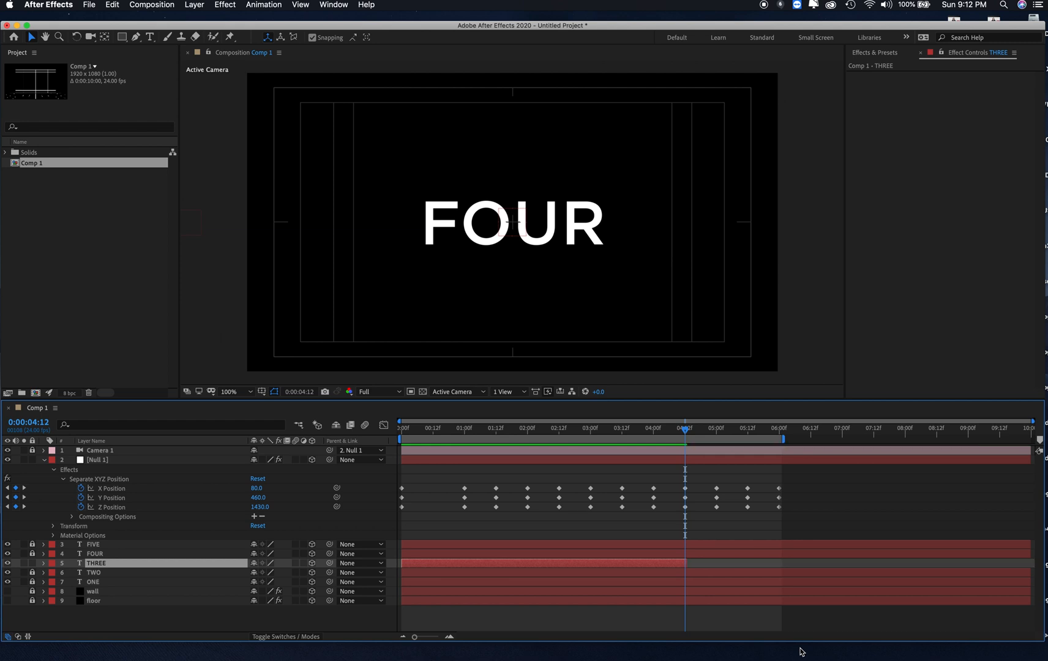
pyautogui.moveTo(726, 566)
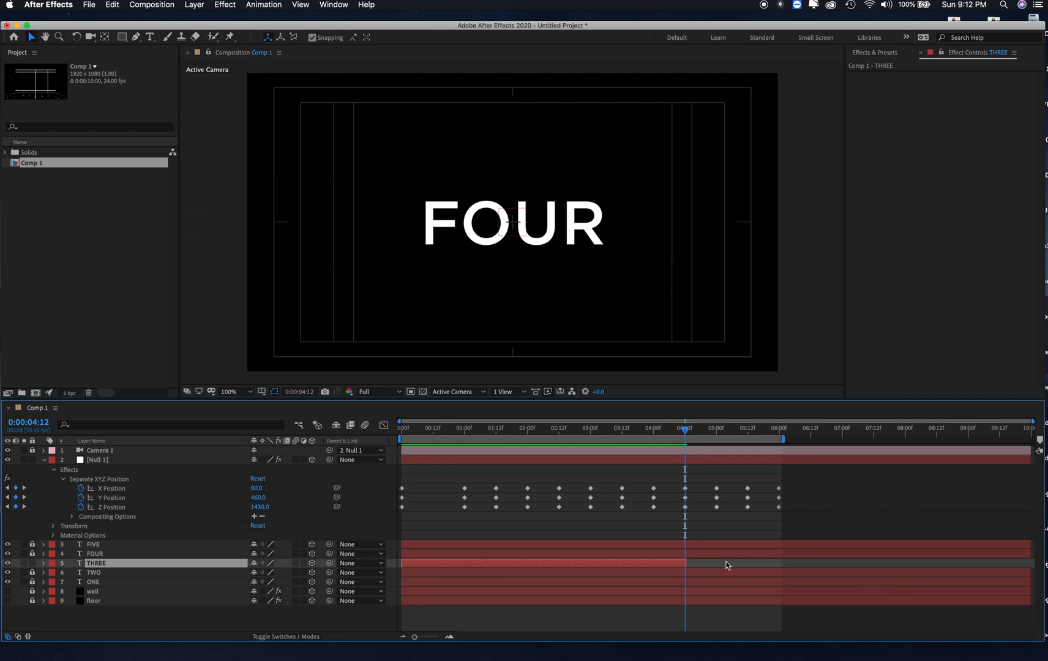